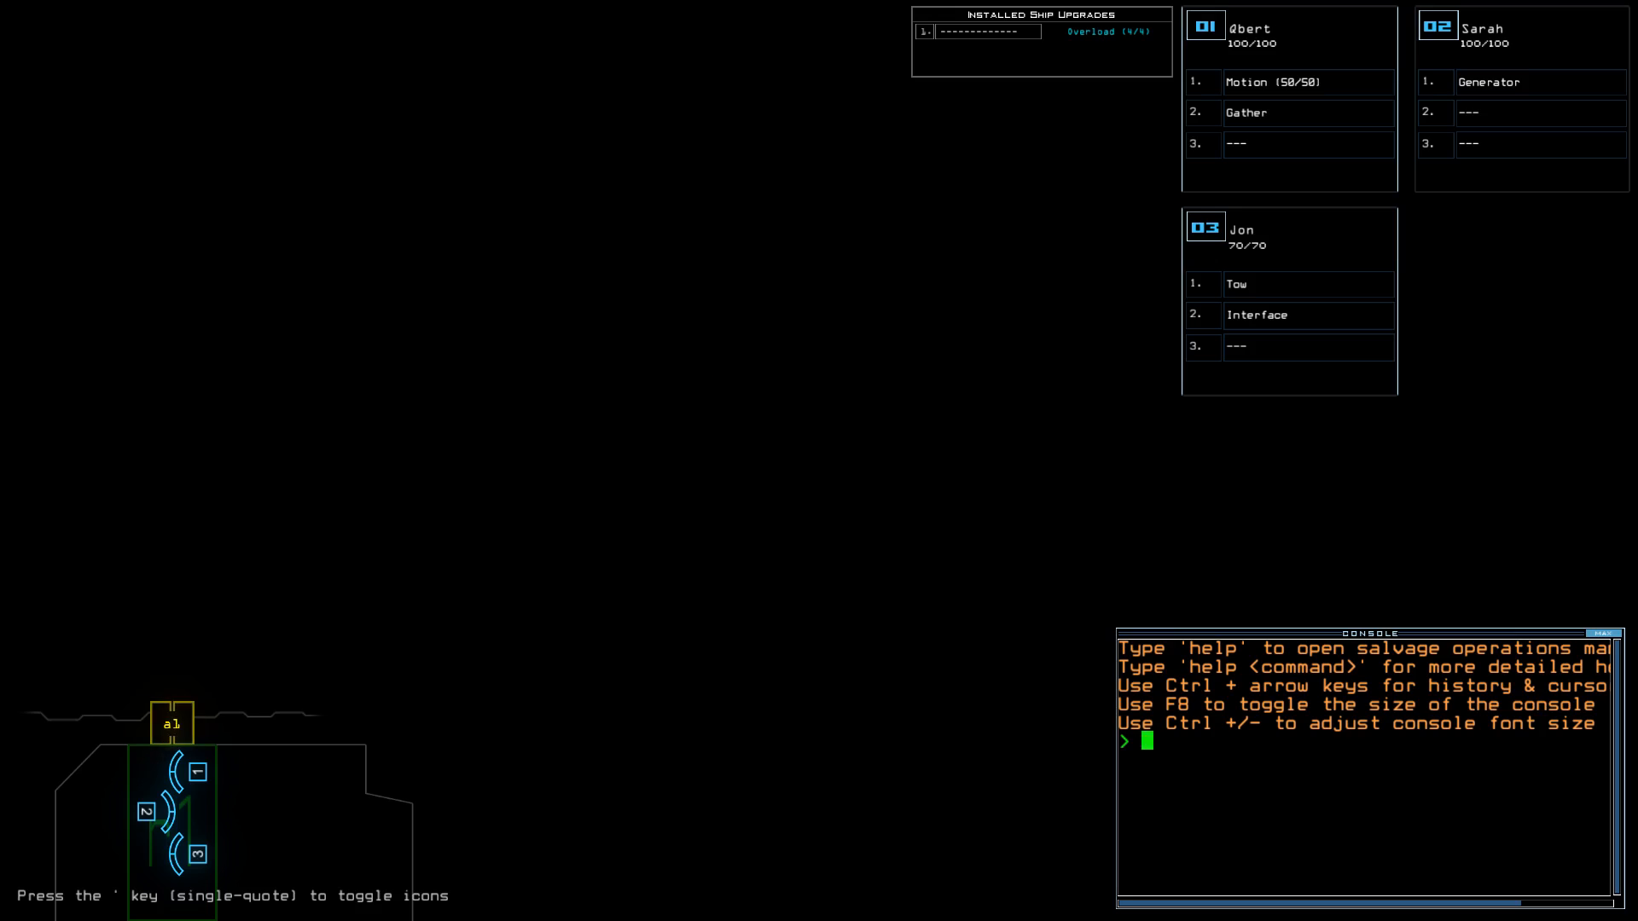
Swap the Interface upgrade onto Qbert, check ship status, and begin the mission.
type("s")
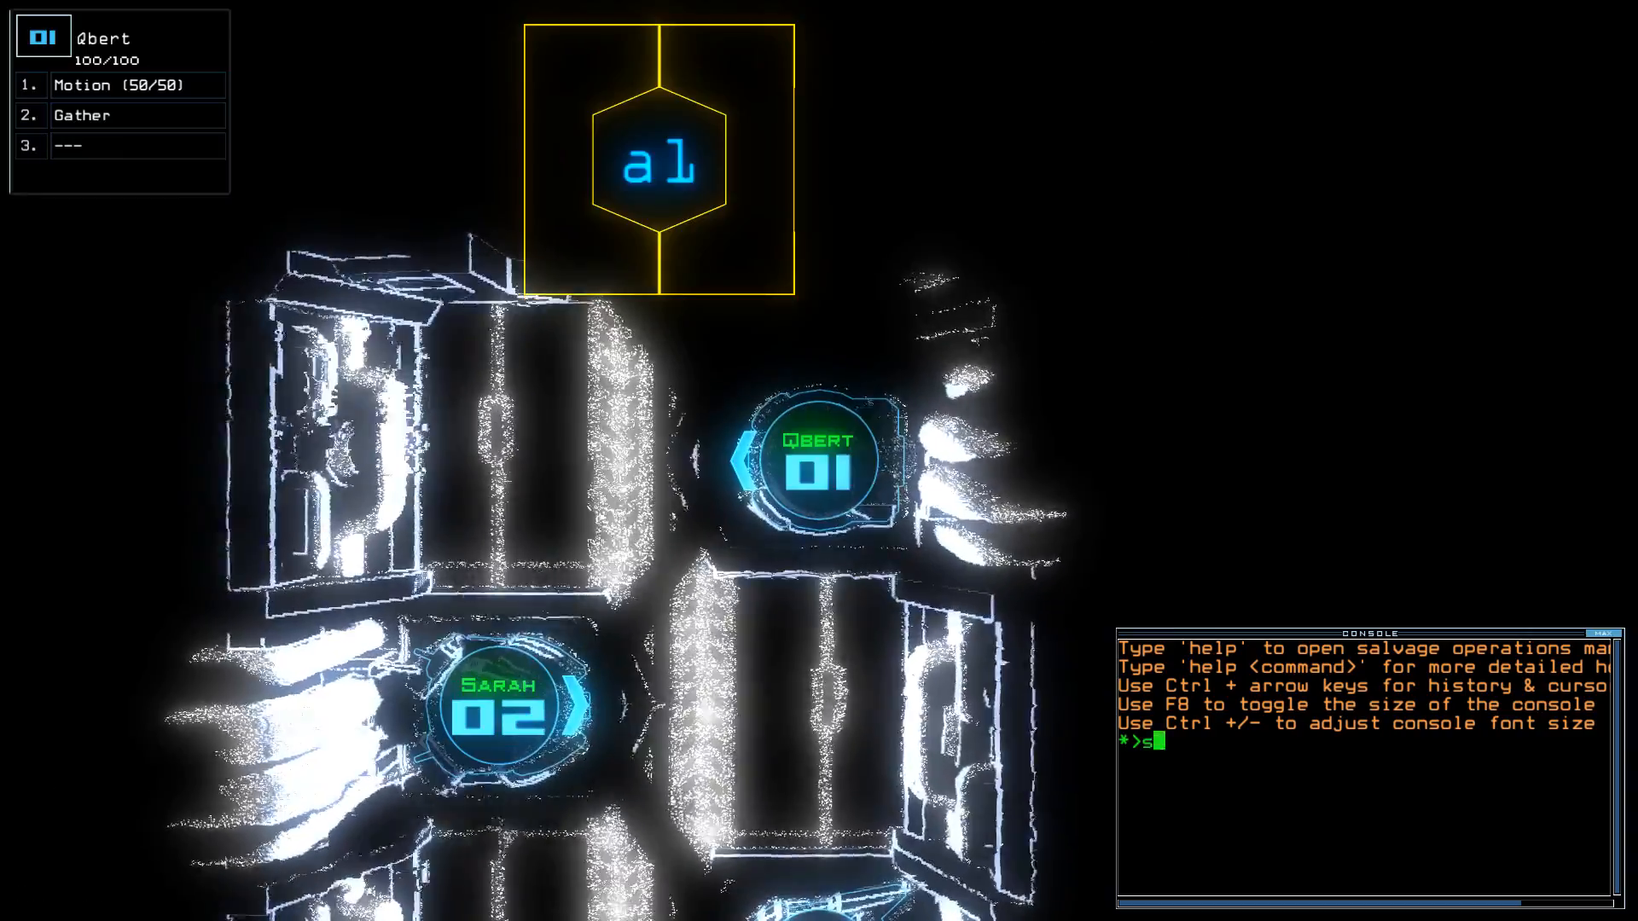
type("status")
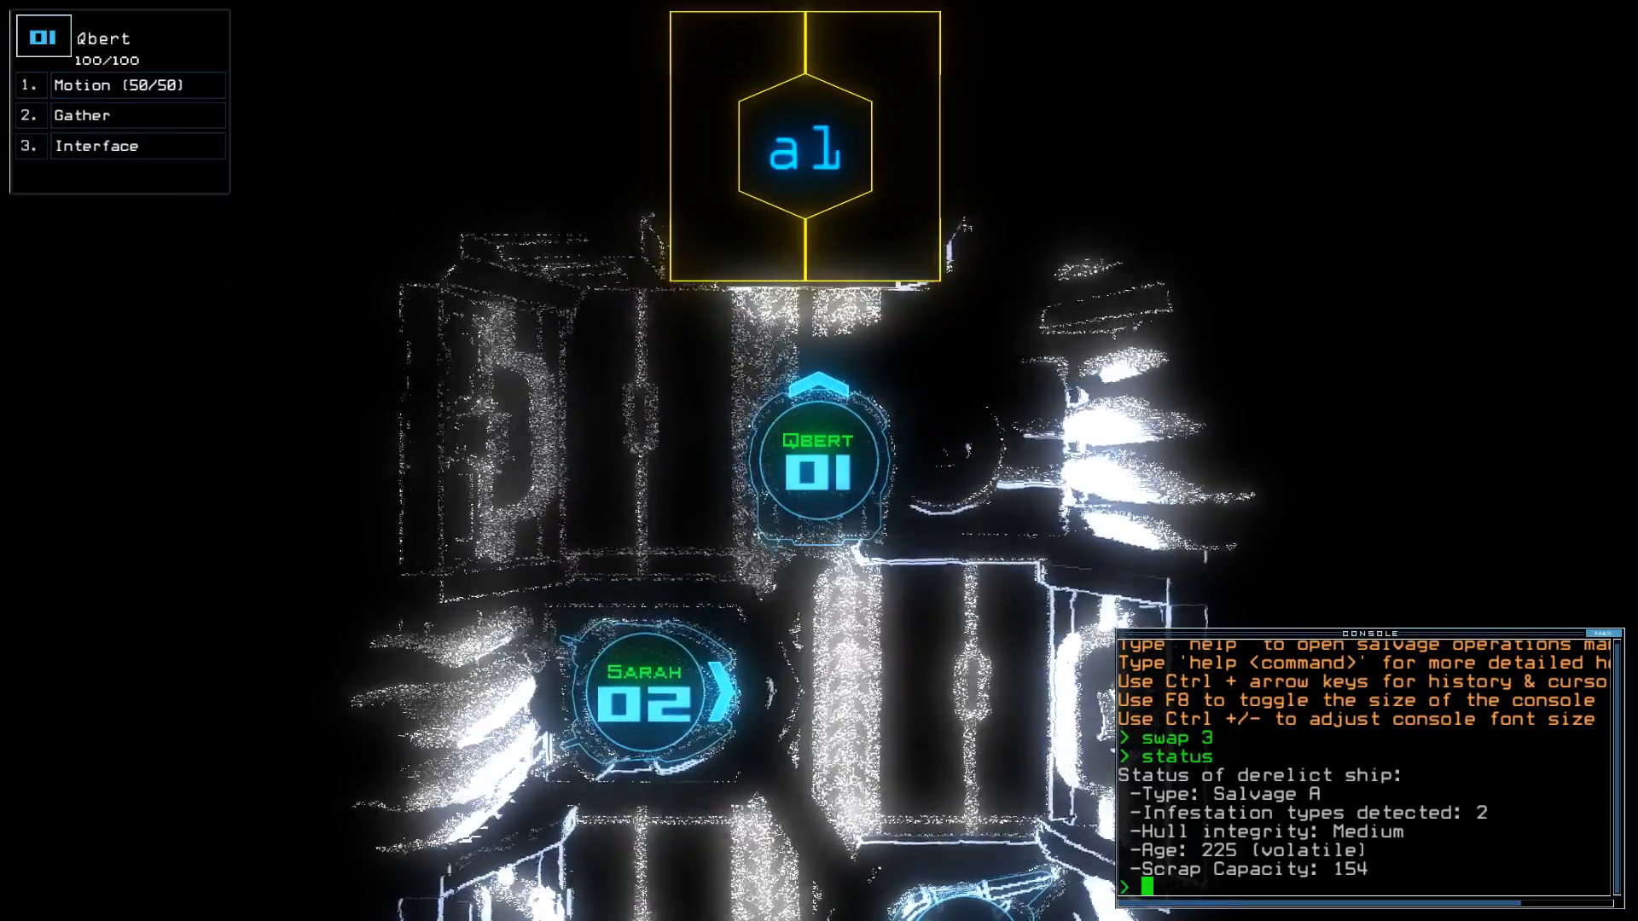
type("begin")
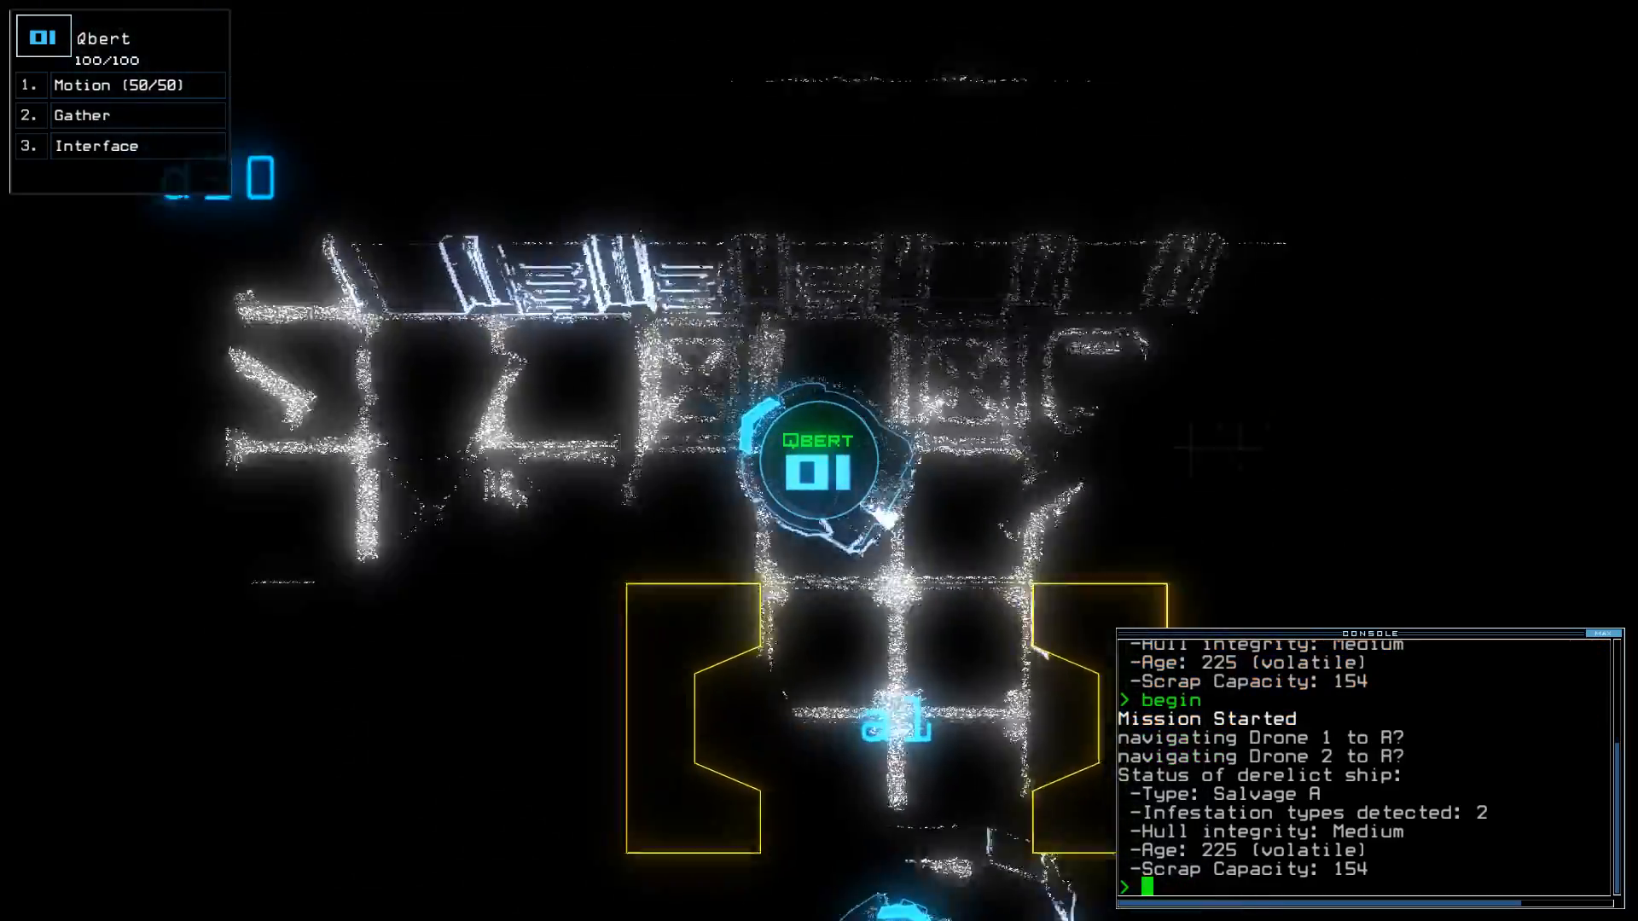
Gather scrap, power the generator and interface, and run the defense and motion scan.
left_click(81, 114)
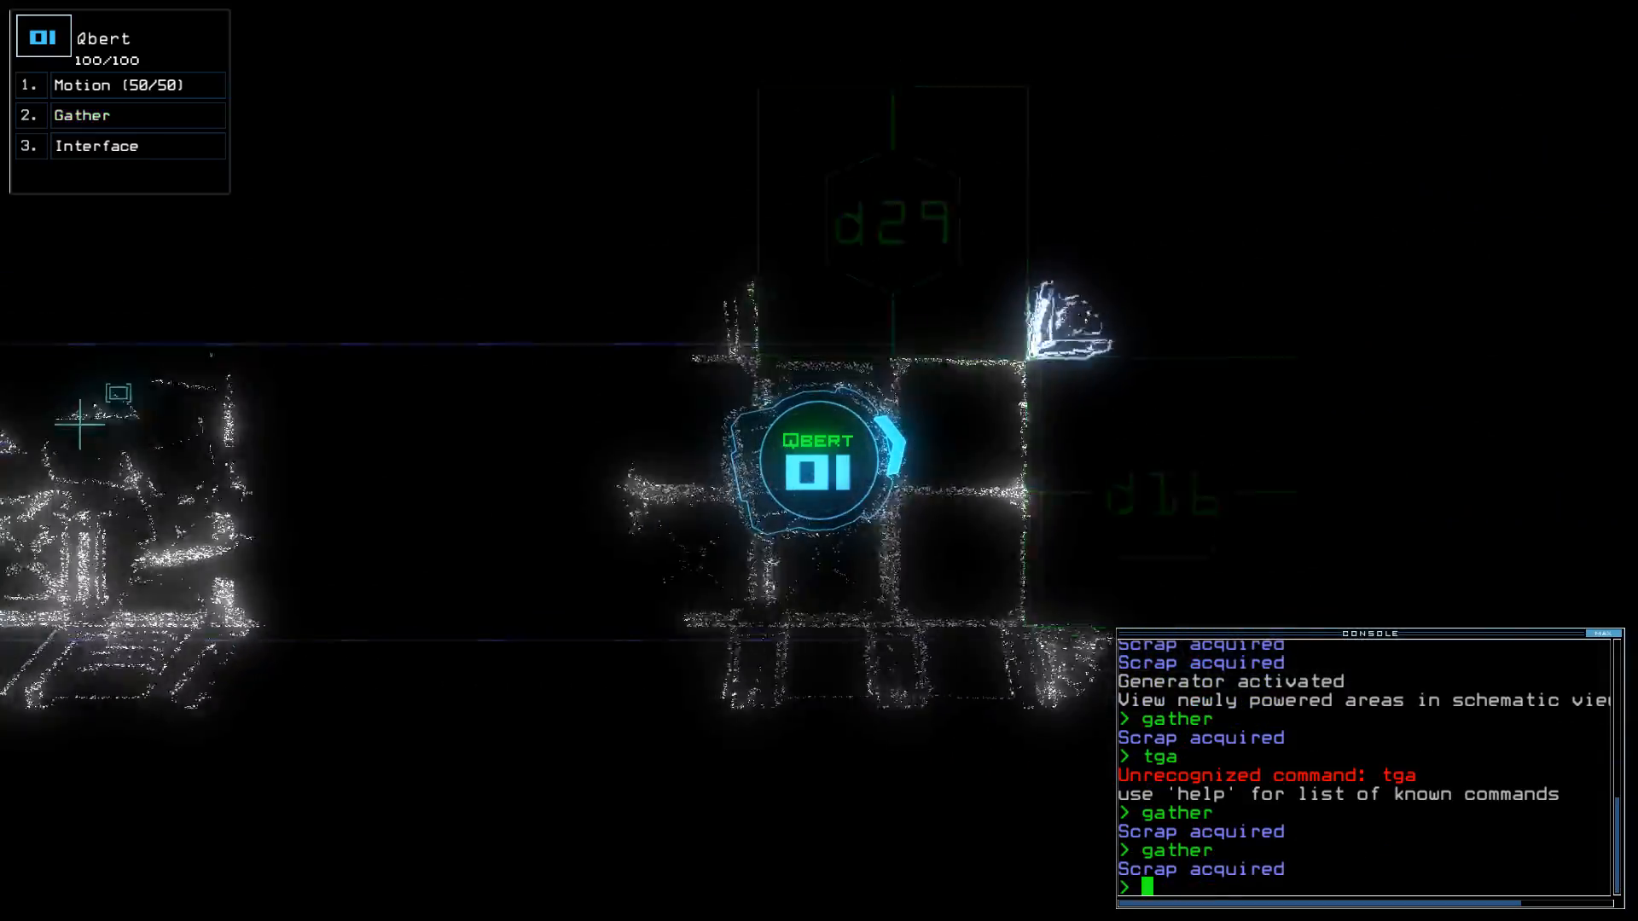
type("interface")
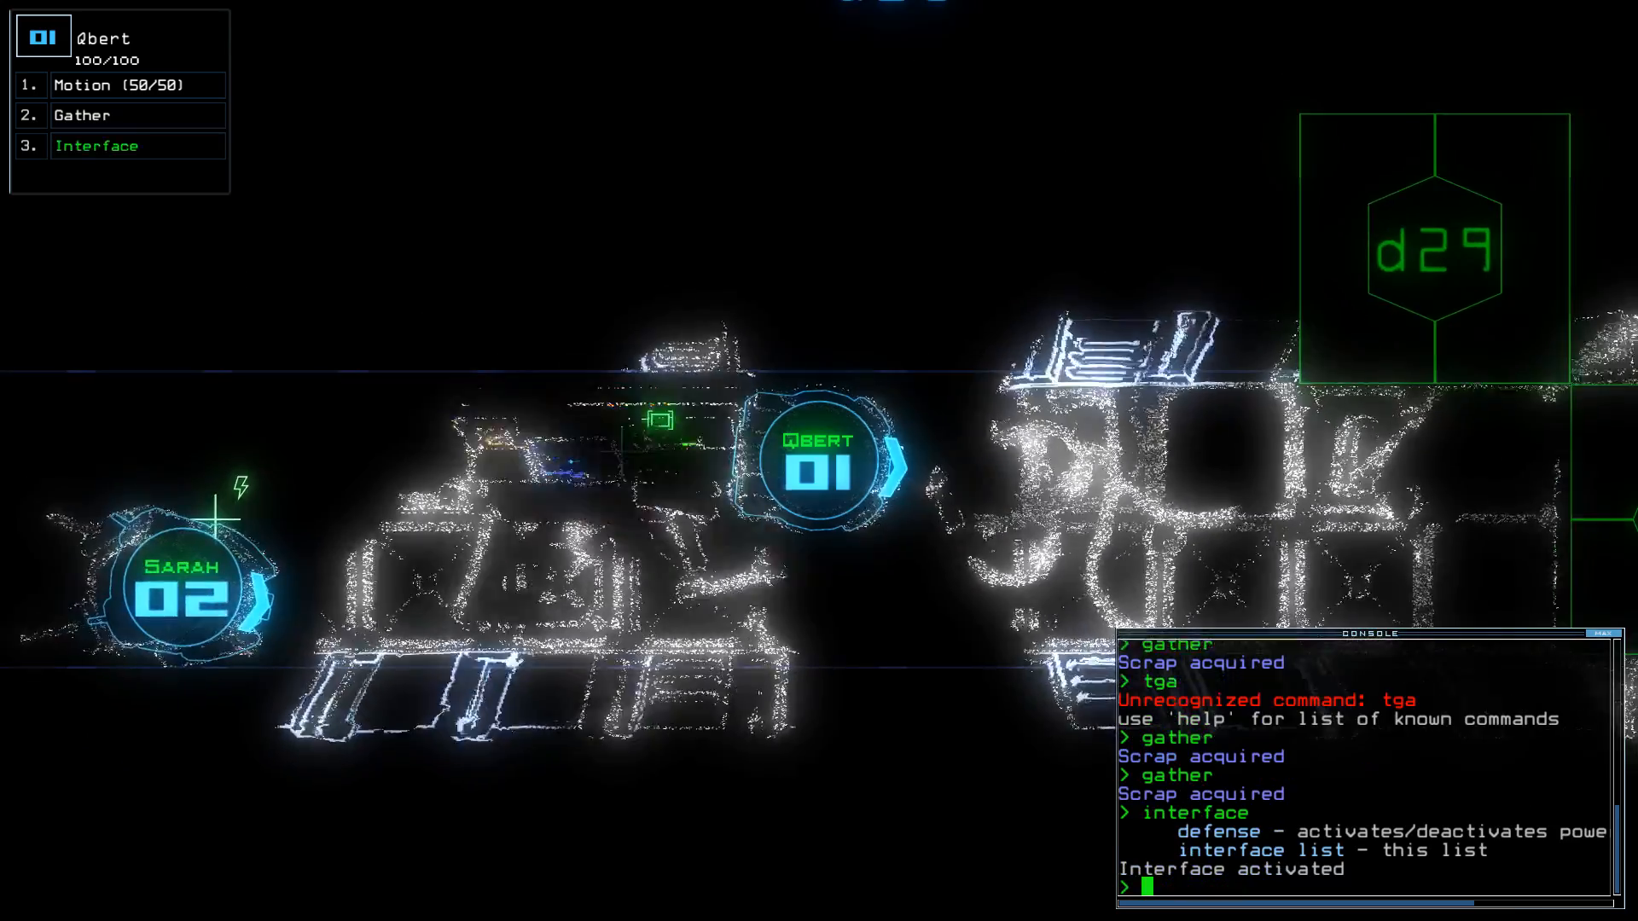
type("defense")
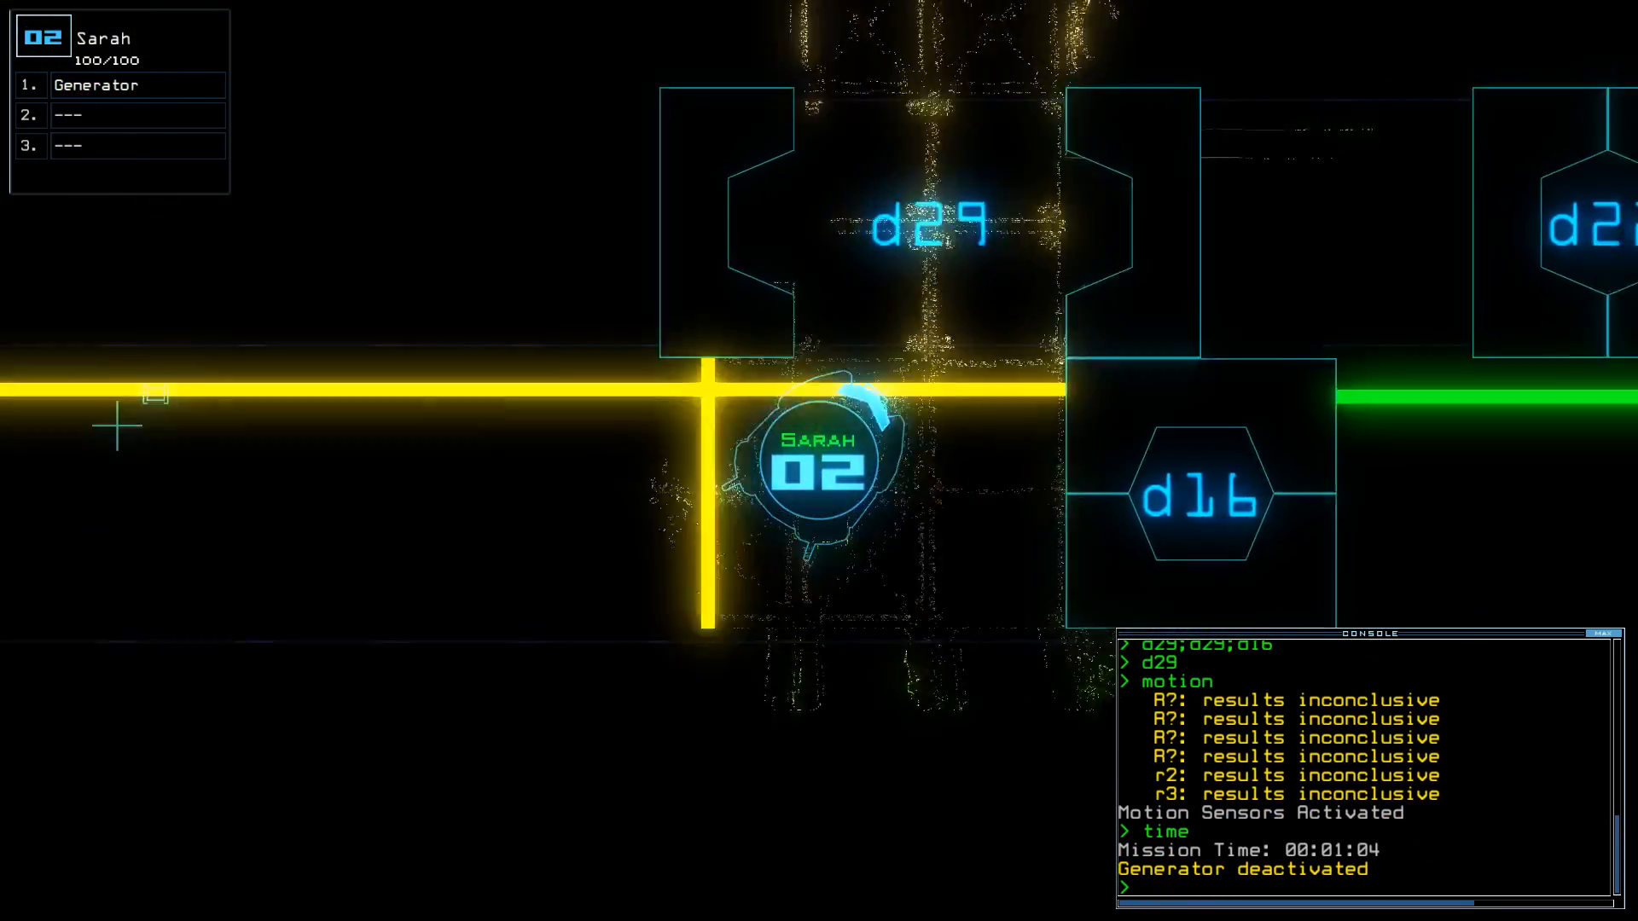
Reactivate the generator, navigate drones 1 and 2 toward r2, and toggle the motion sensors.
type("generator")
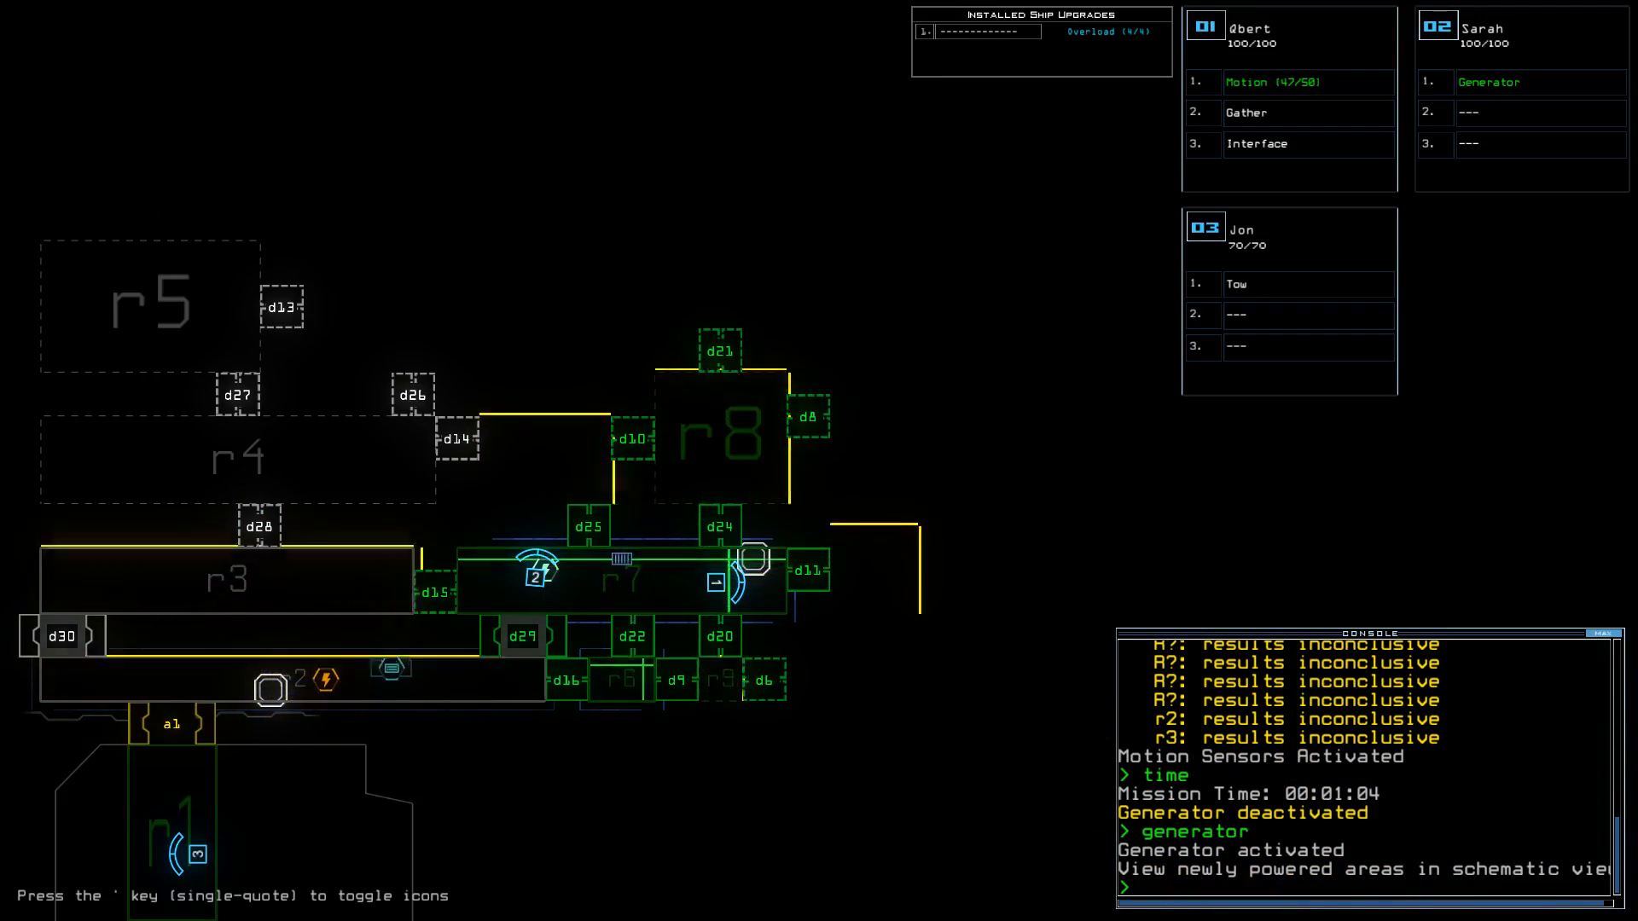
type("navigate 1 2 r2")
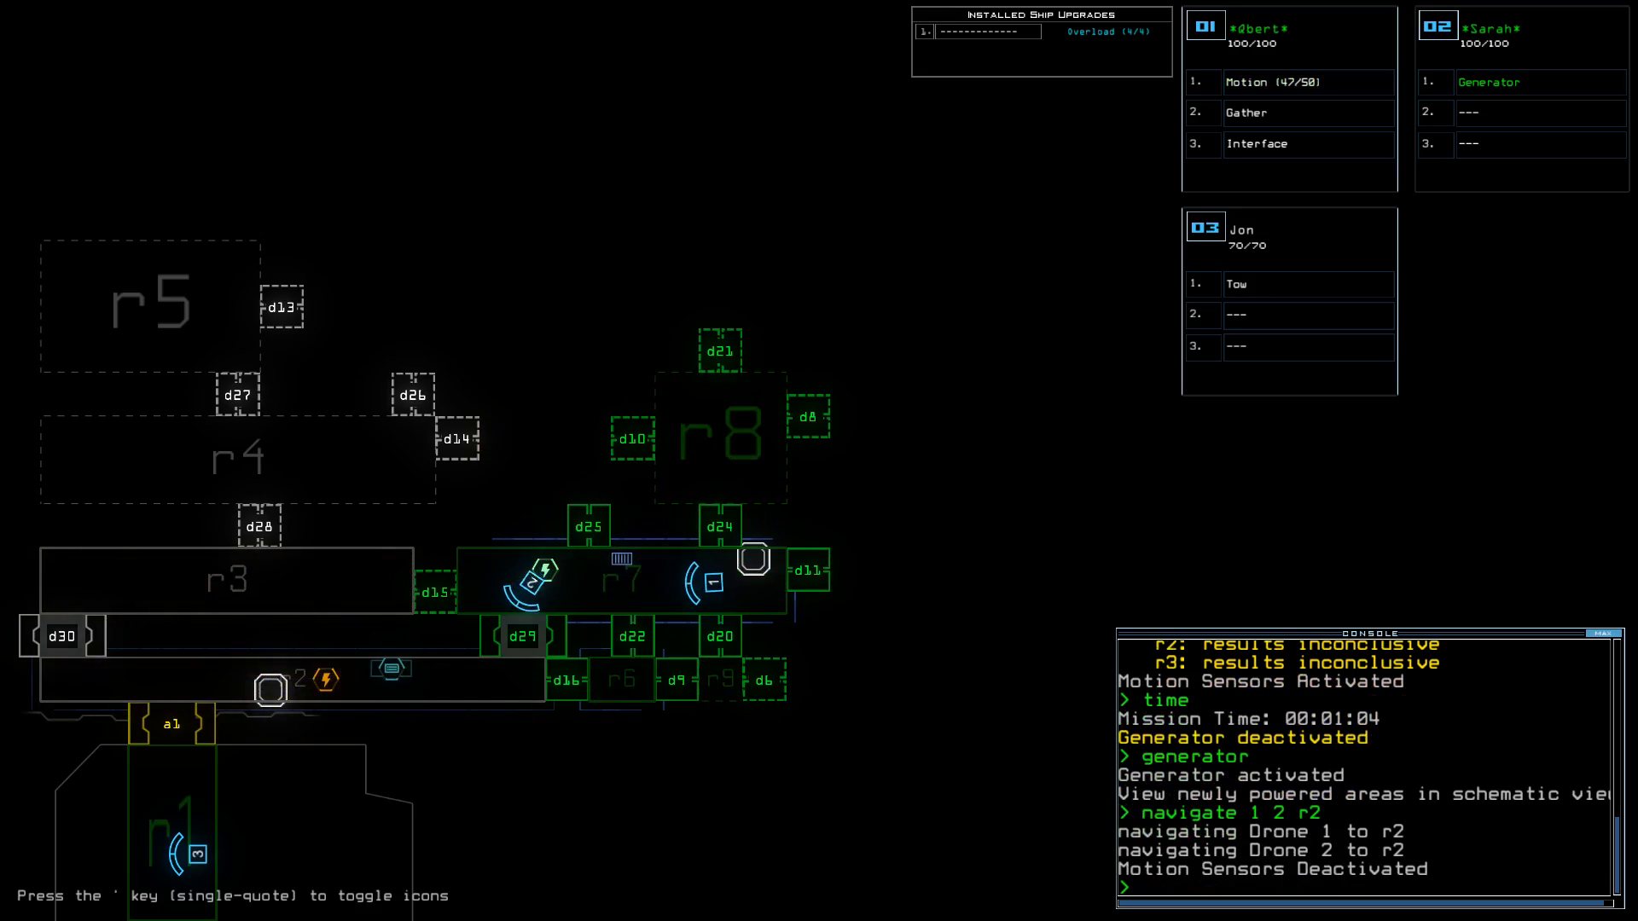
type("motion")
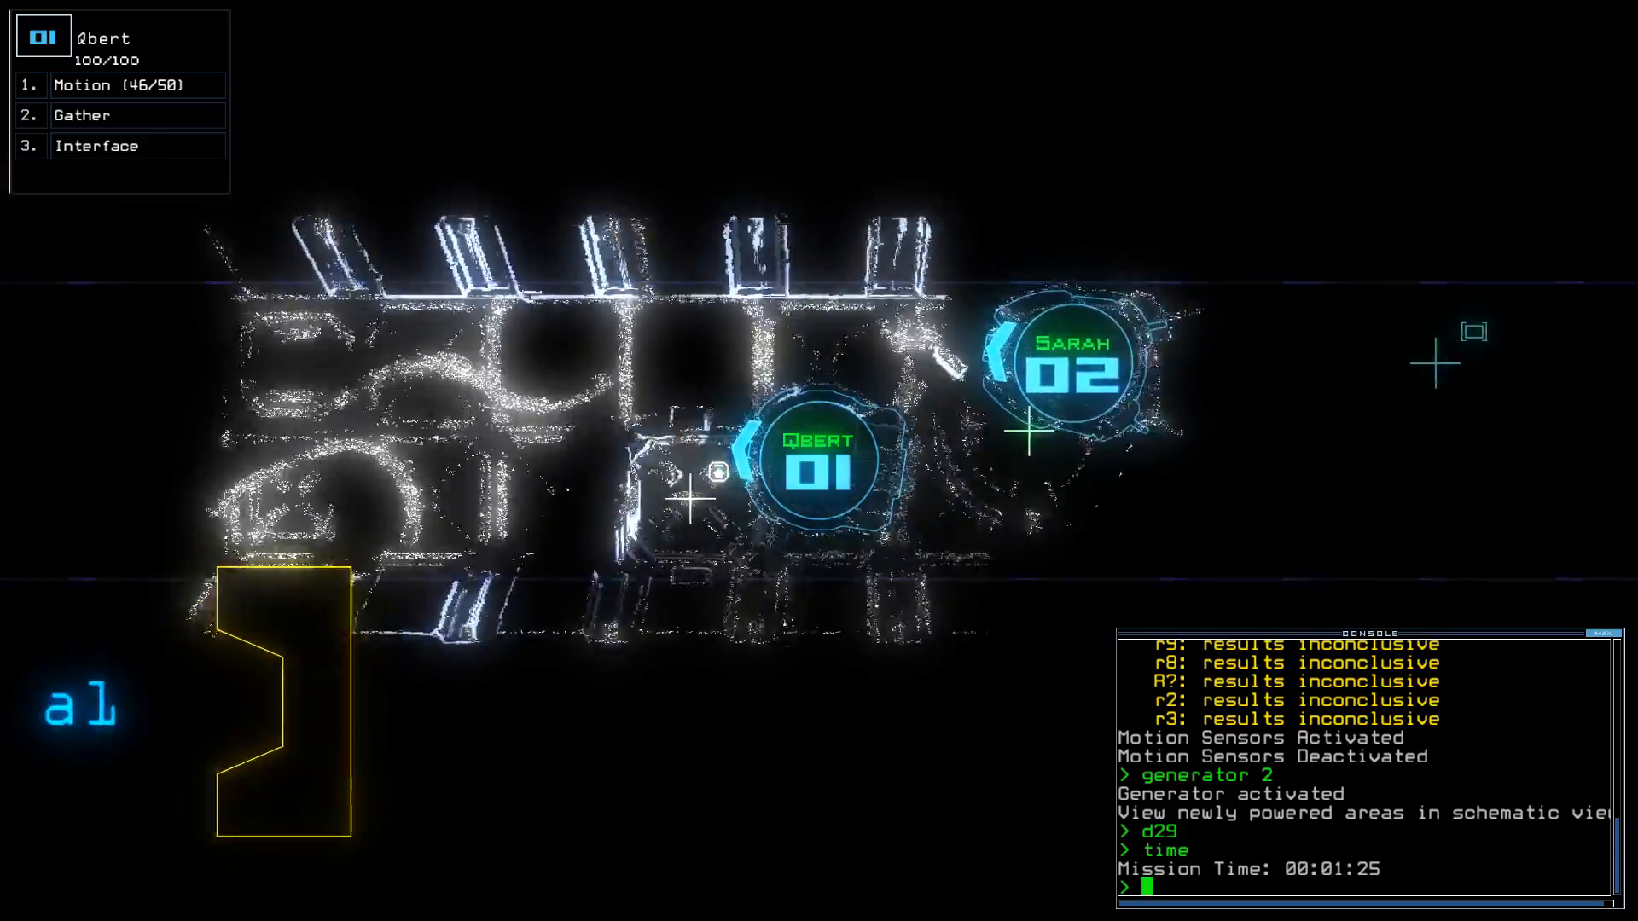
Navigate drone 2 to r1, gather scrap, and have Jon tow disabled Ron toward airlock a1.
type("navigate")
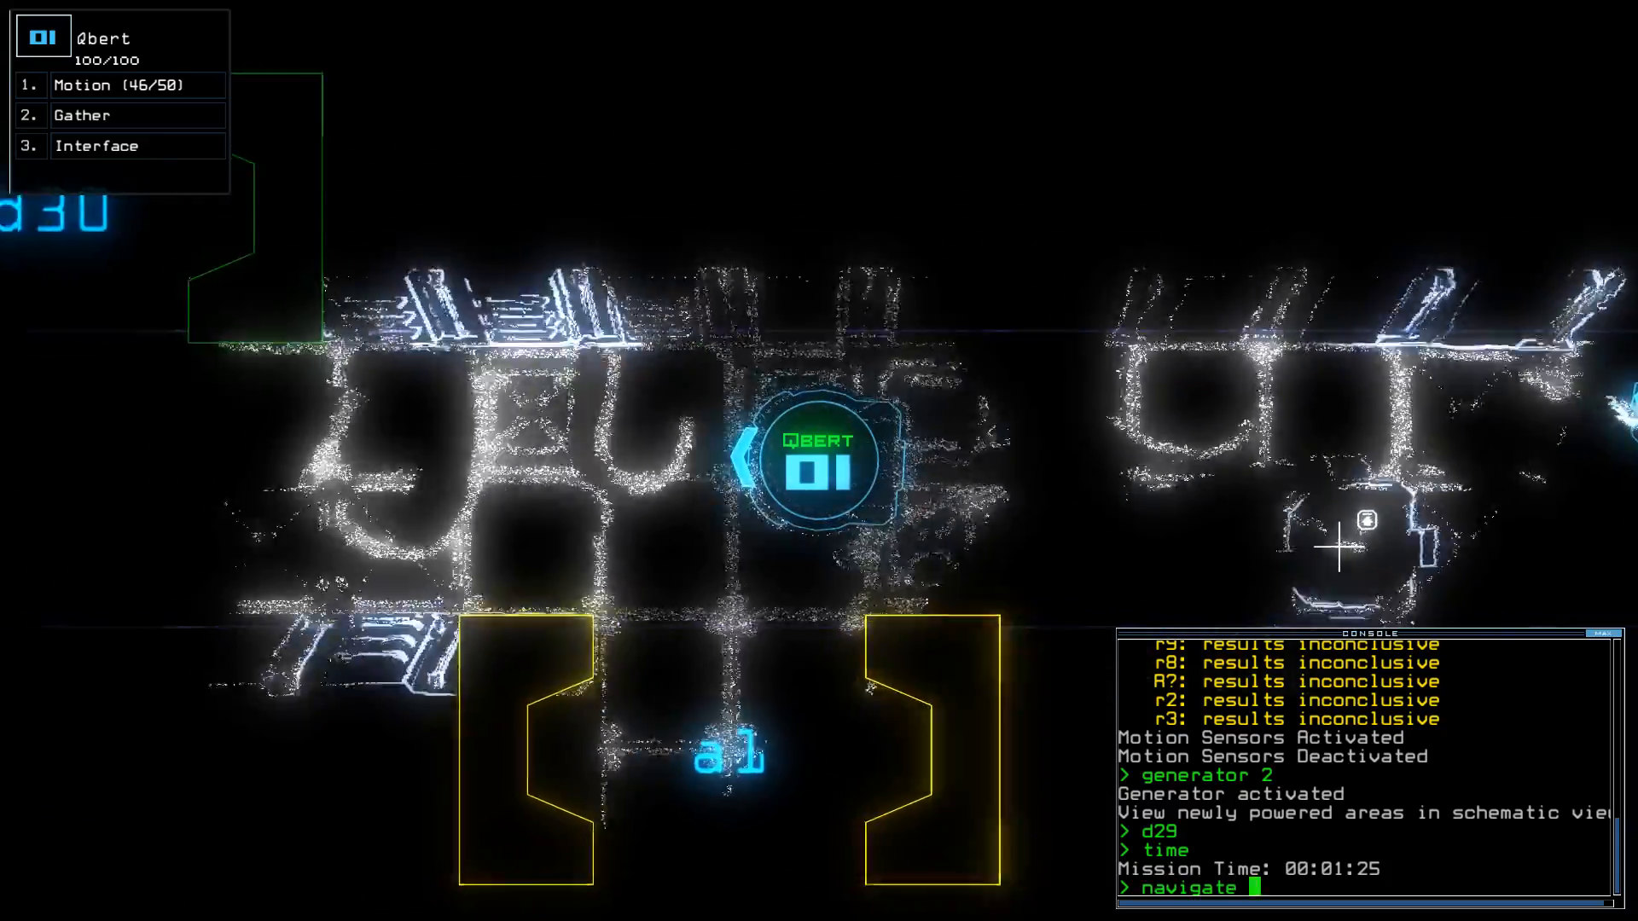
type("2rr")
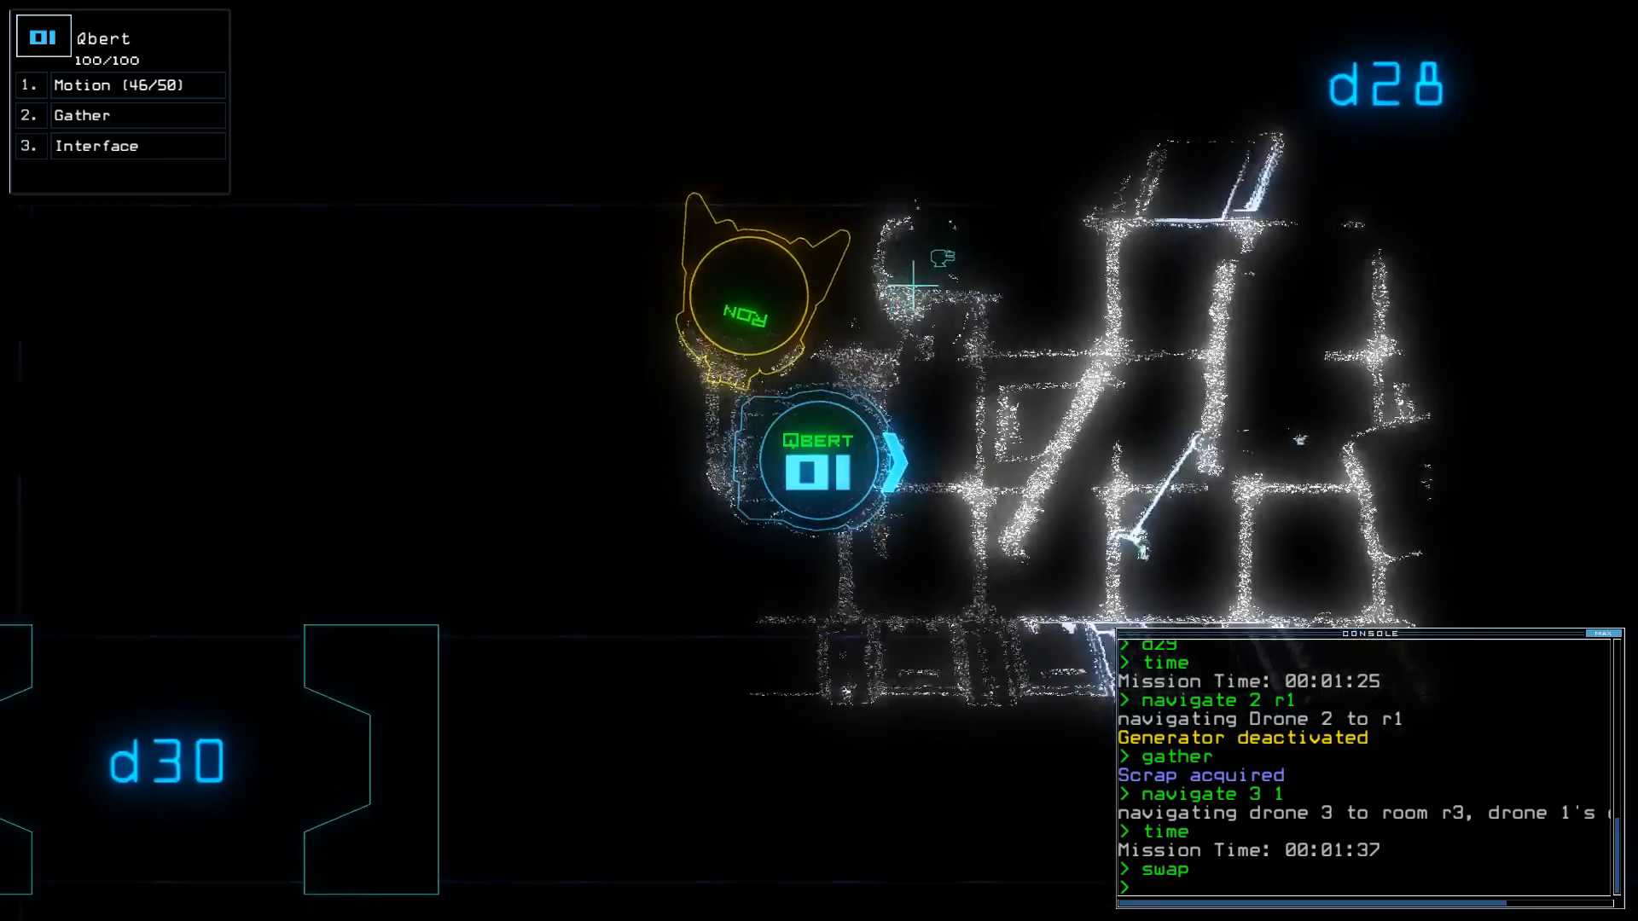
type("gather")
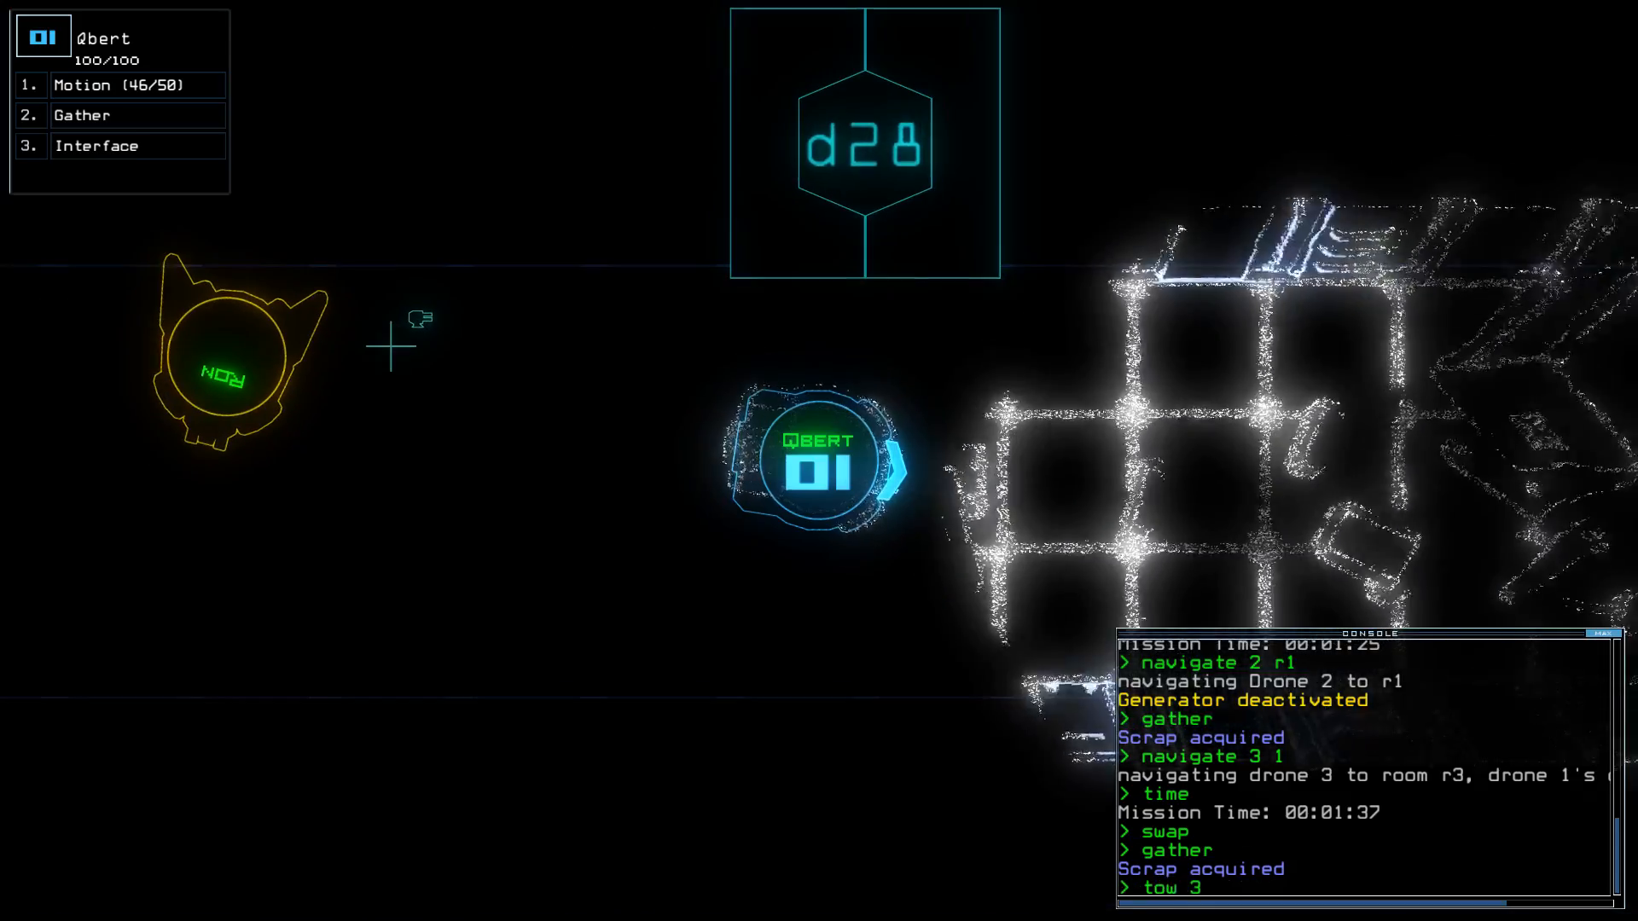
type("tow")
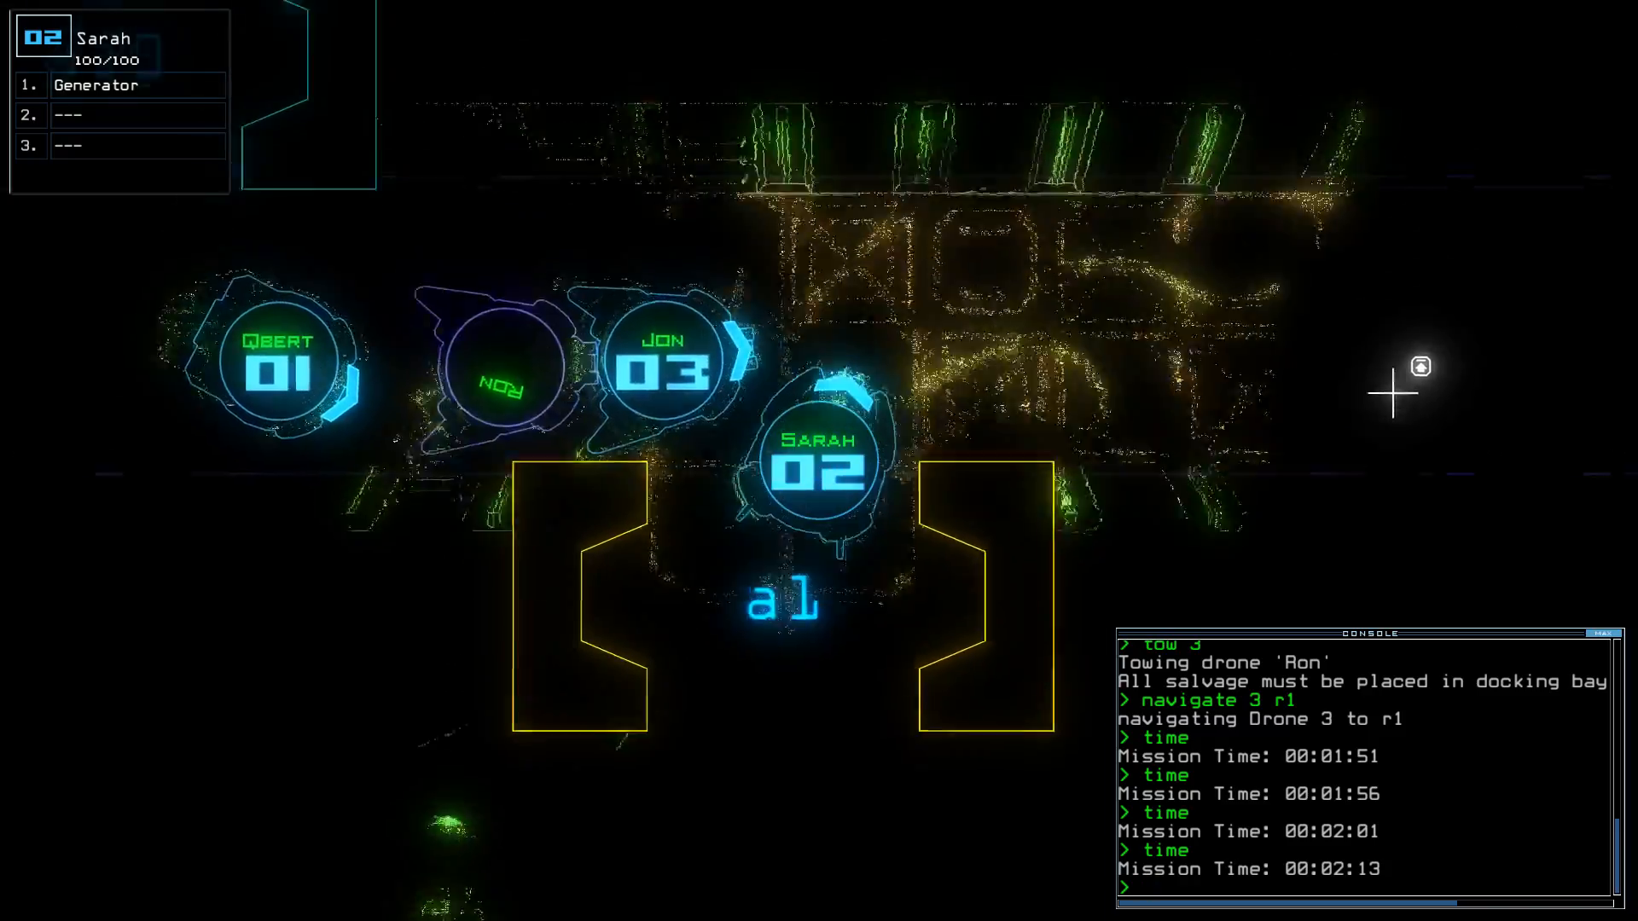
Restore generator power and fire the defenses, killing two enemies in room r3.
type("generator")
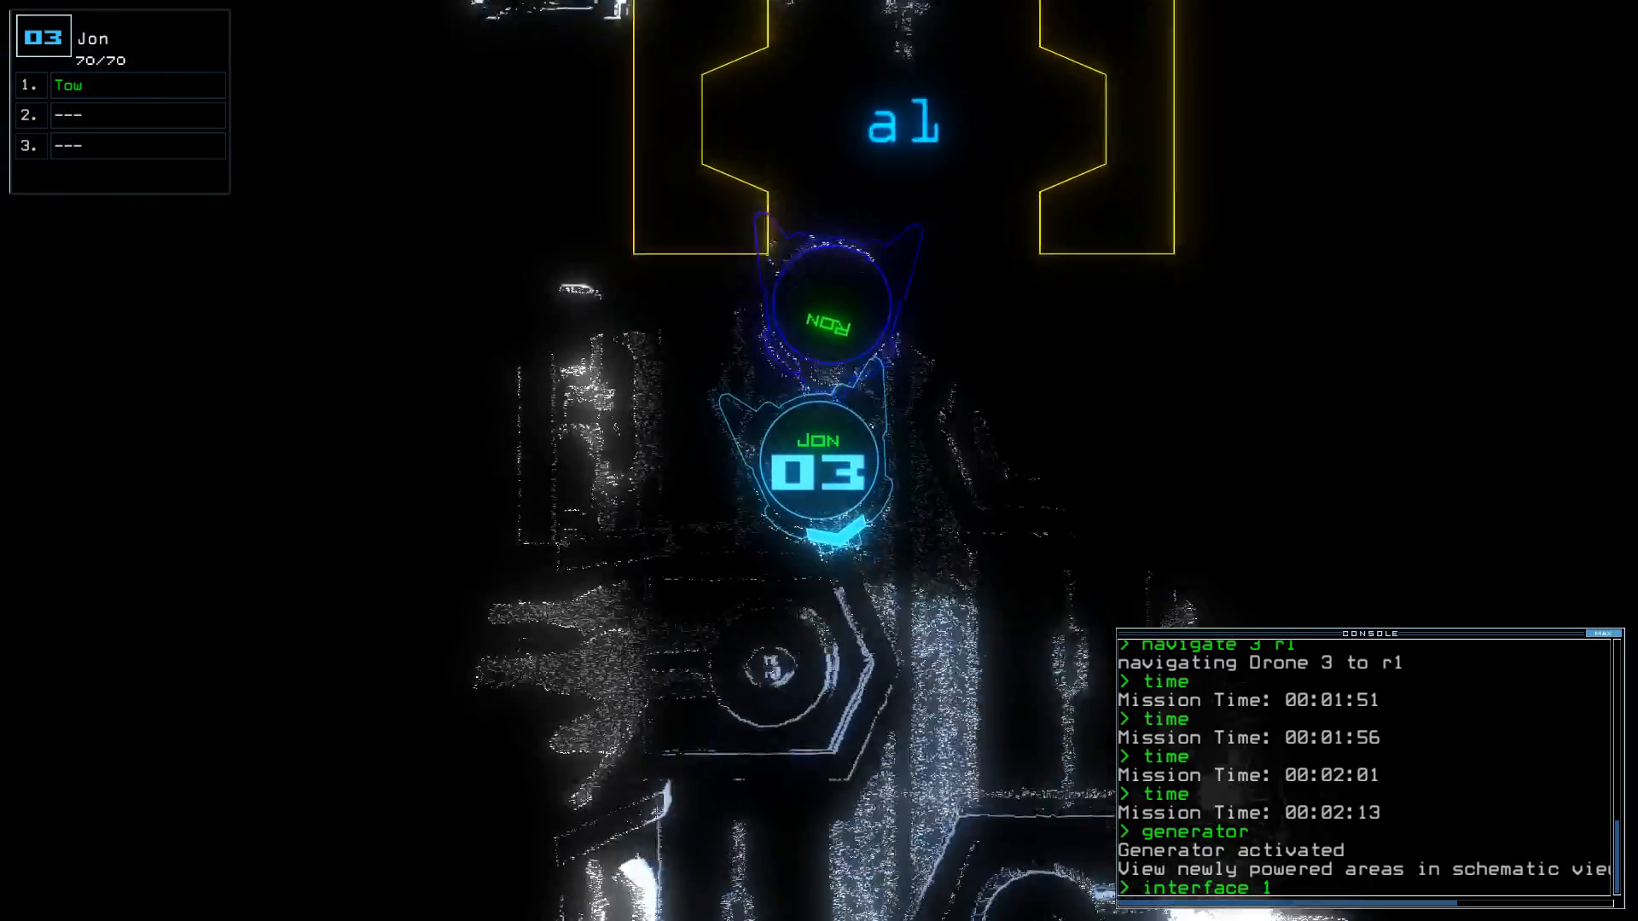
type("tow")
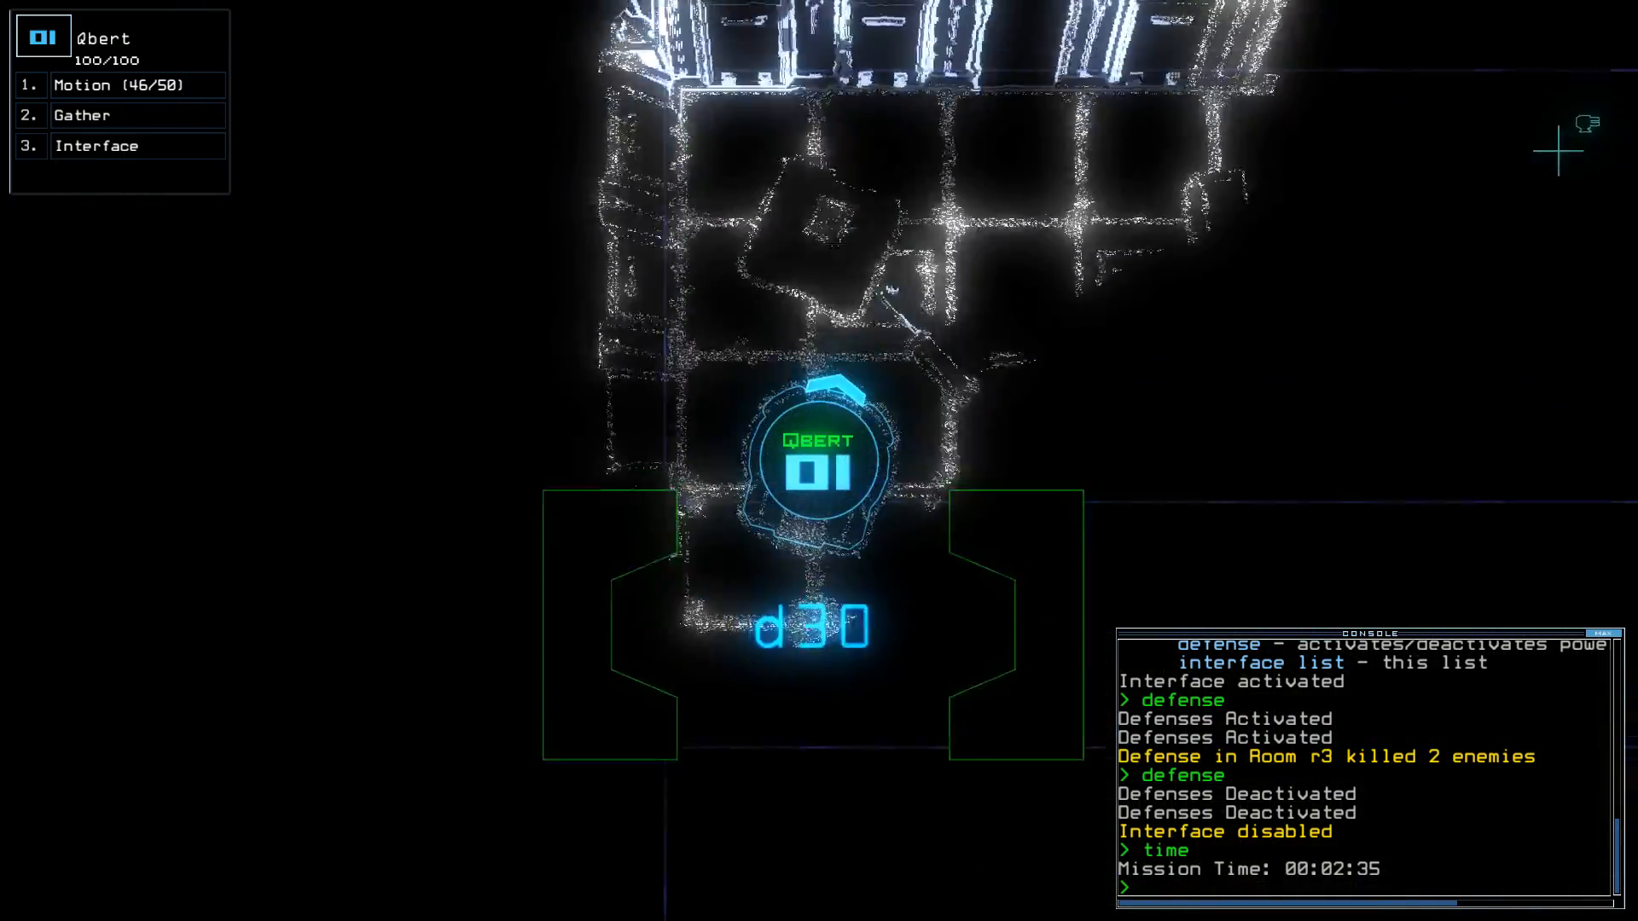
Run a motion scan before exploring rooms up to r11 and firing defenses in r4.
type("motion")
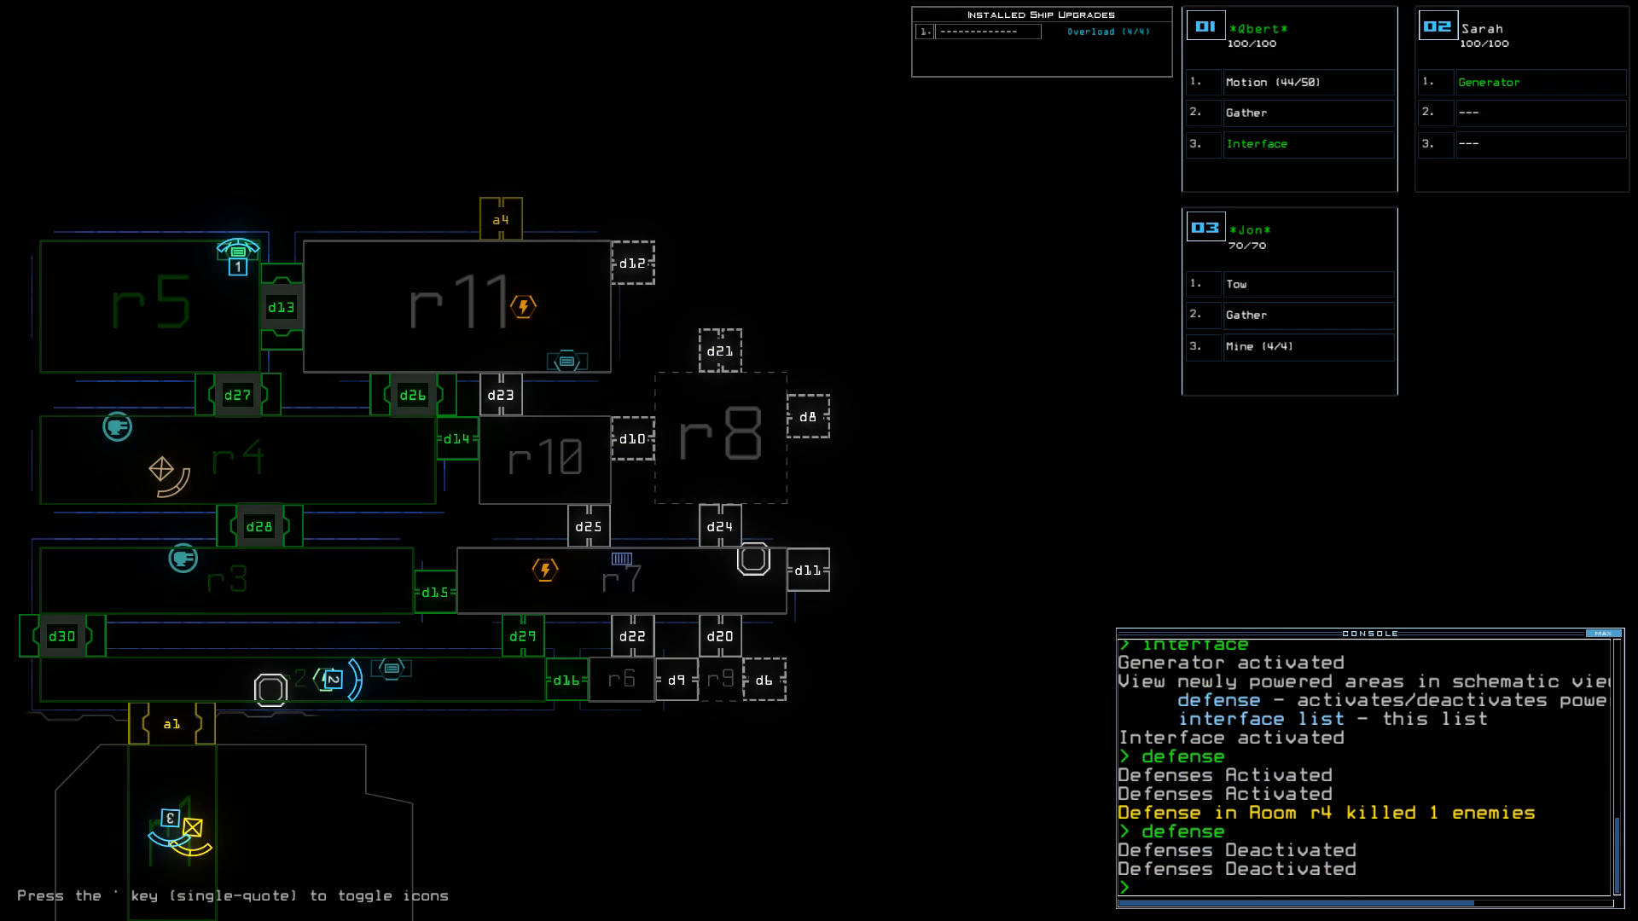
Open doors d26–d30, scan r4 and r10 for motion, check time, and dock Sarah at a1.
type("d2")
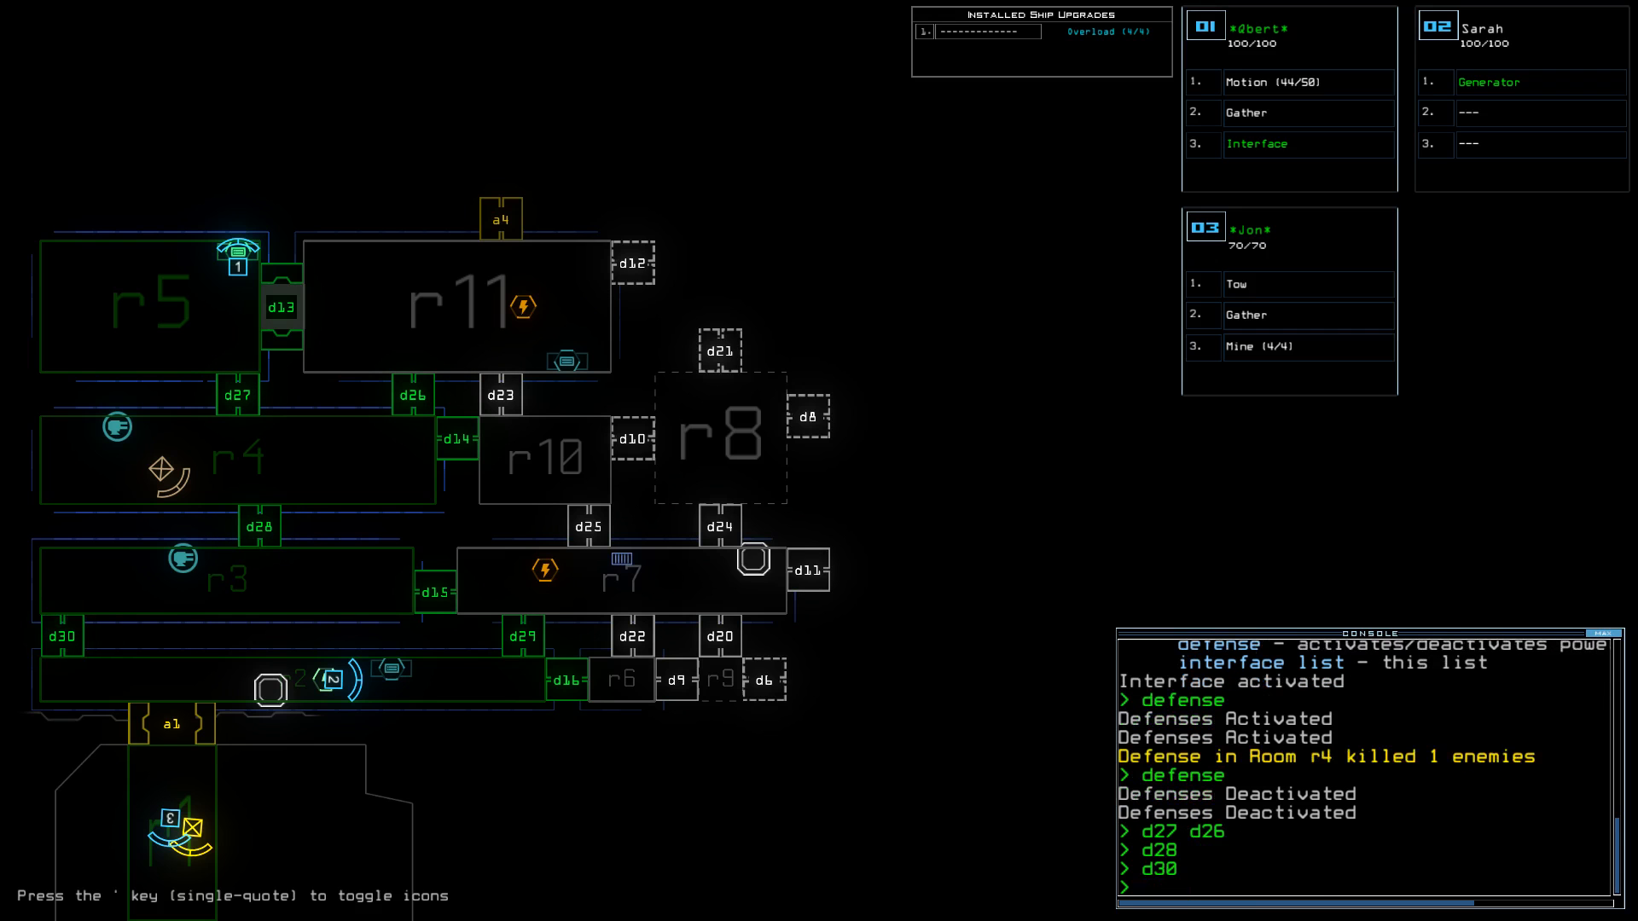
type("motion")
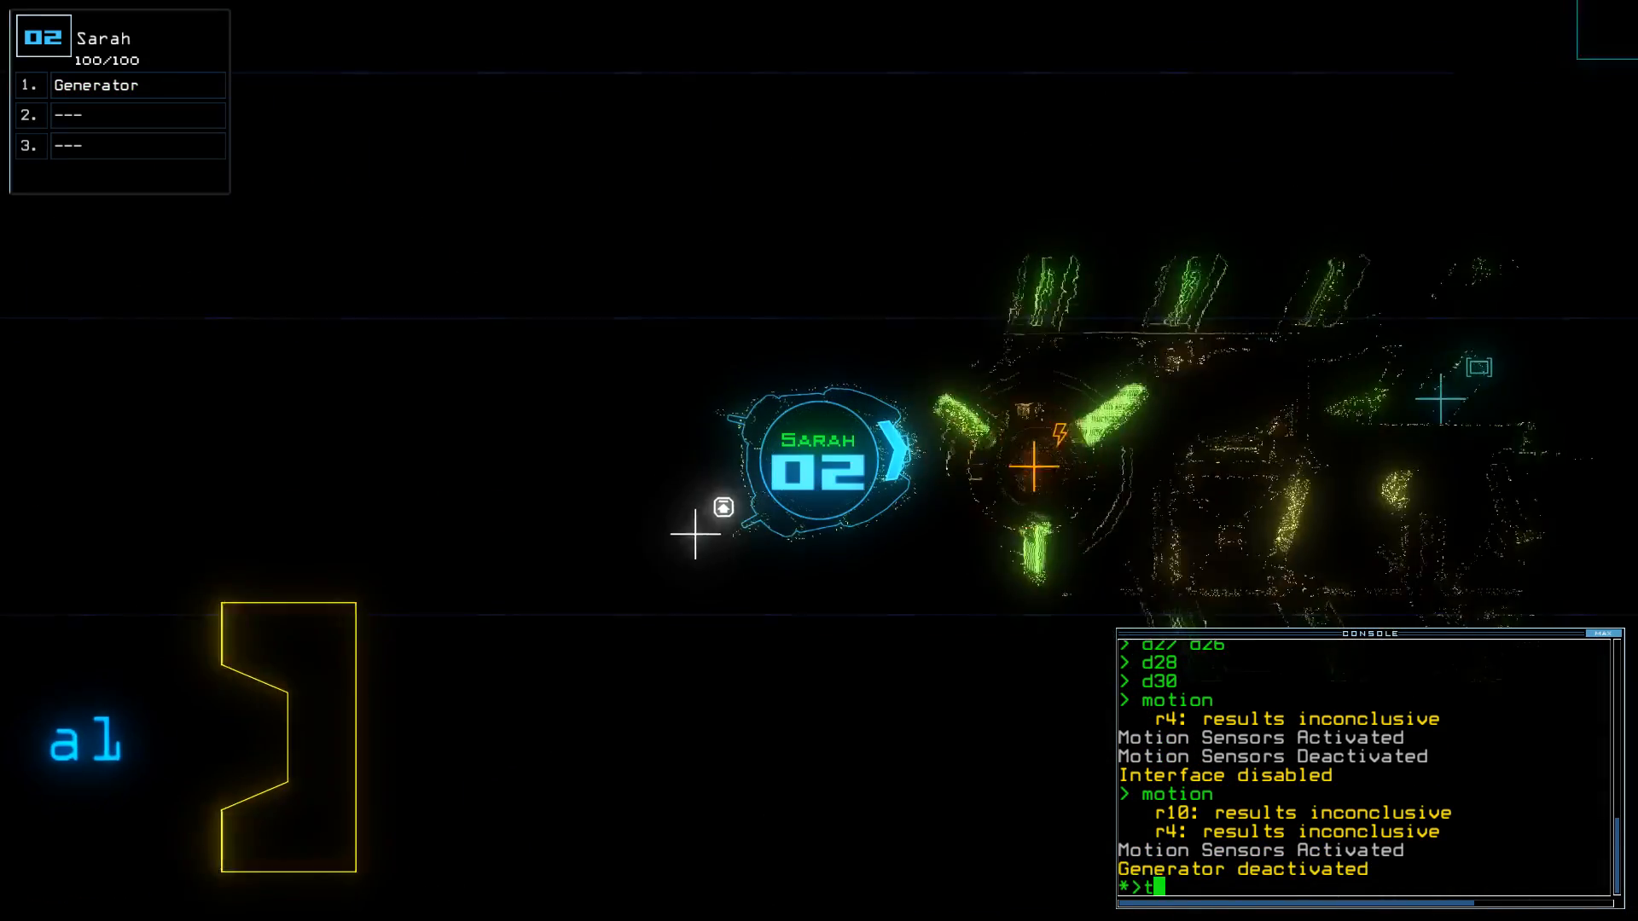
type("ime")
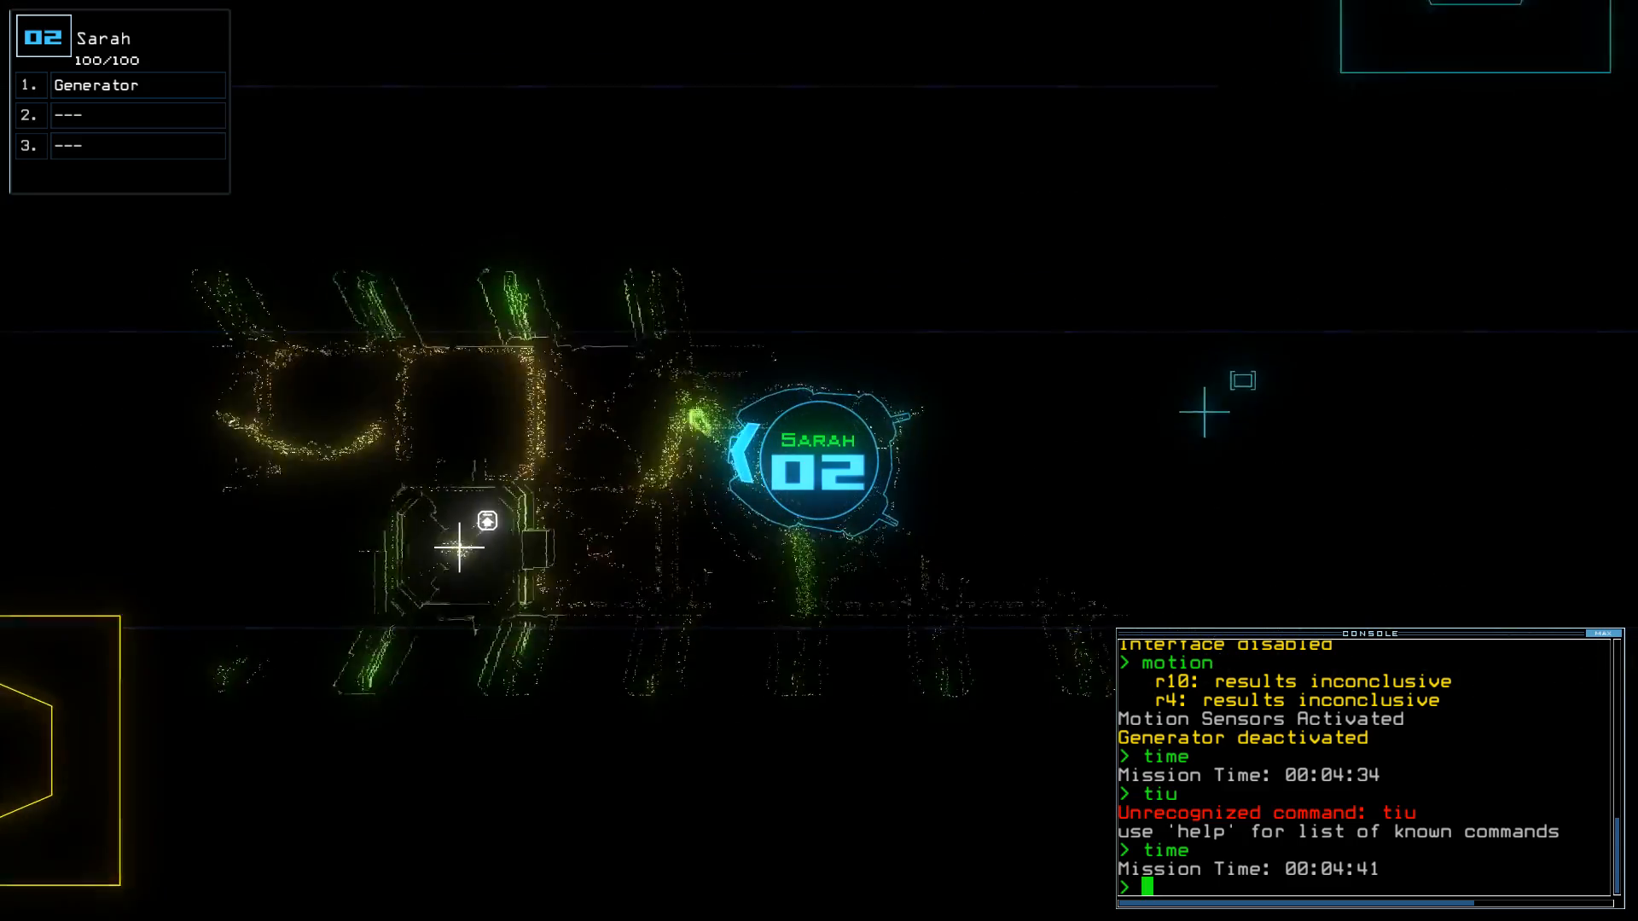
type("dock")
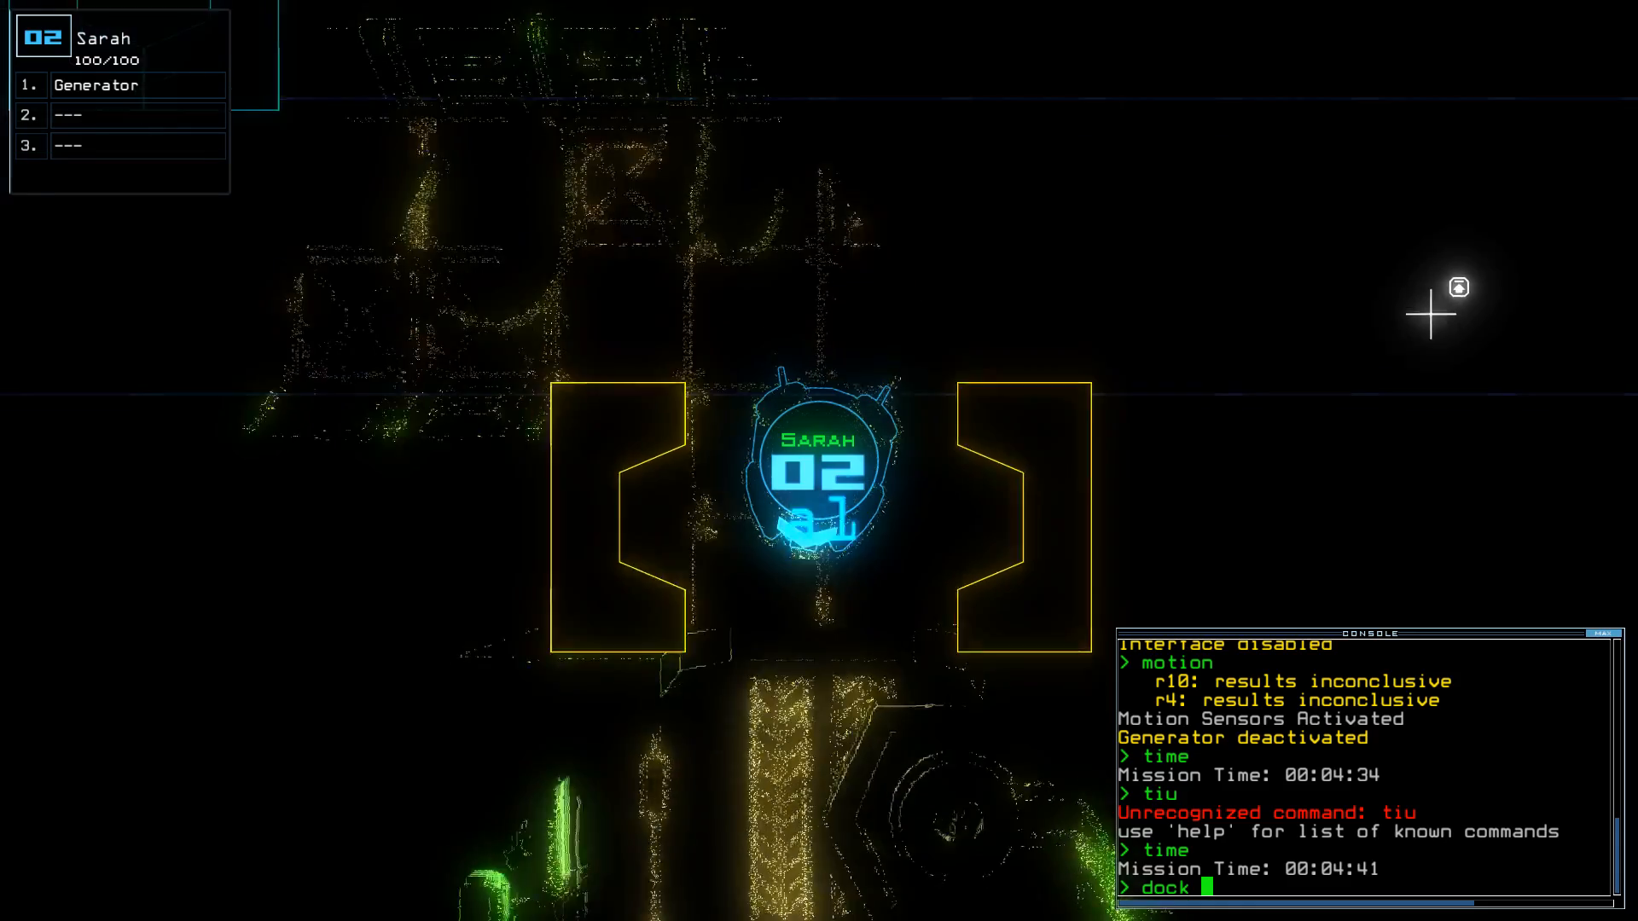
Power the generator, check mission time, open d12 and d26, and return drone 1 to a4.
type("a")
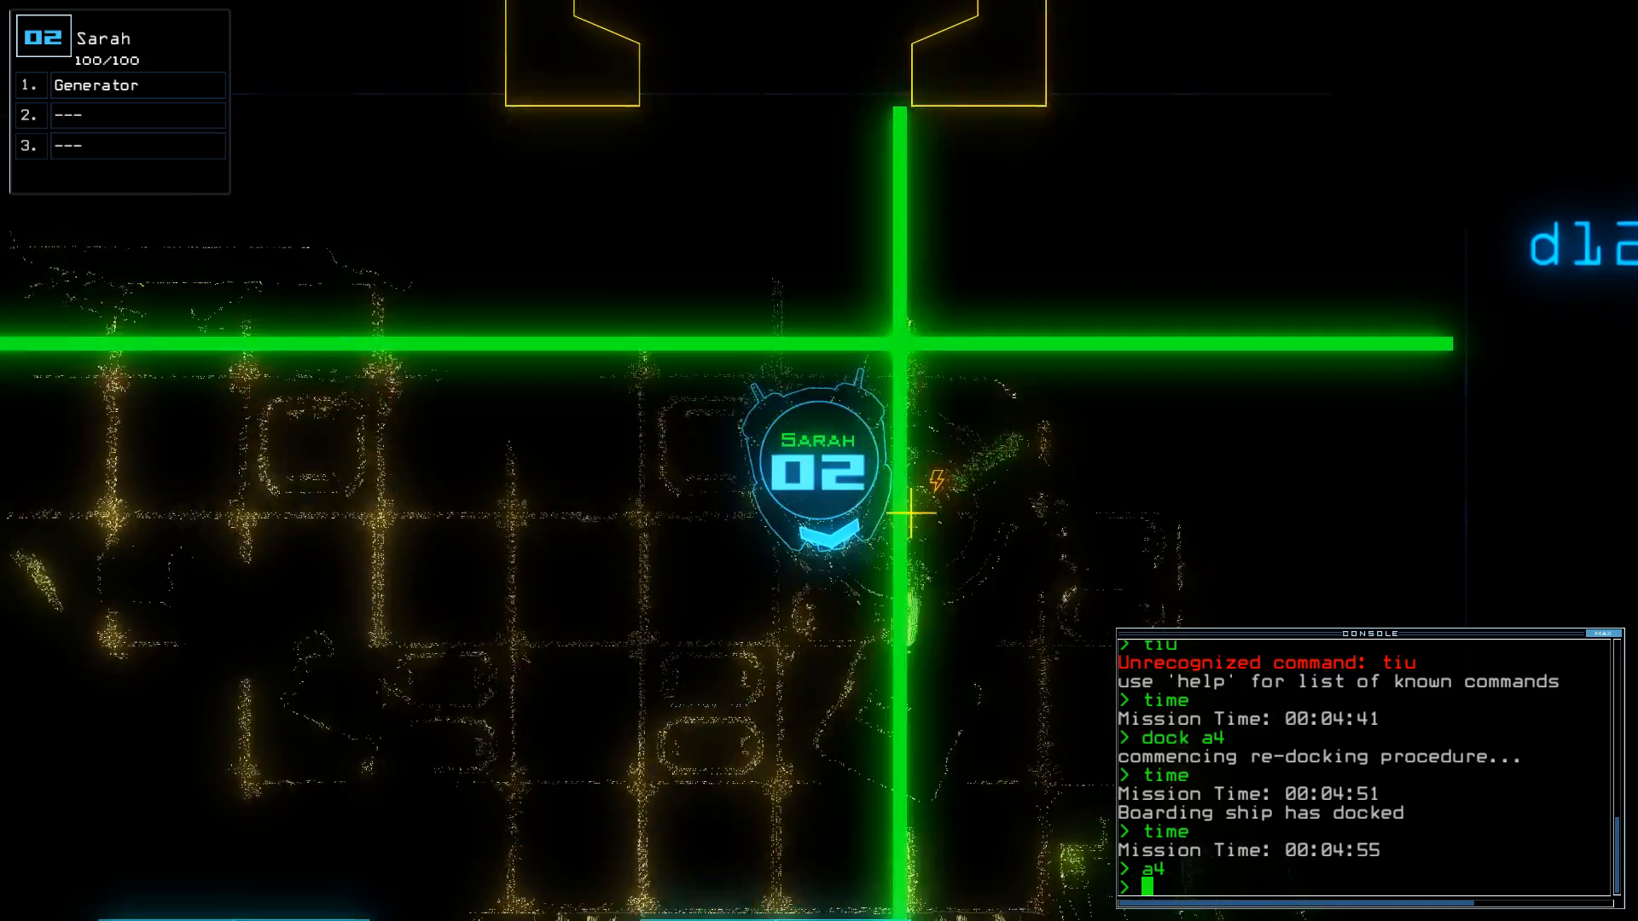
type("generator")
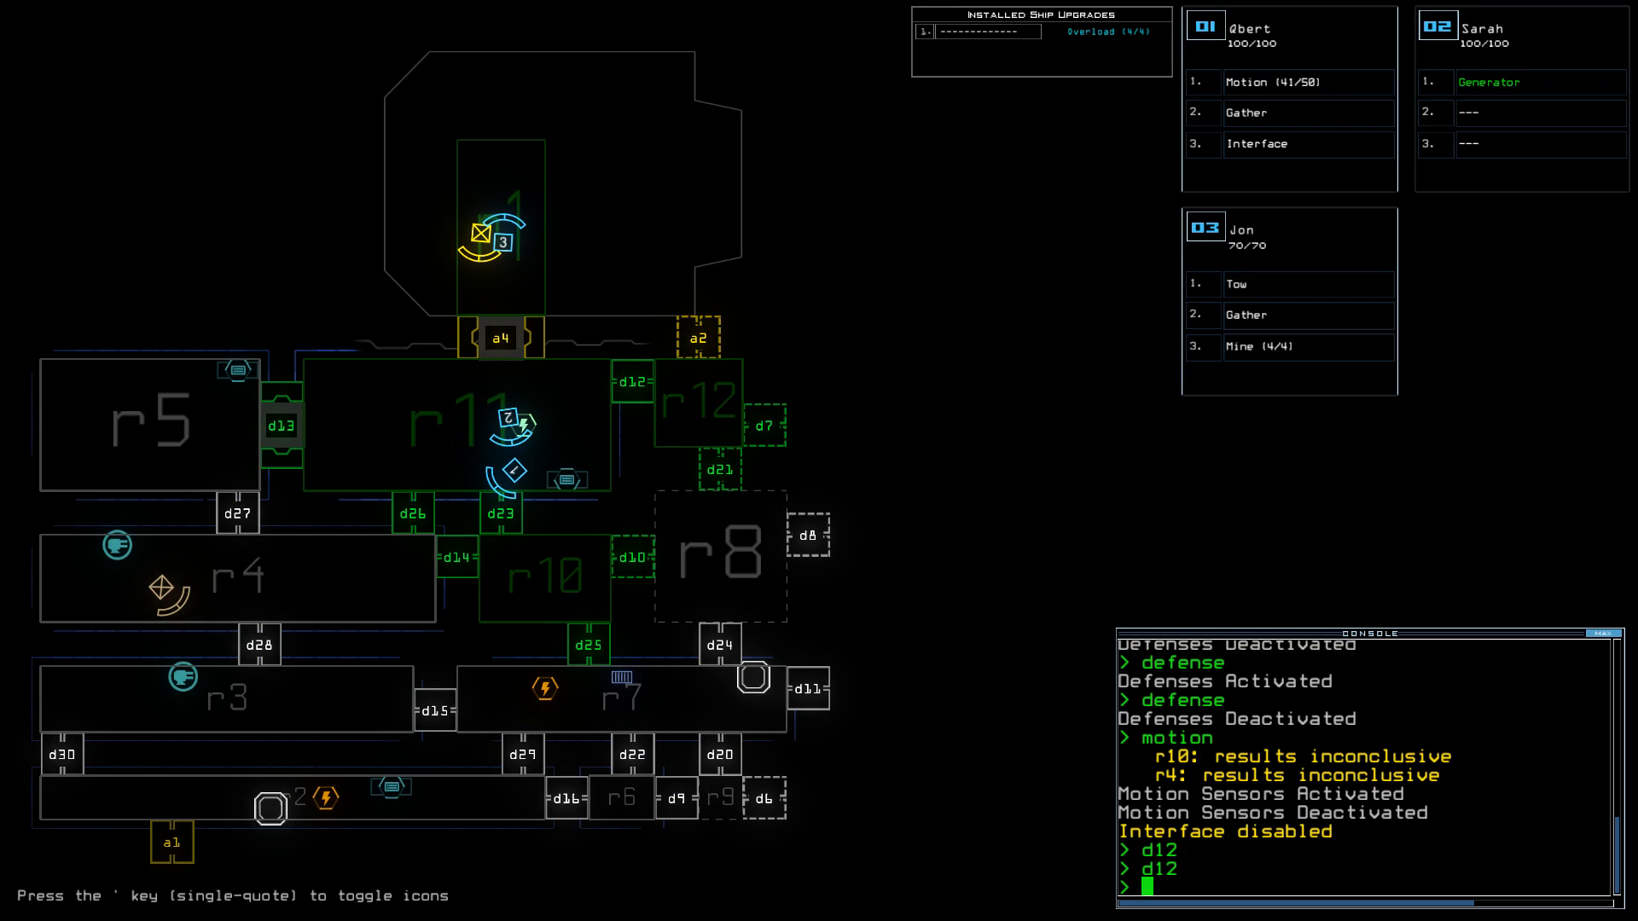
type("time")
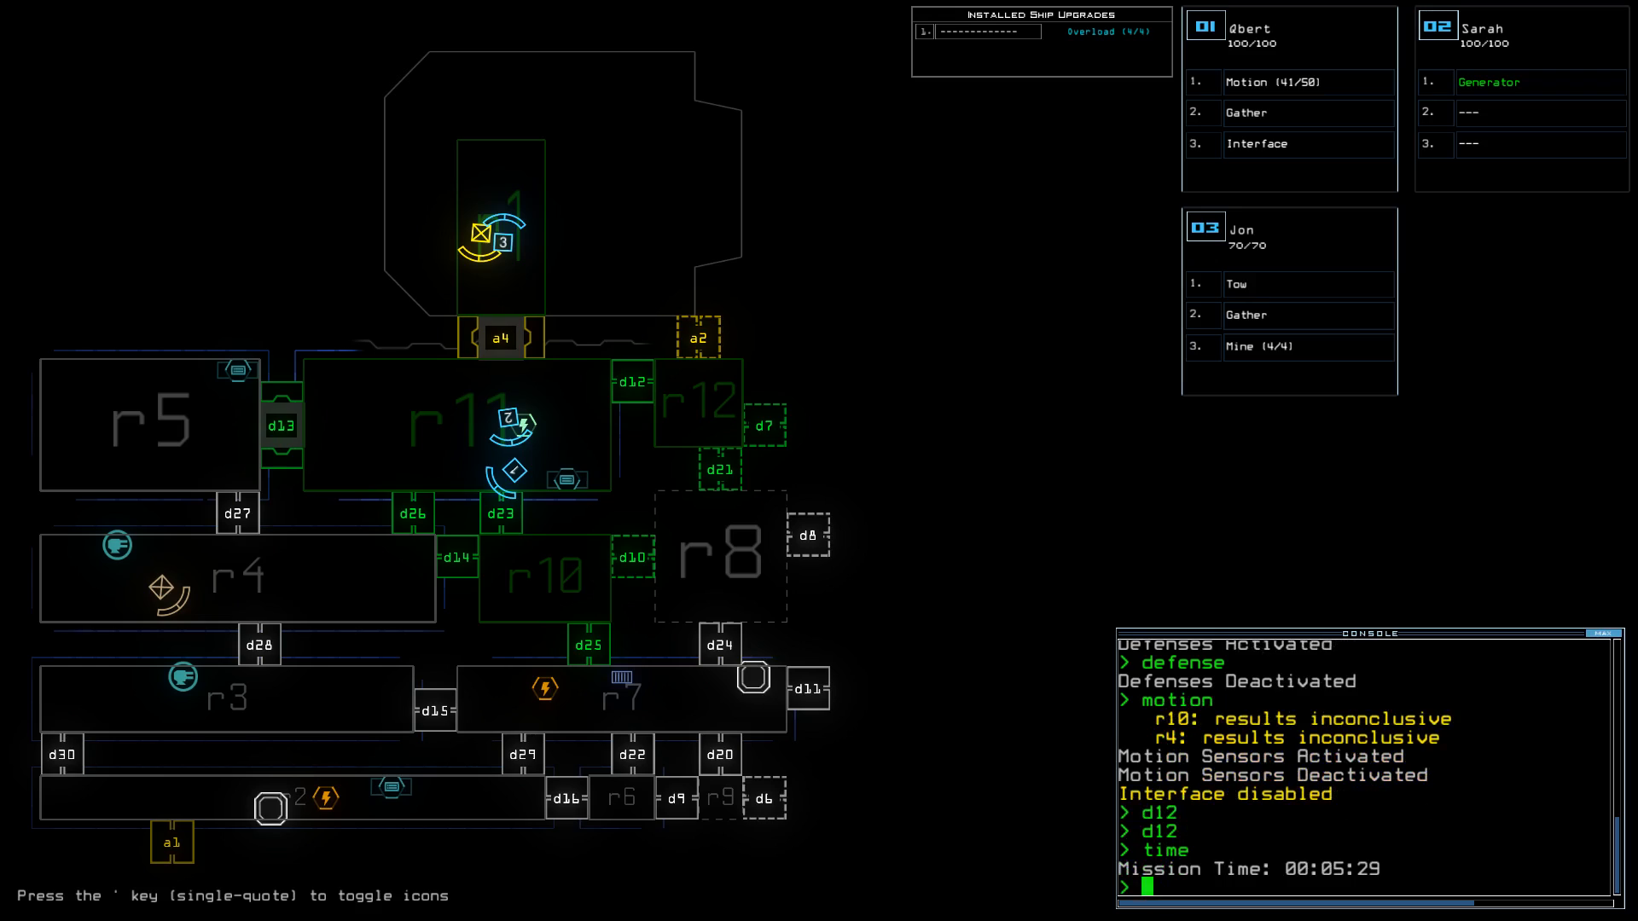
type("d26")
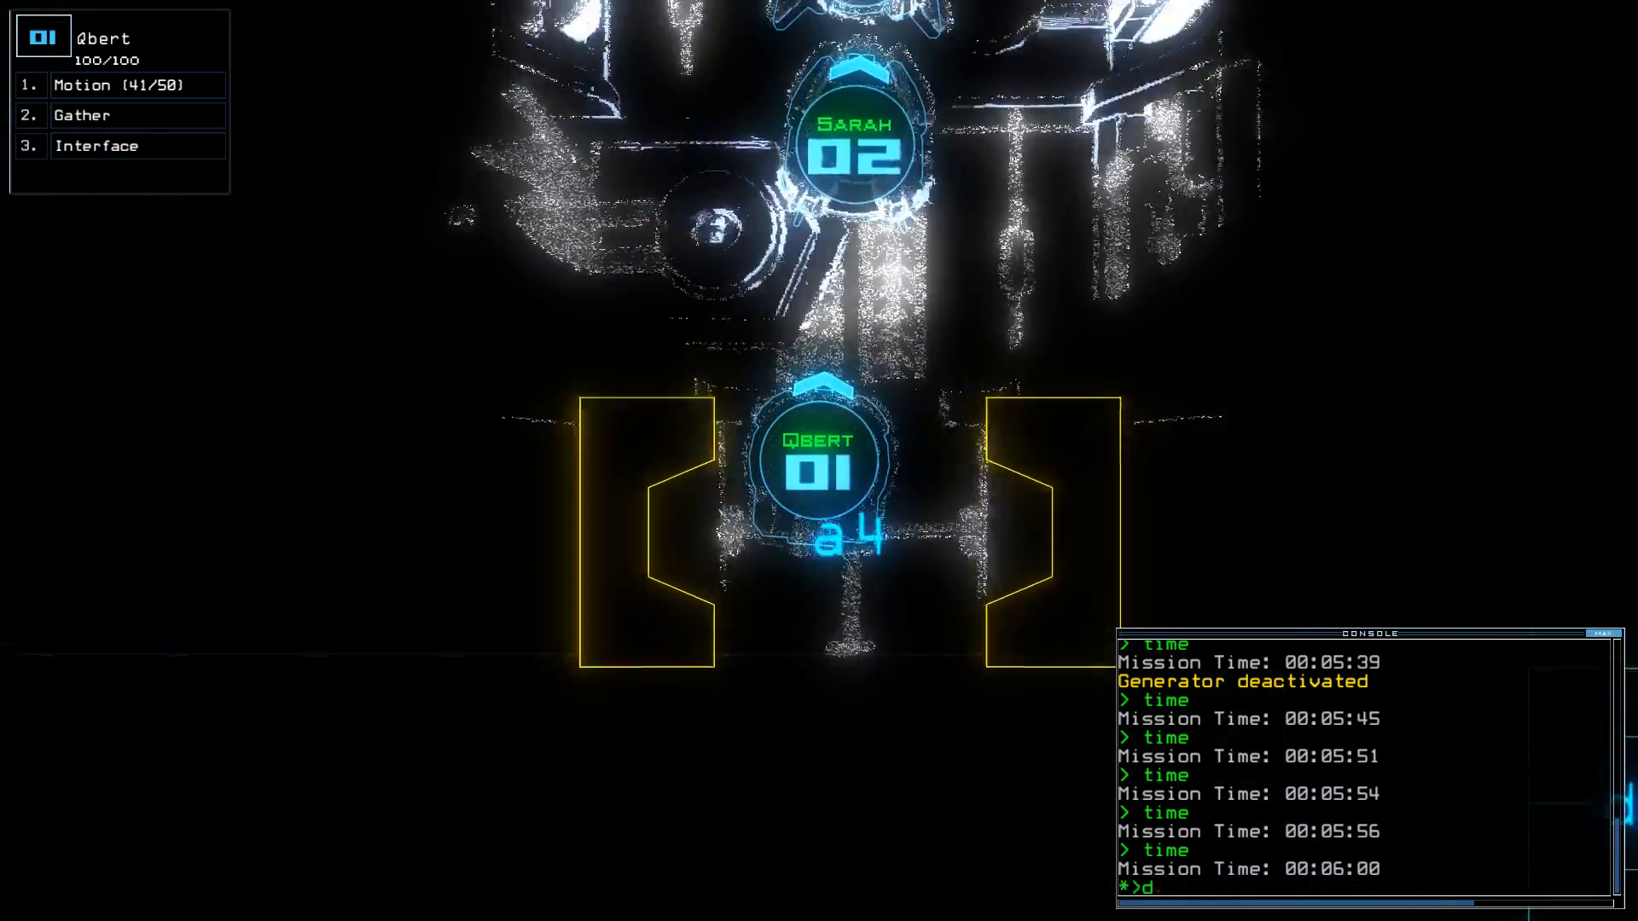
Dock the ship at a2 to stabilize the seal and navigate drones 2 and 1 through d15.
type("dock a2")
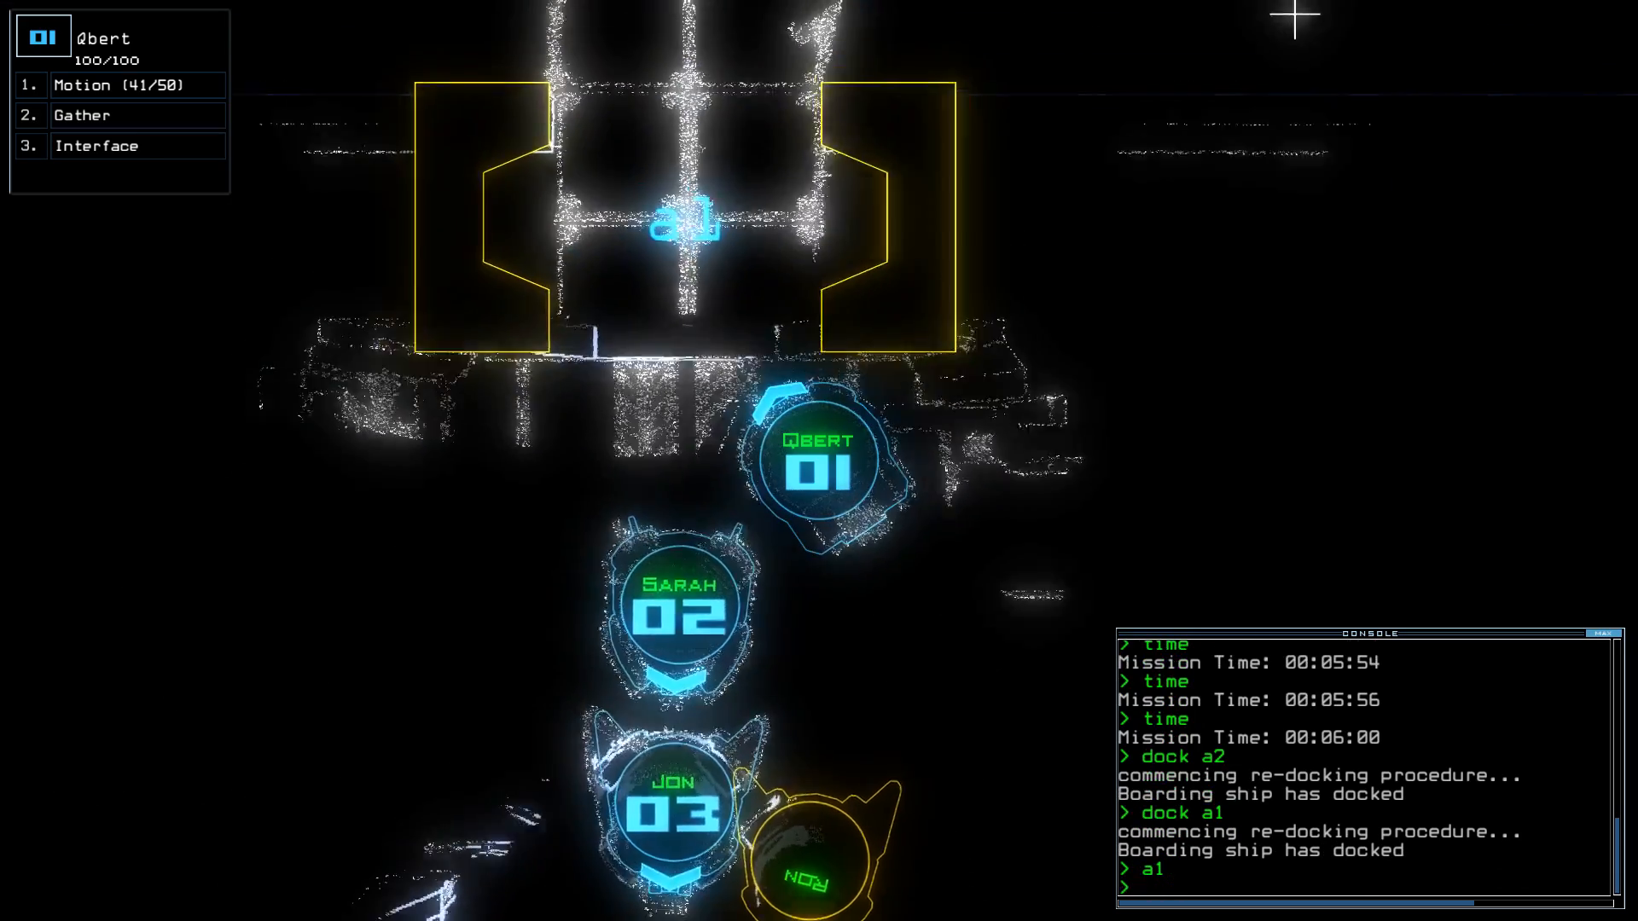
type("navigate")
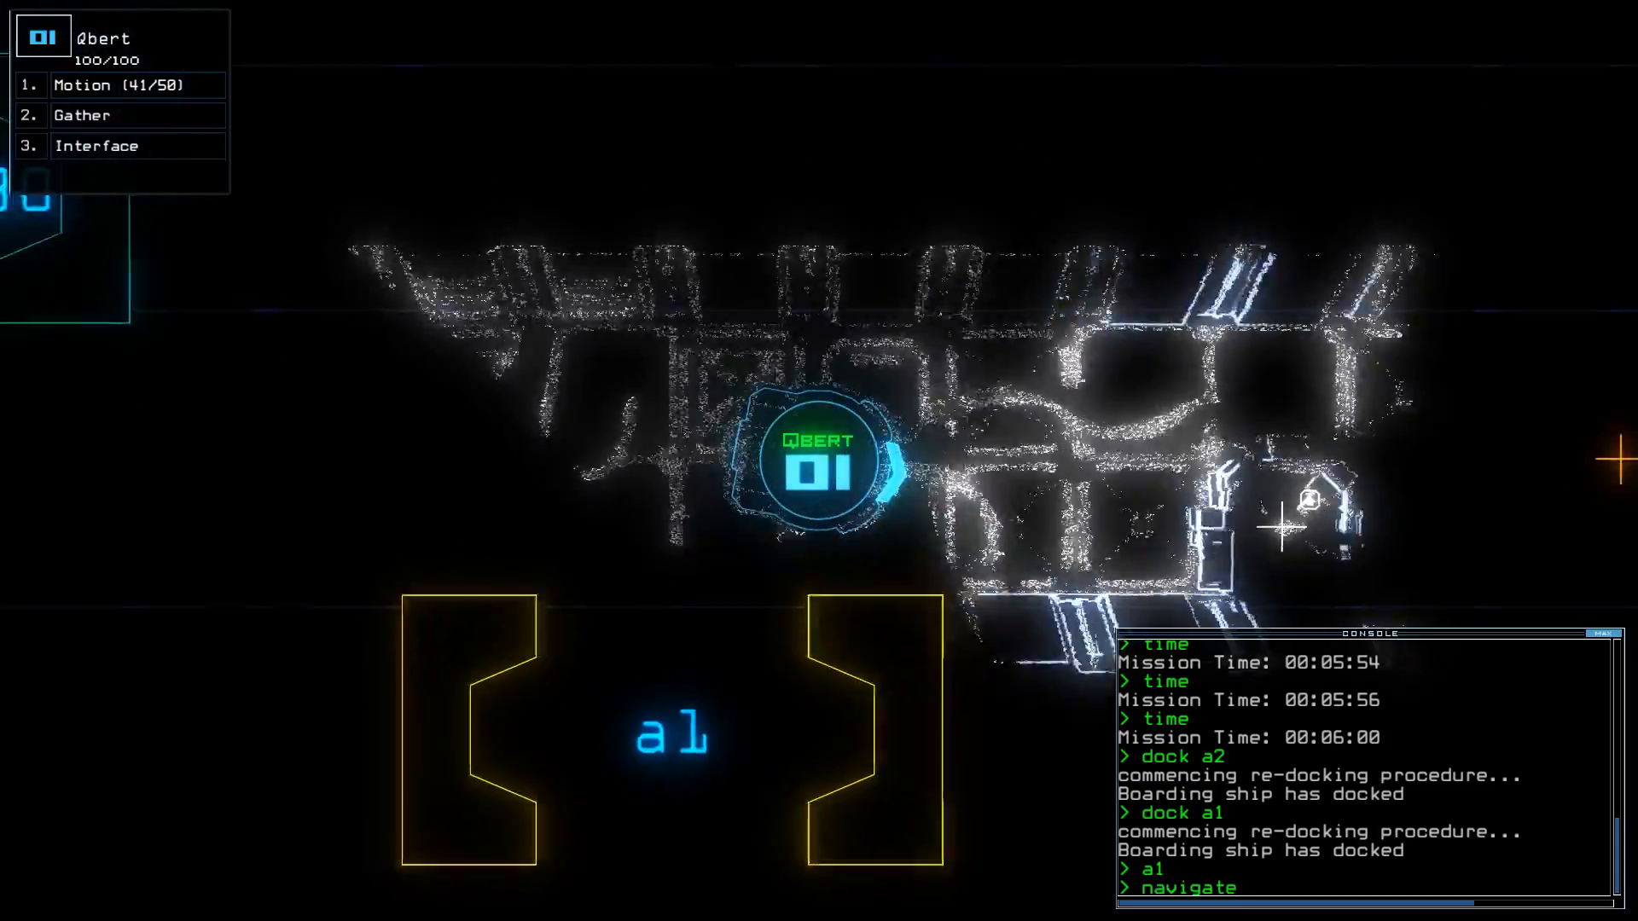
type("navigate 2 1")
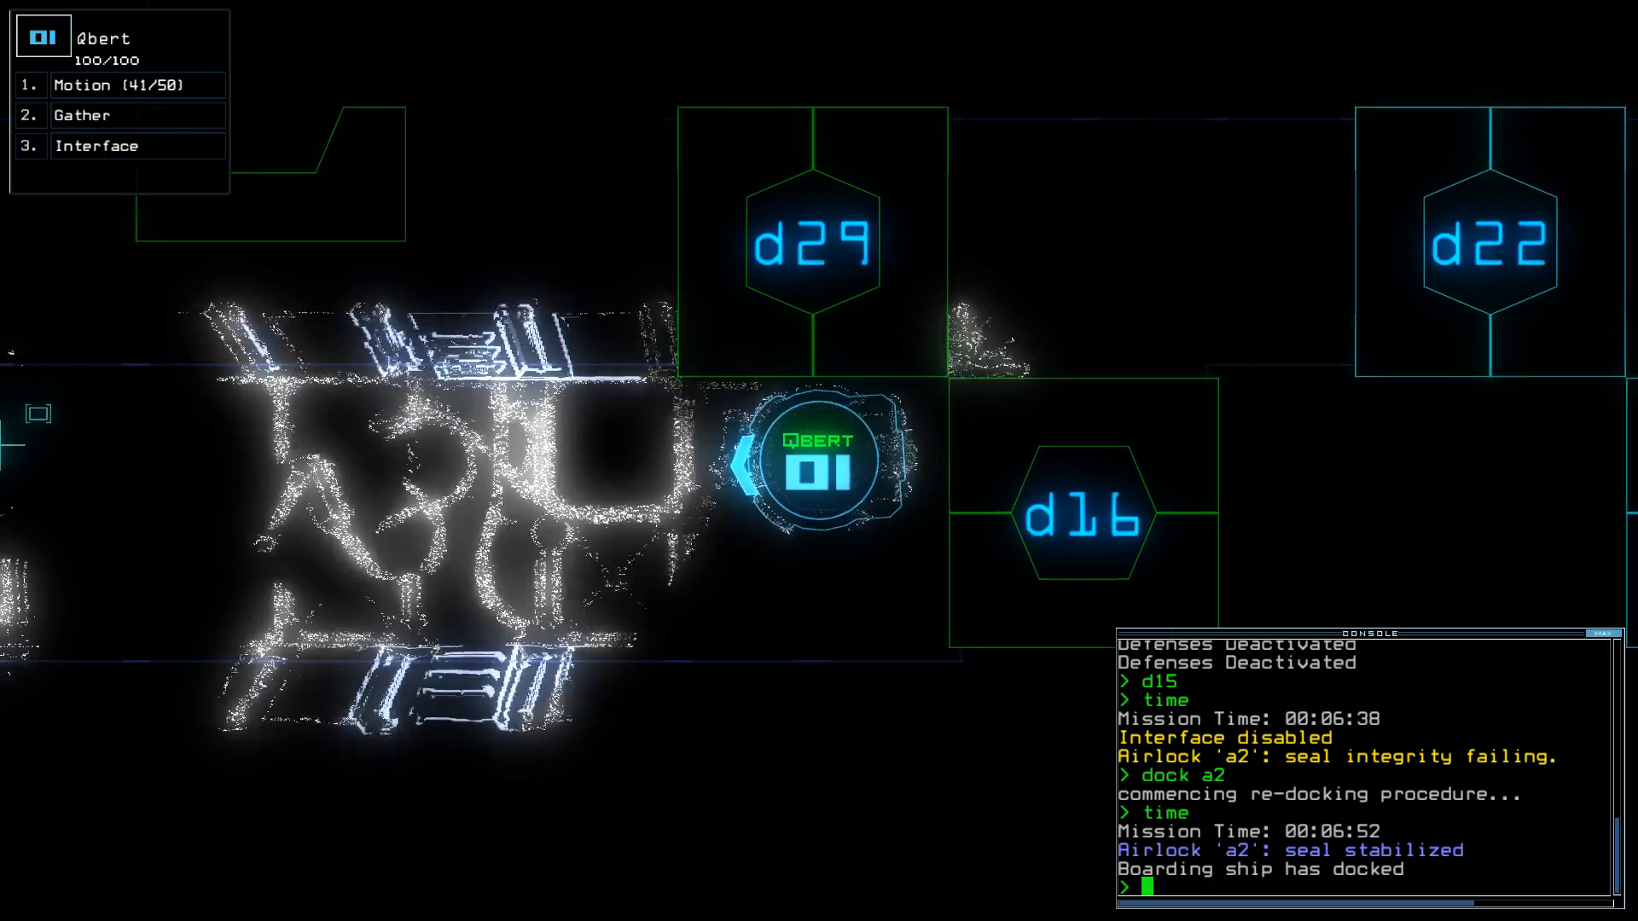
Use the interface defenses to clear r3, open d29, and navigate Sarah toward r7.
type("interface")
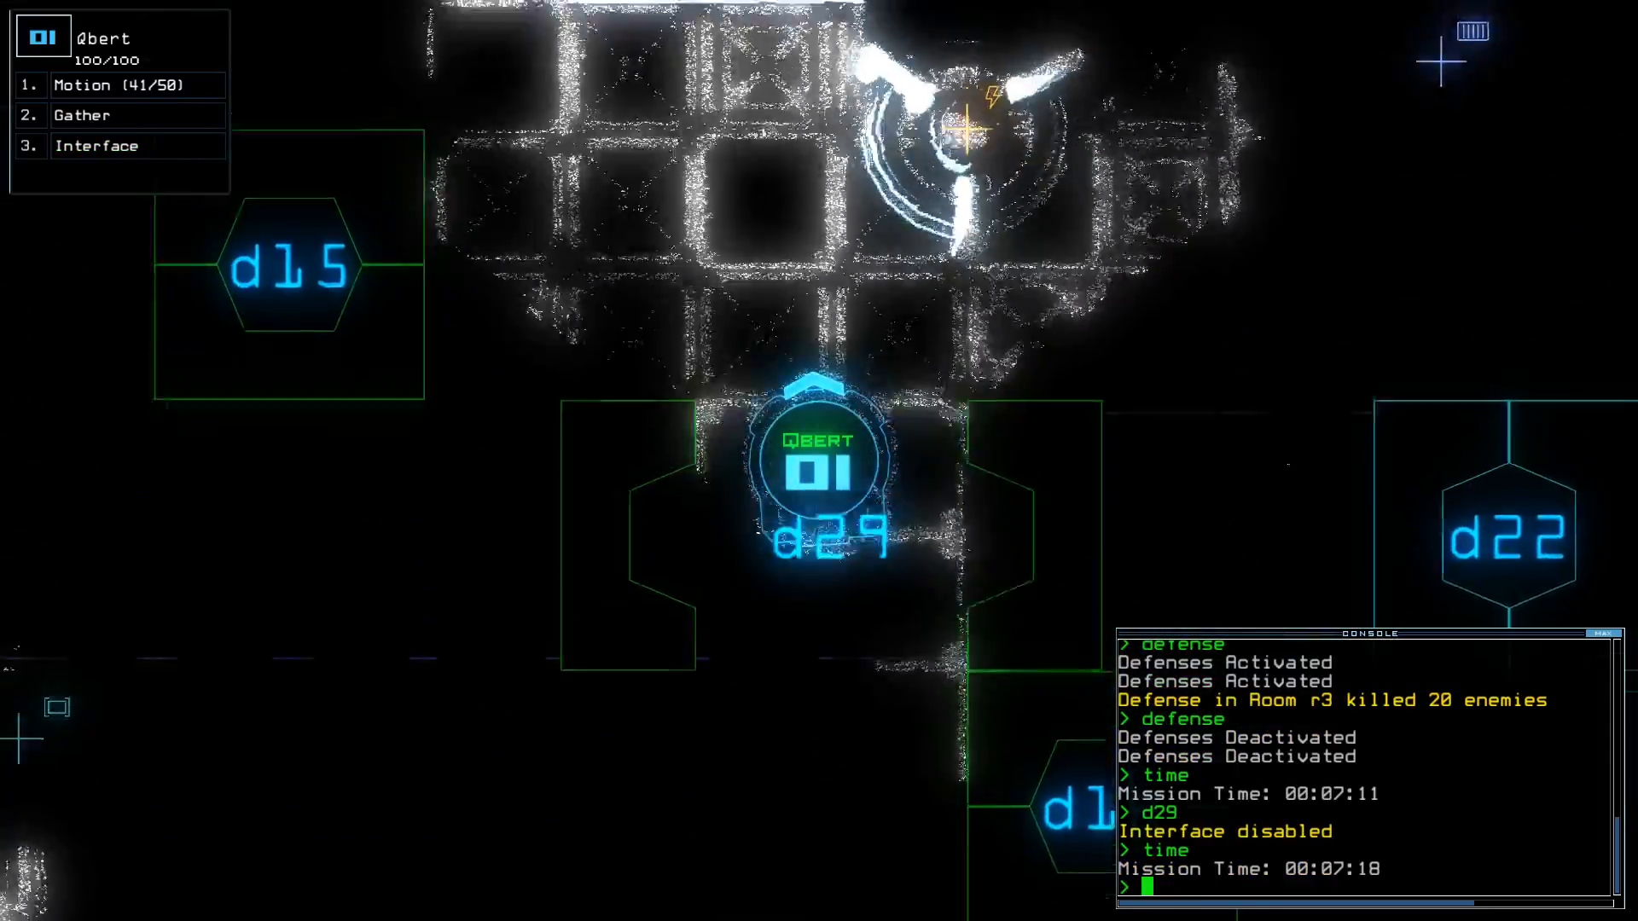
type("navigate")
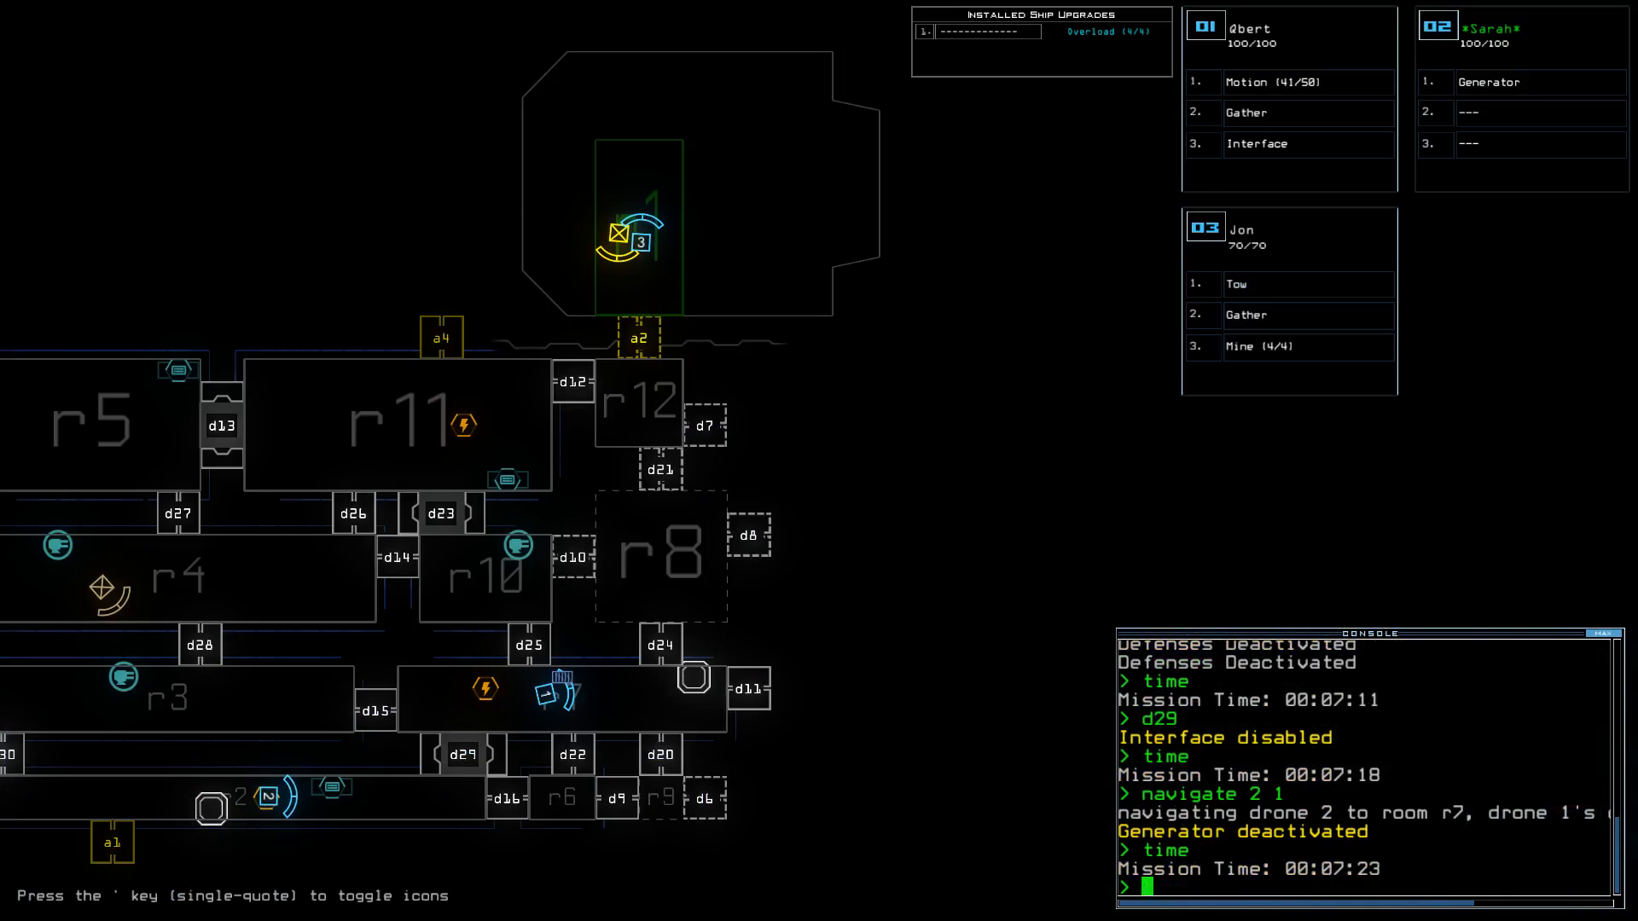
Run a motion scan, reactivate the r7 generator, and navigate drone 2 toward room r2.
type("motion")
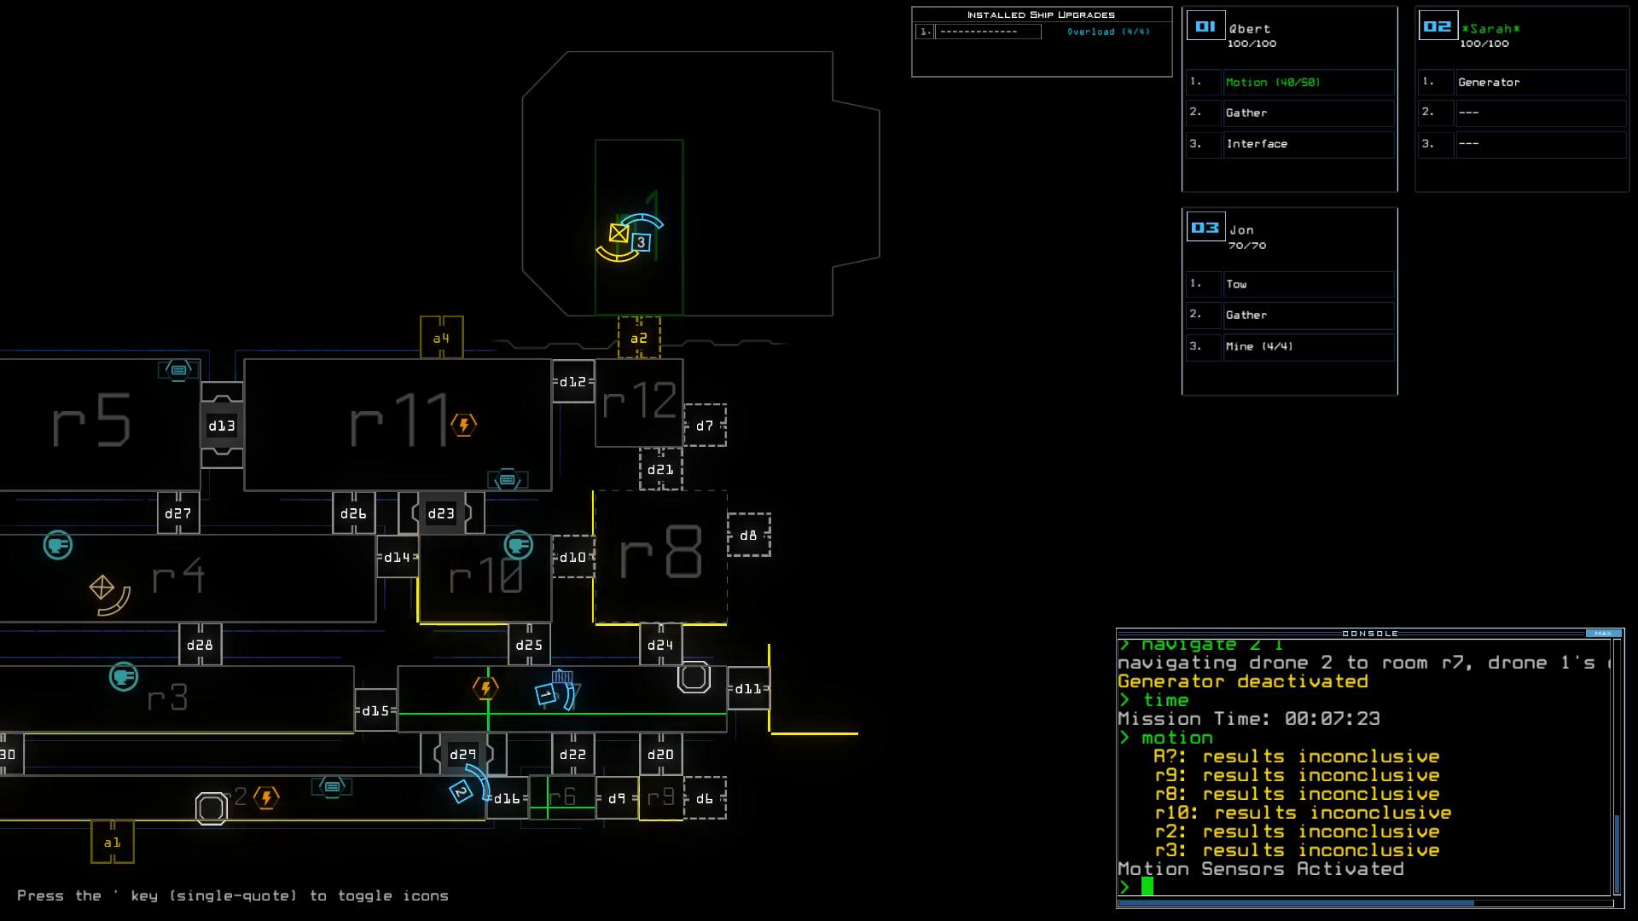
type("generator")
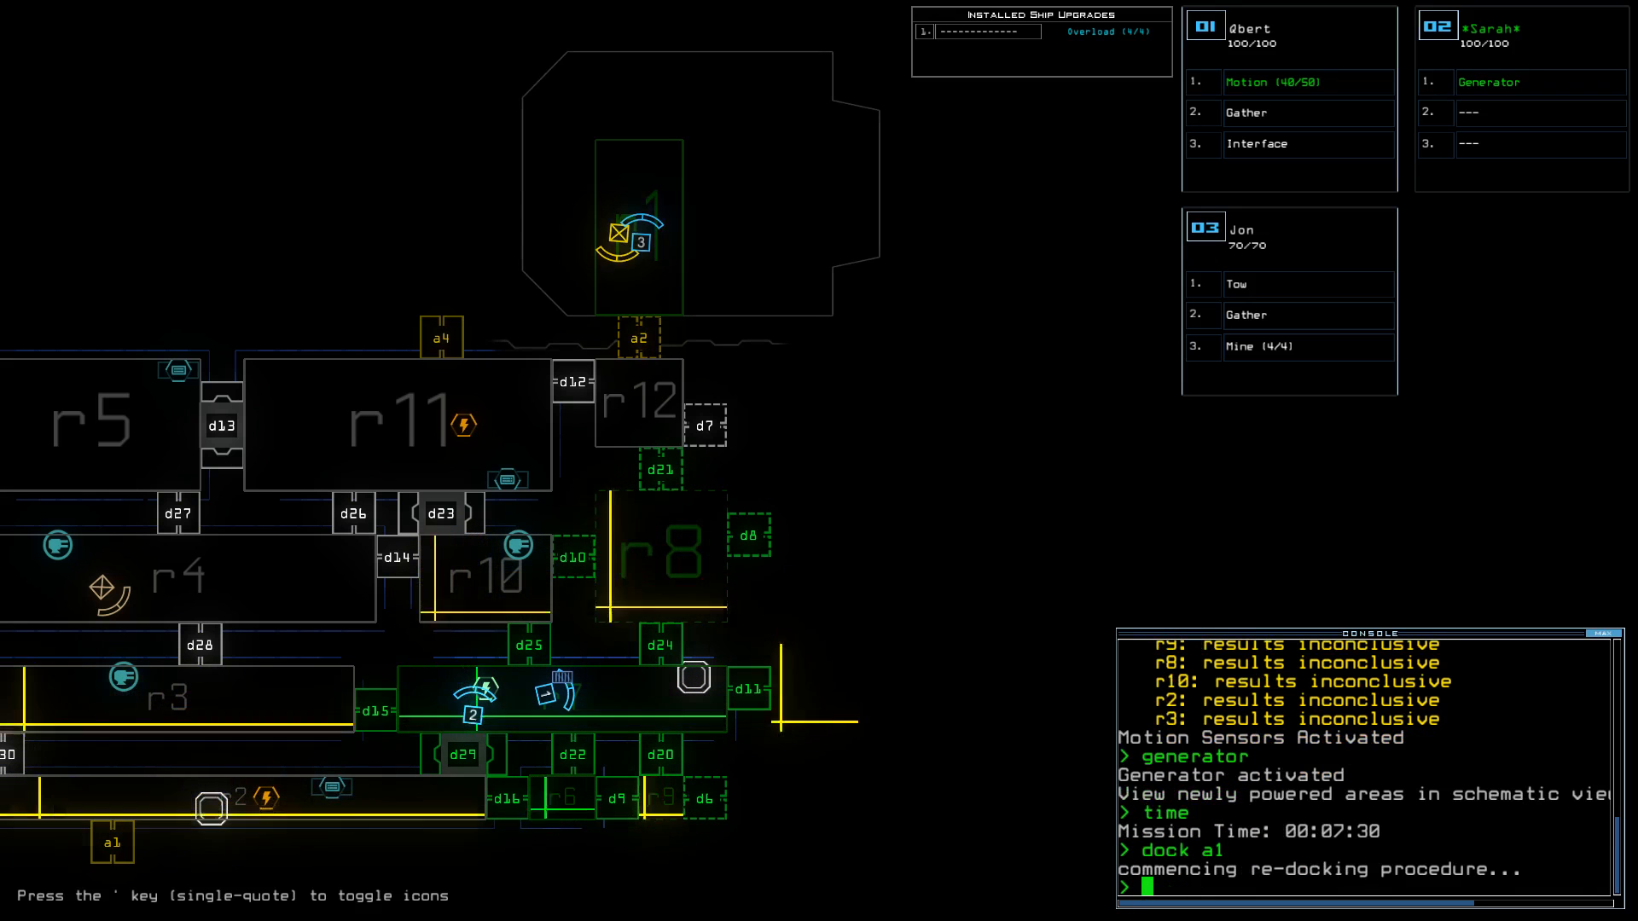
type("navigate 1 2 r")
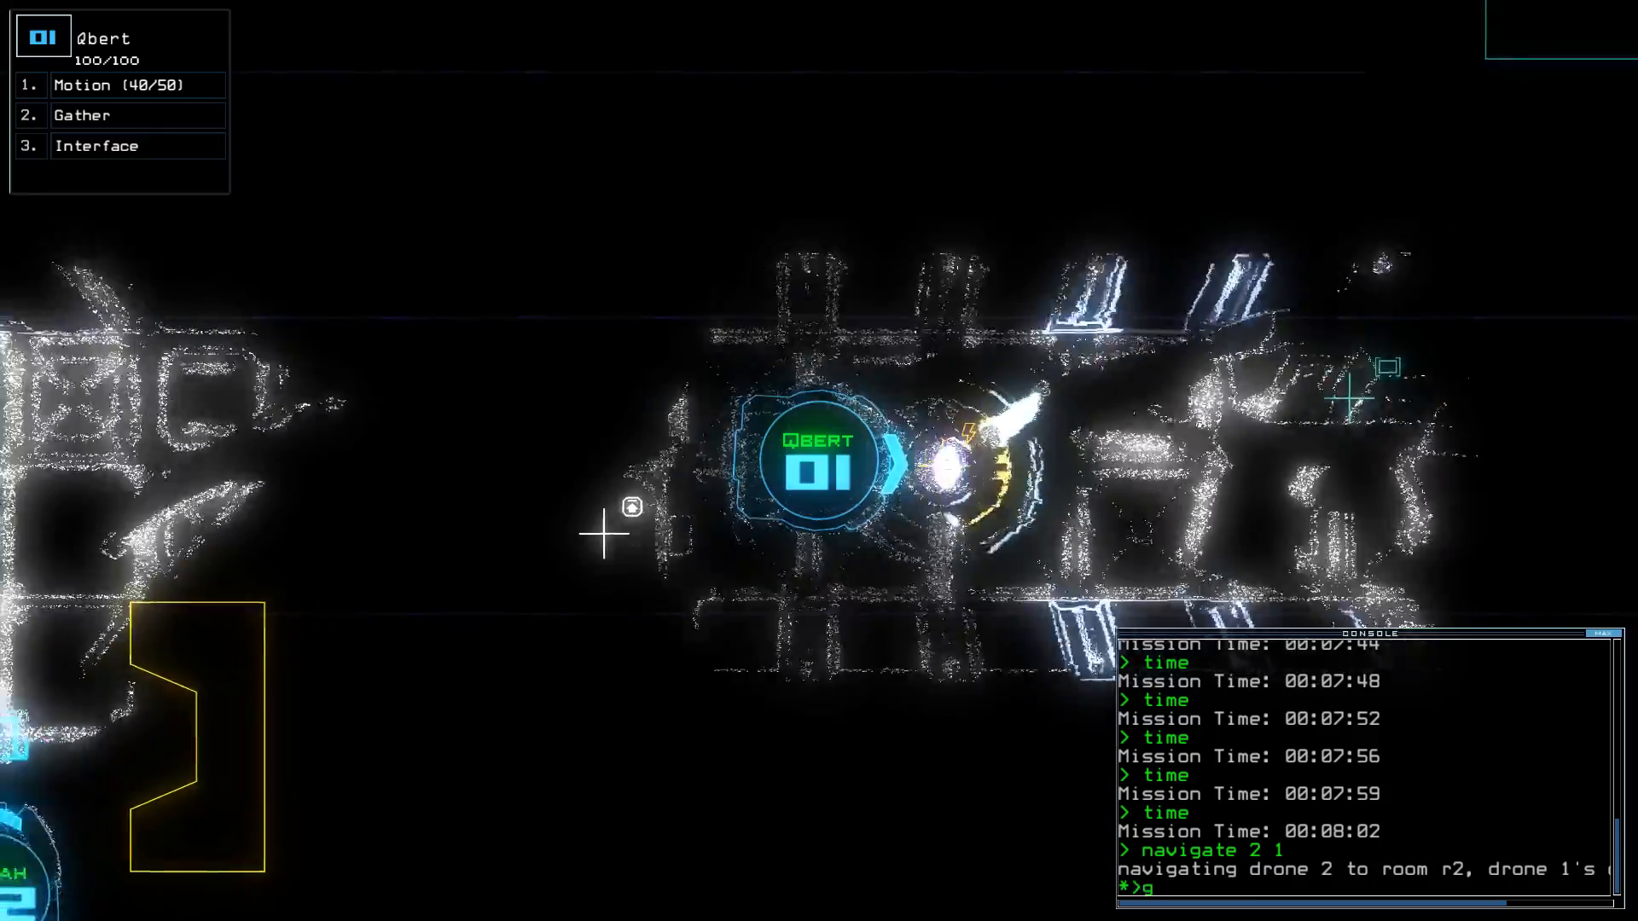
Power generator with drone 2, dock at a2 to stabilize its seal, scan for motion, toggle airlock a2.
type("generator 2")
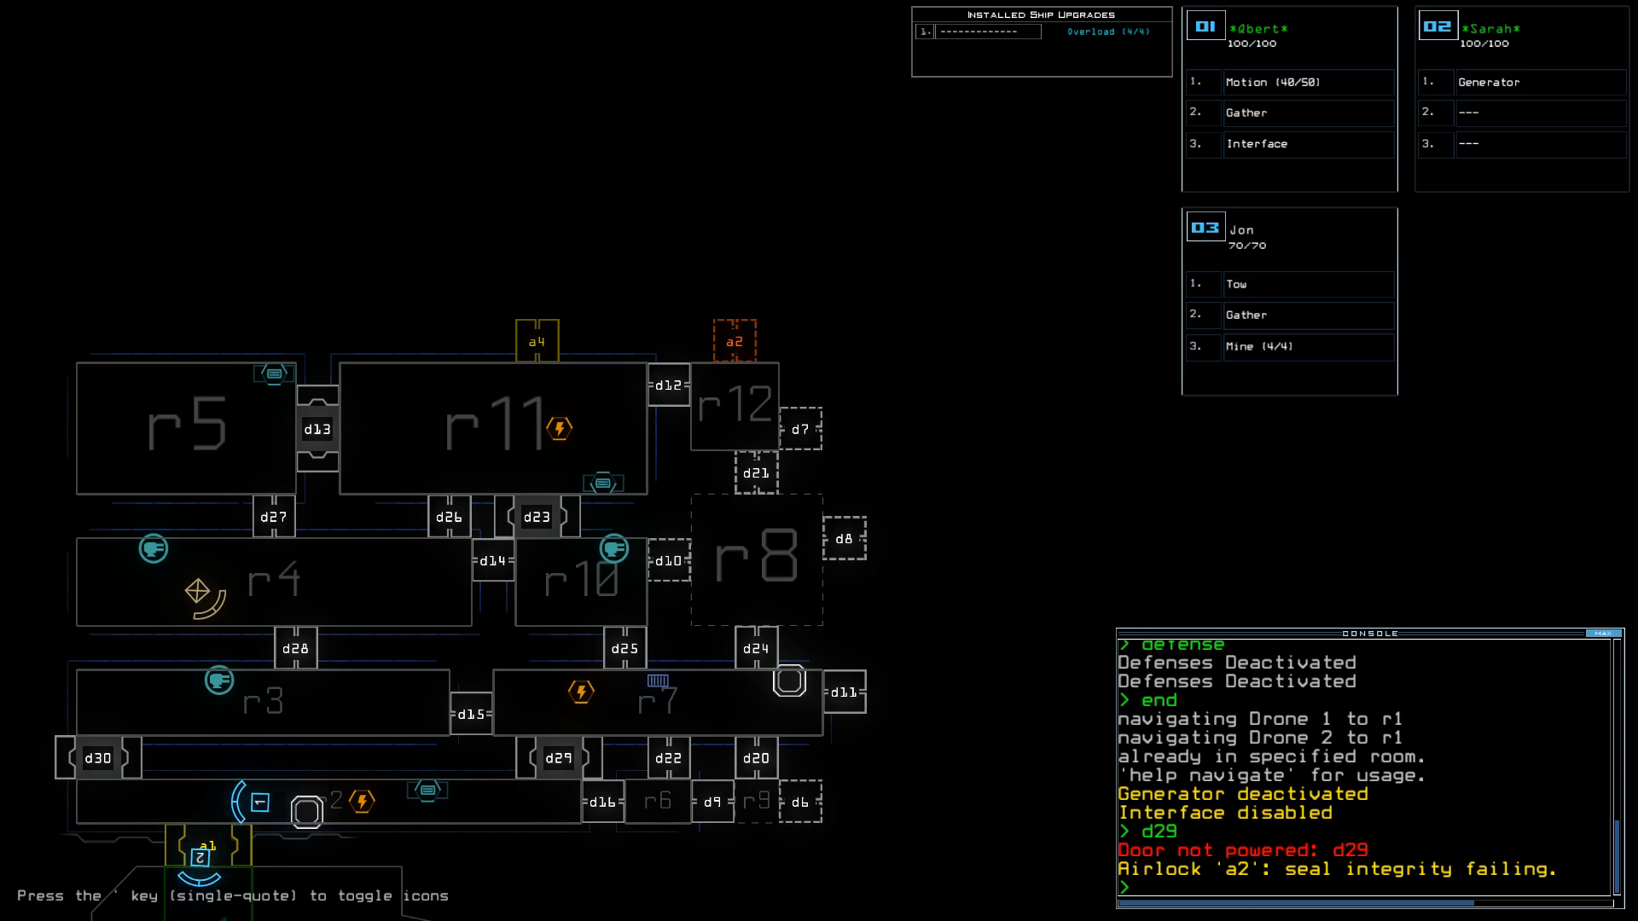
type("dock a2")
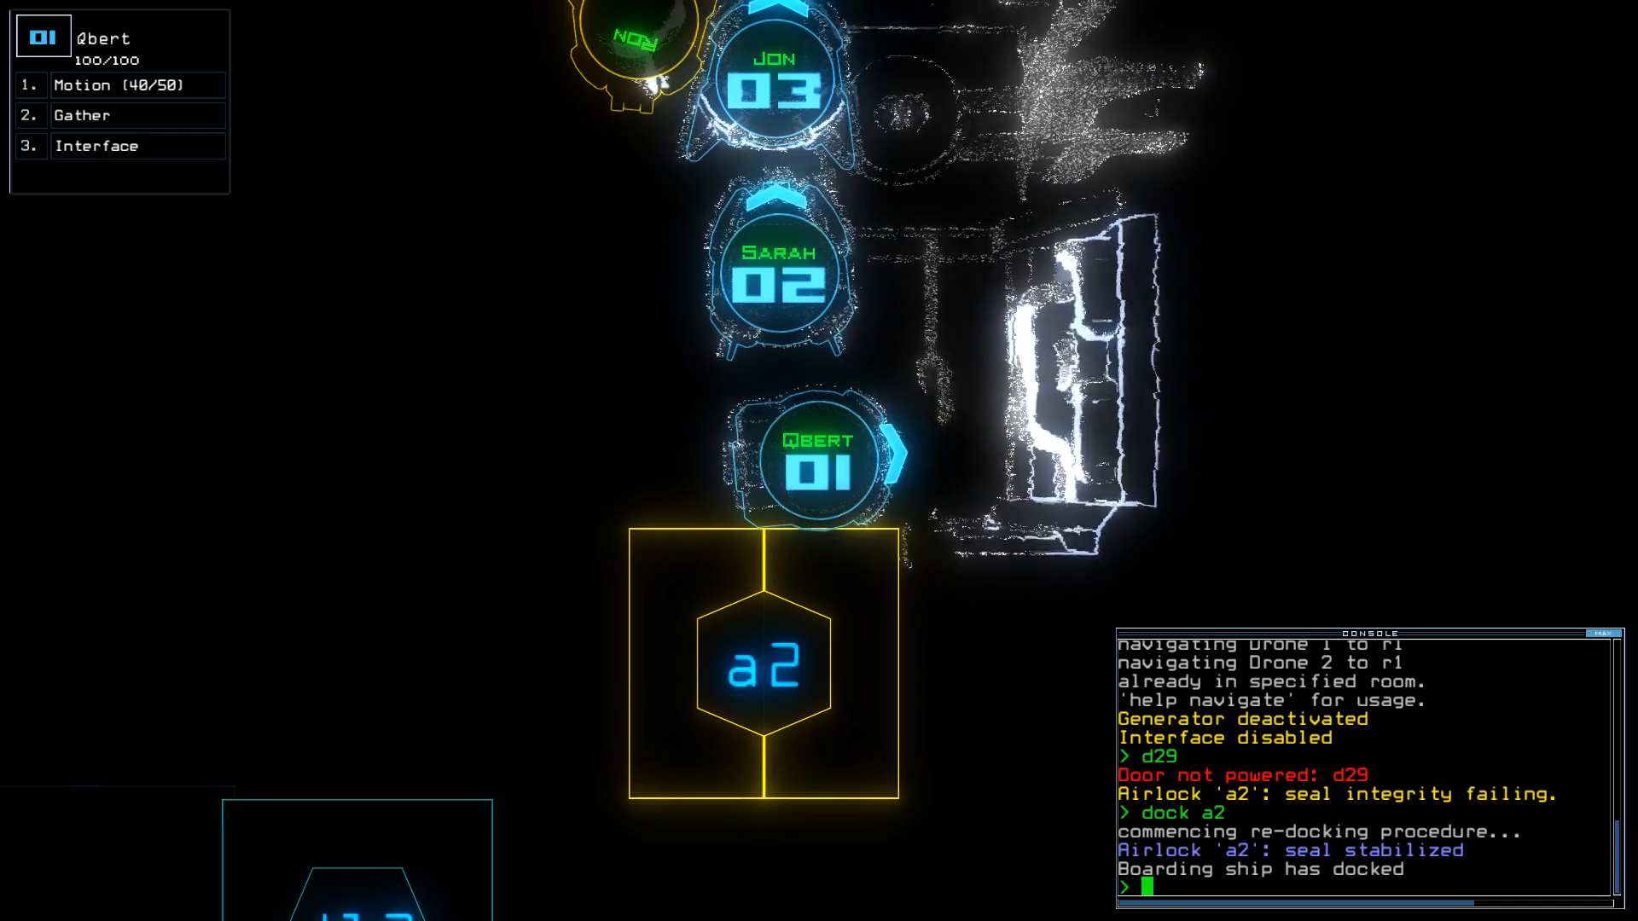
type("motion")
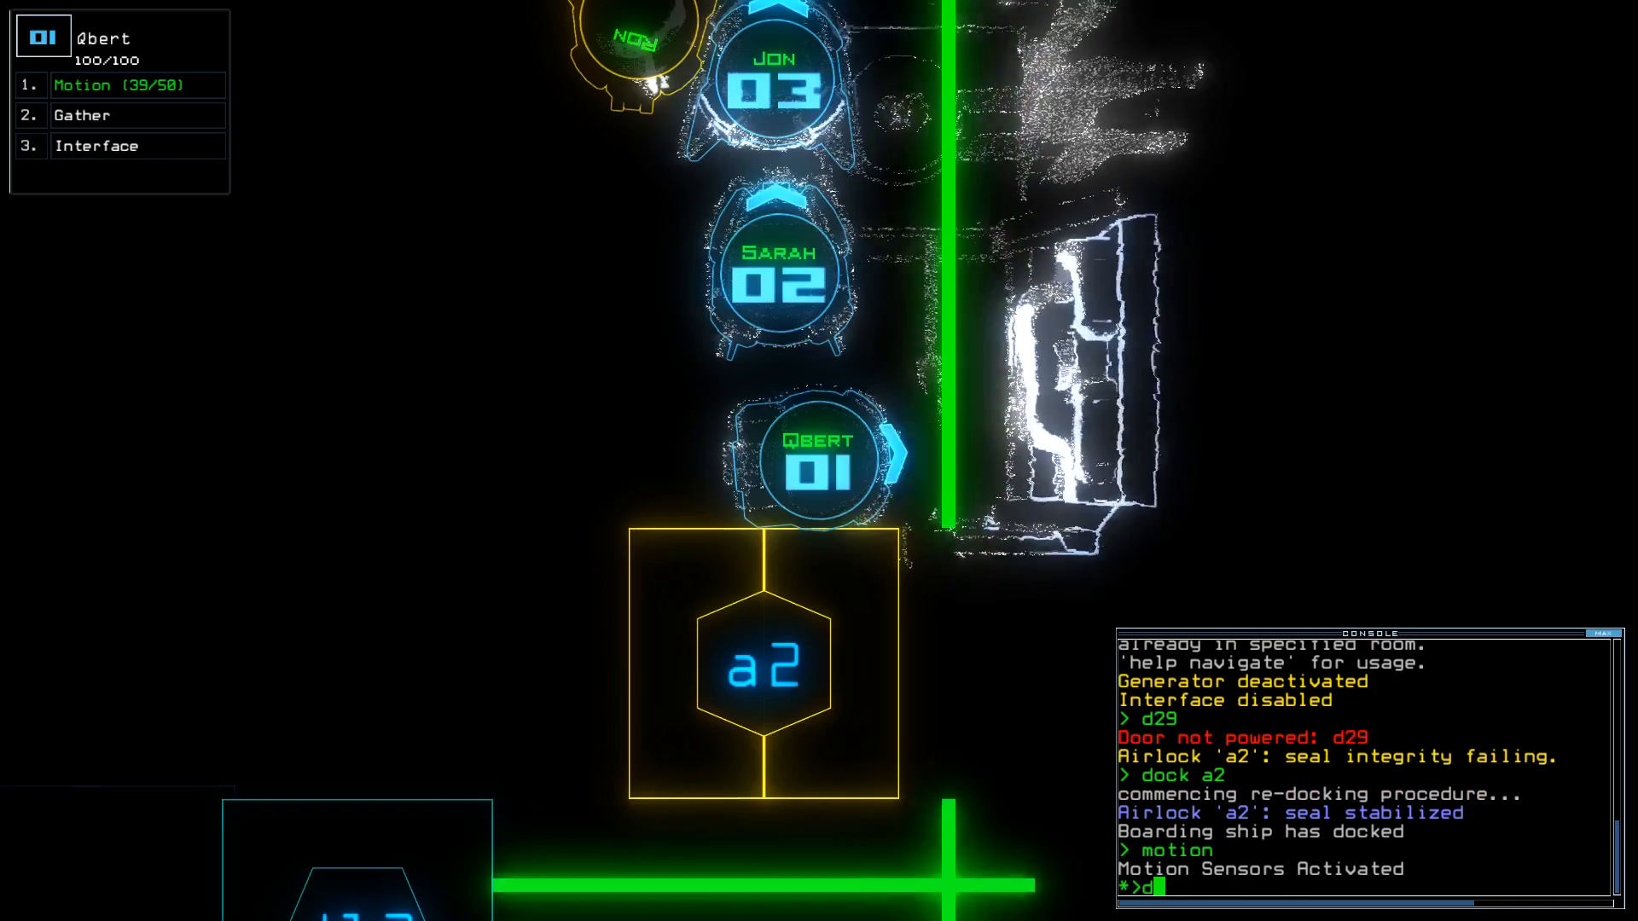
type("a2")
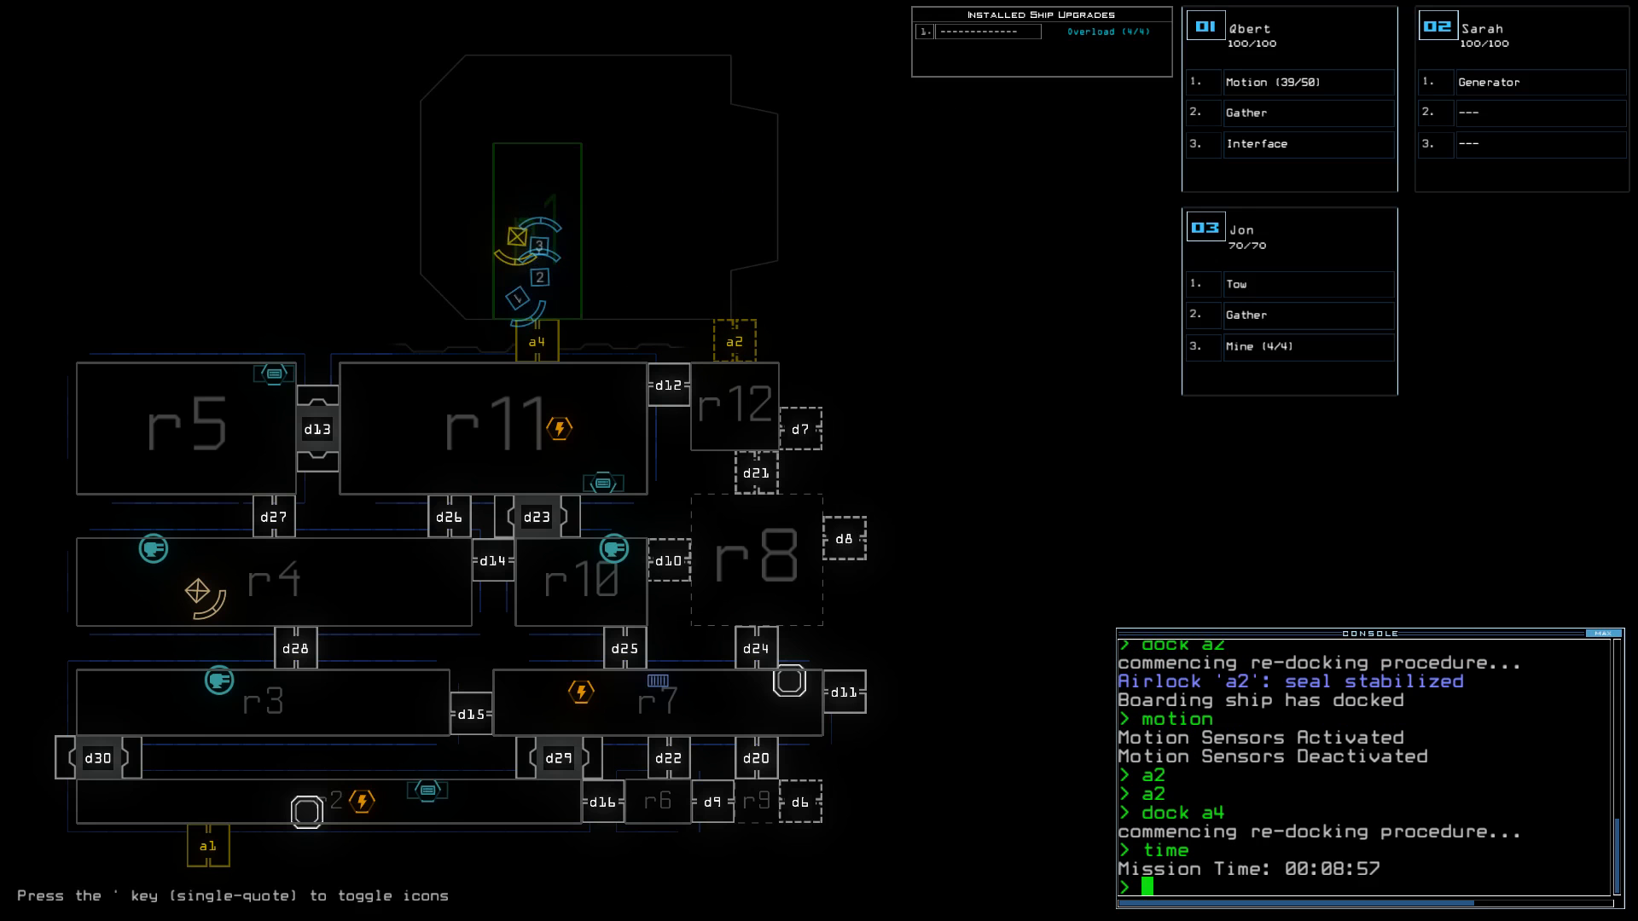
Navigate the drones to r11, open door d10 among others, then recall drones with 'end'.
type("navigate")
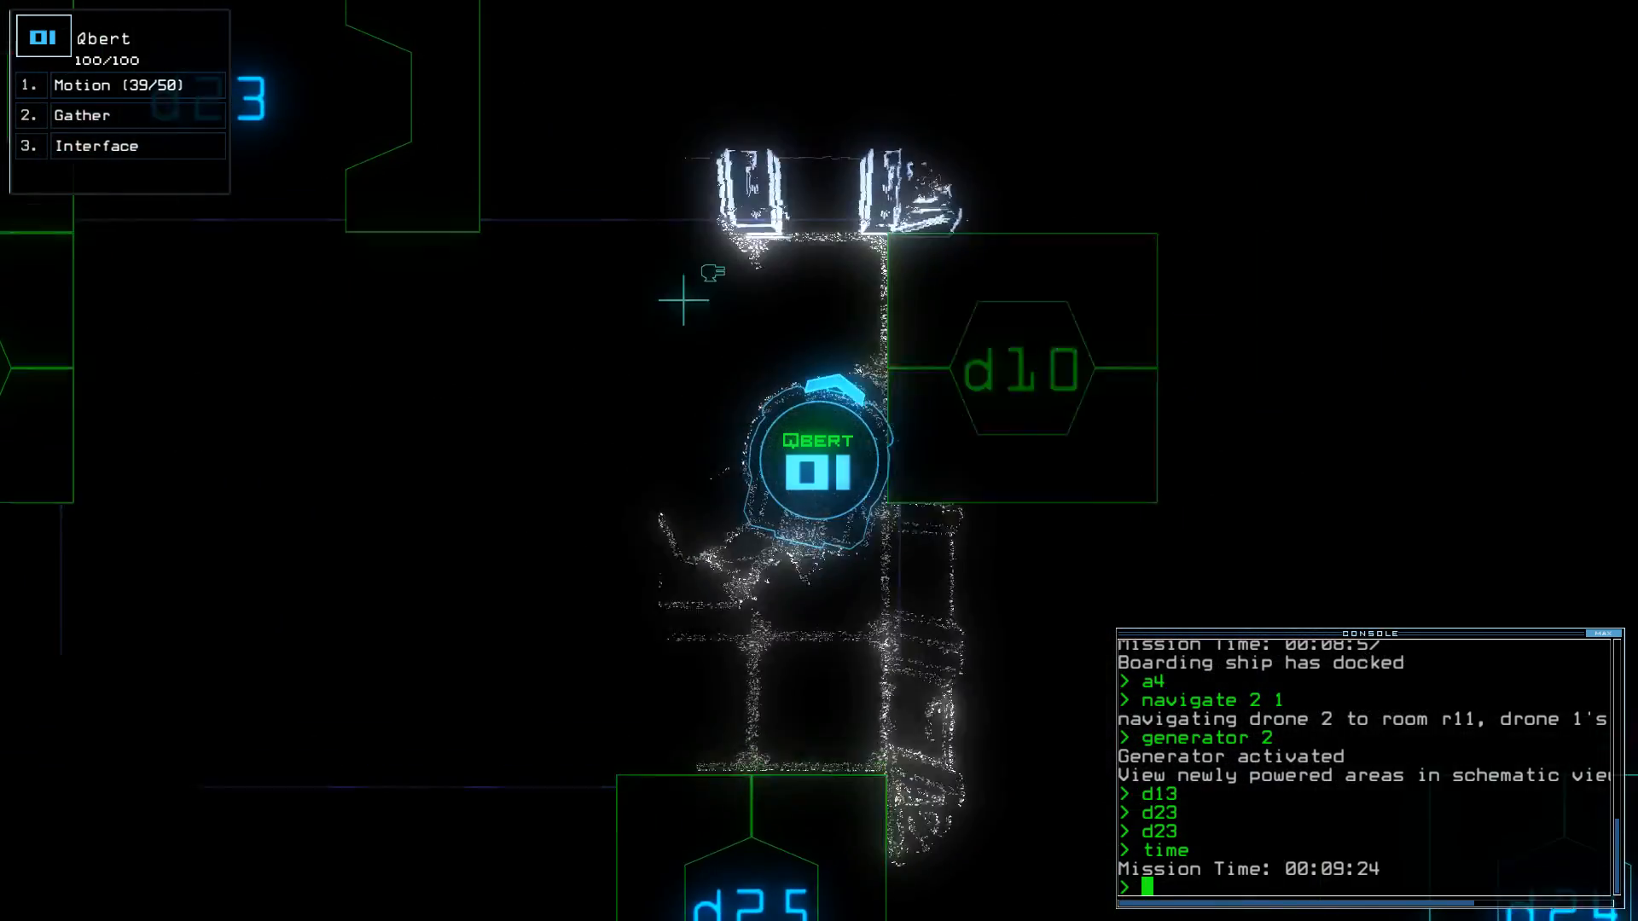
type("d10")
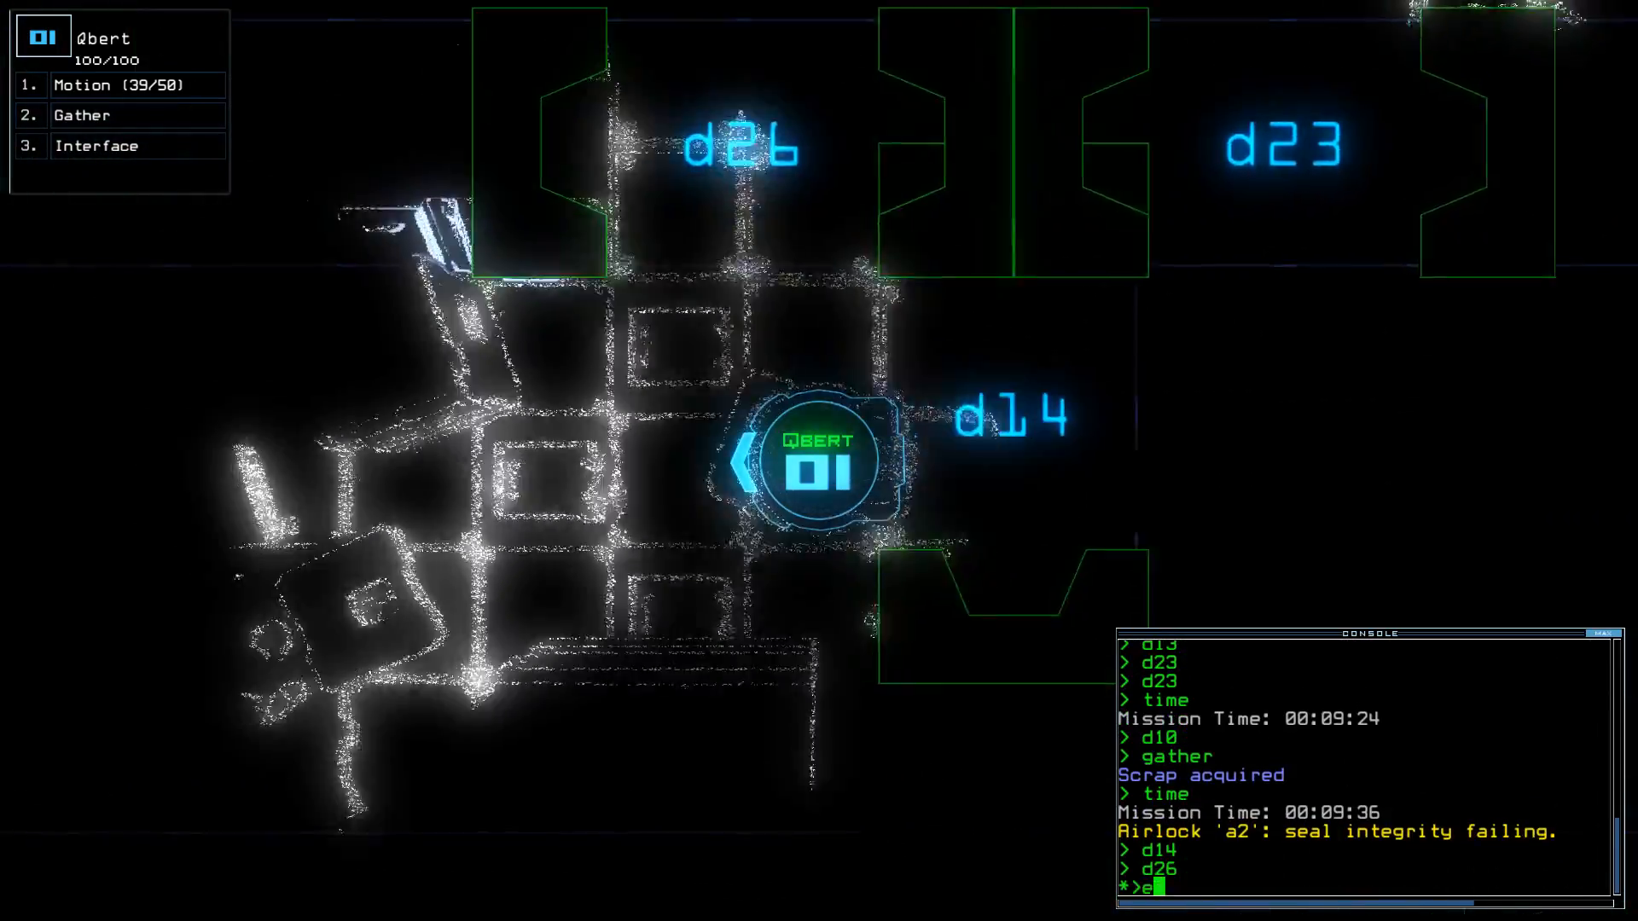
type("end")
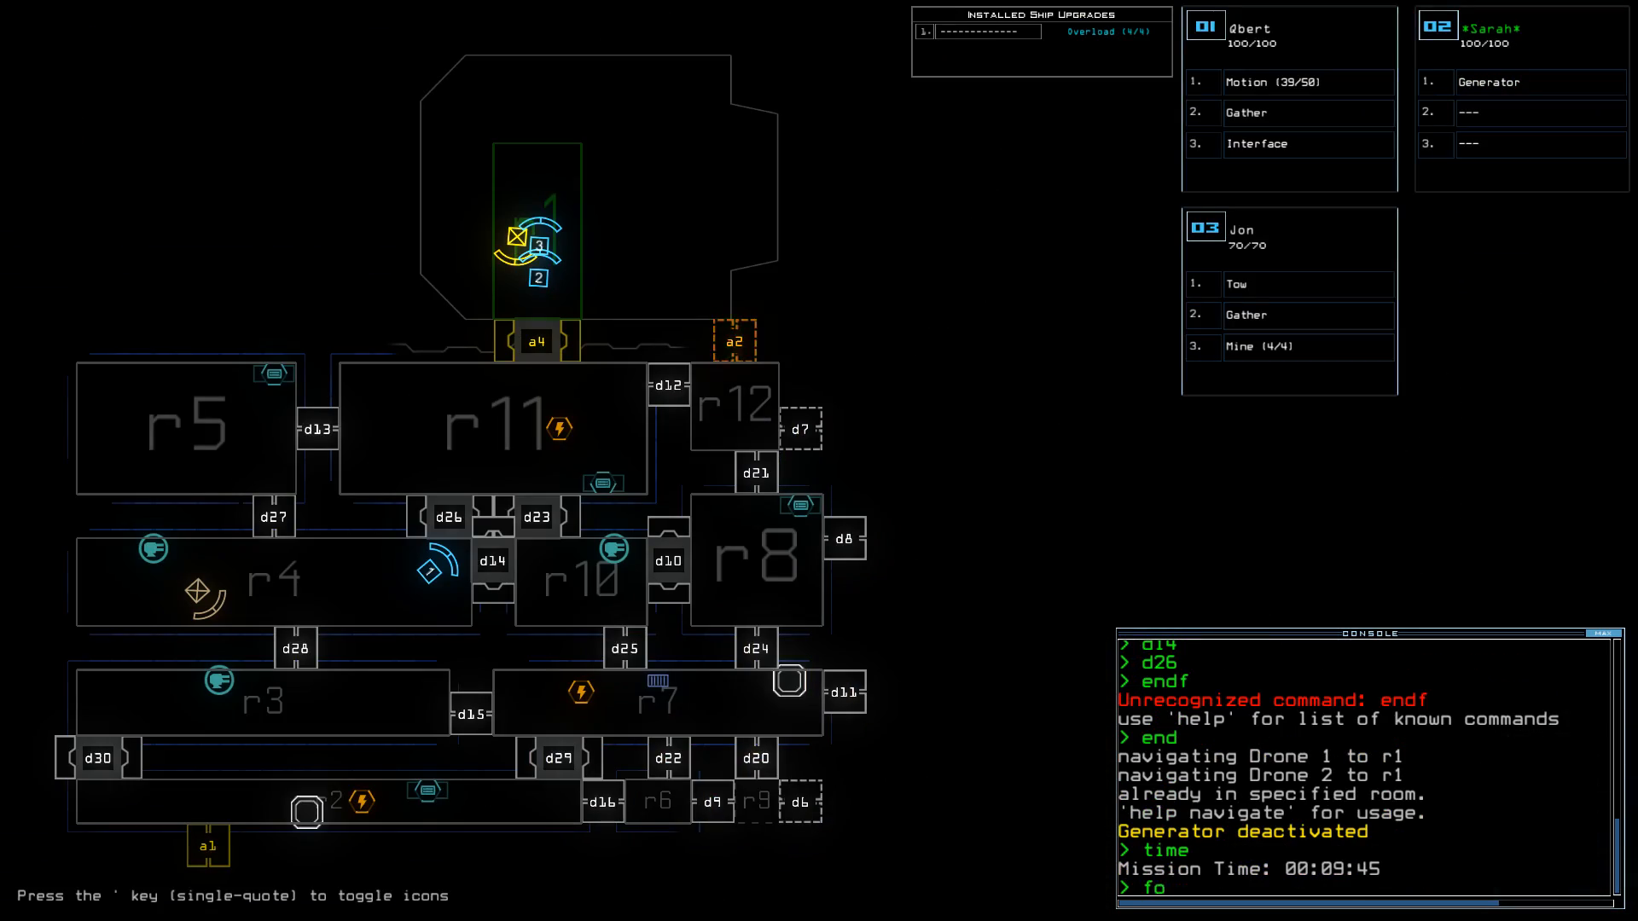
Re-dock the ship at a2, power the r7 generator with drone 2, and run 'interface'.
type("dock a2")
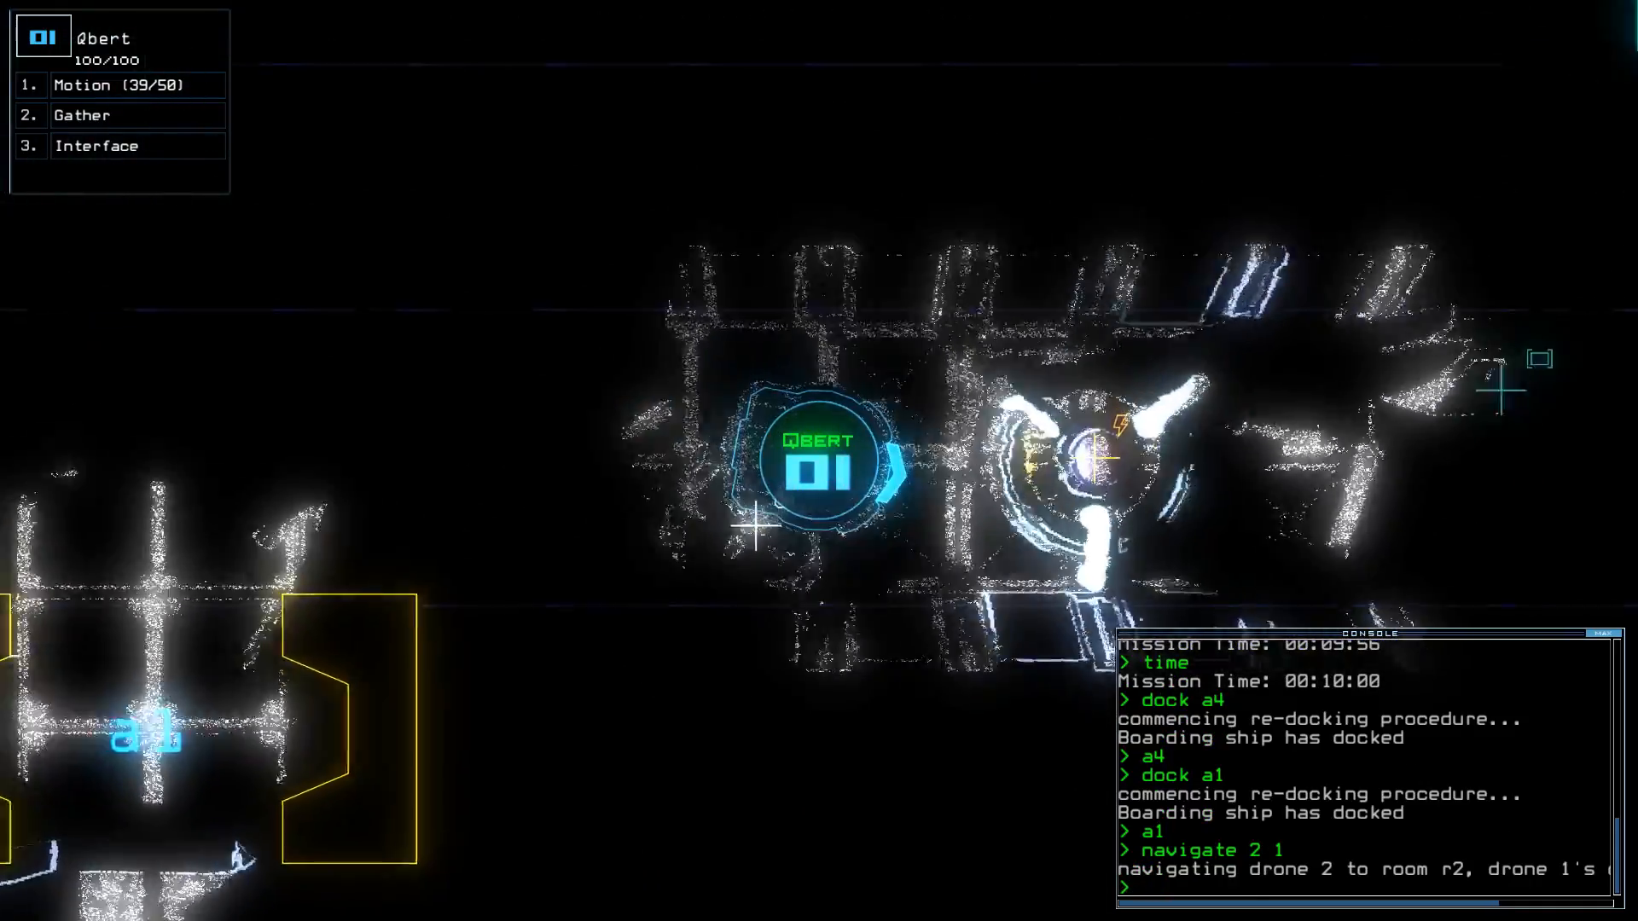
type("generator 2")
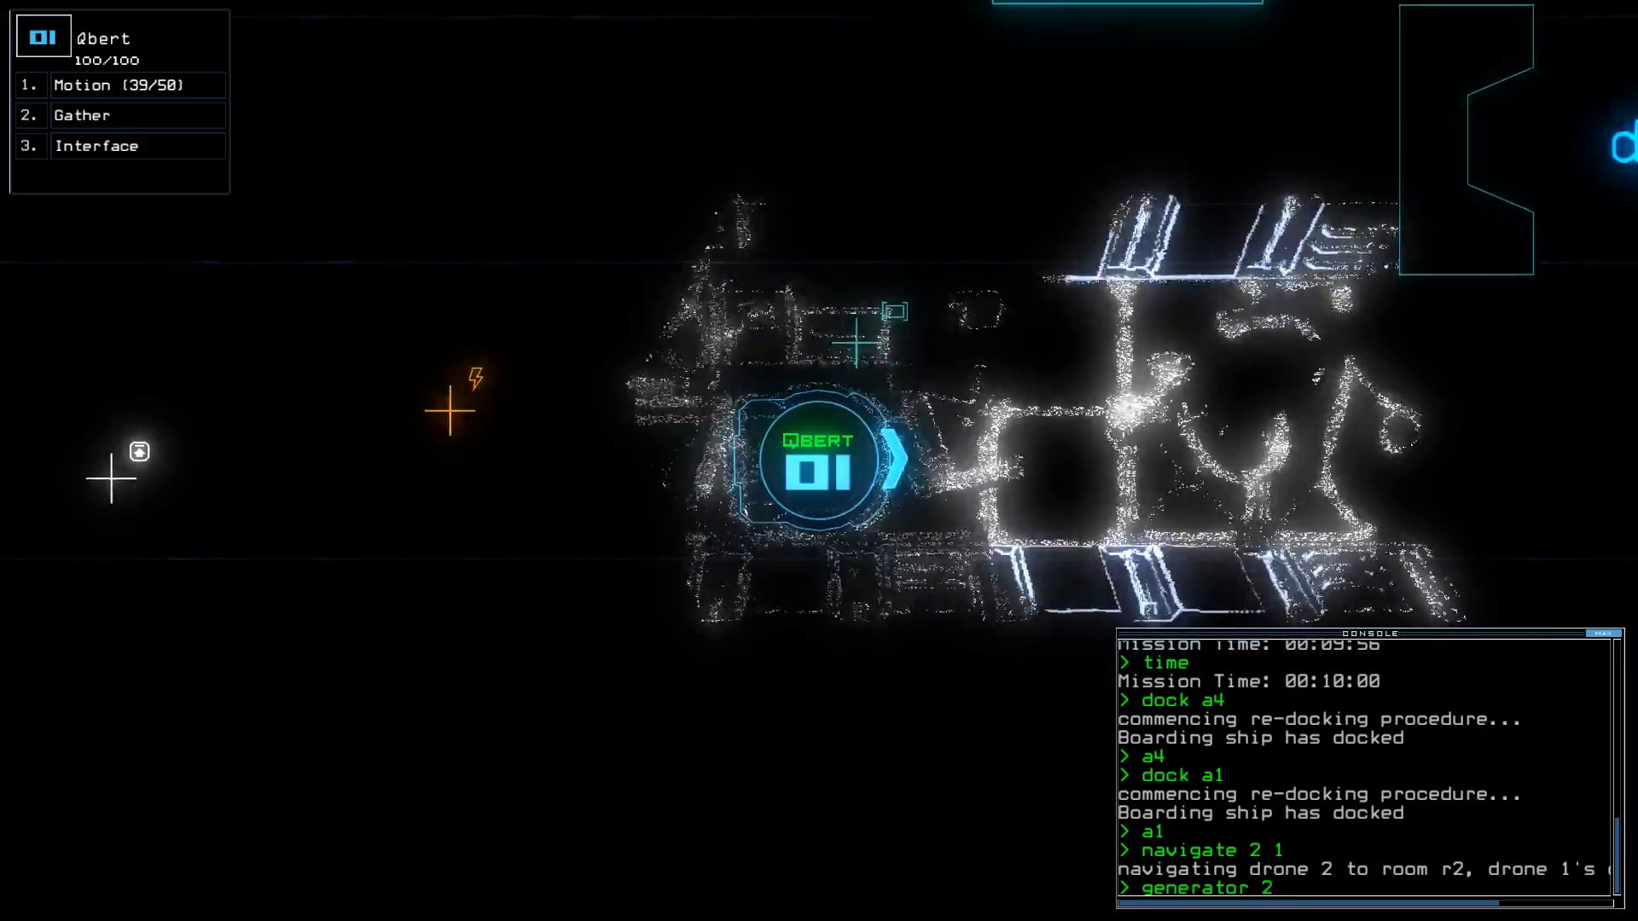
type("interface")
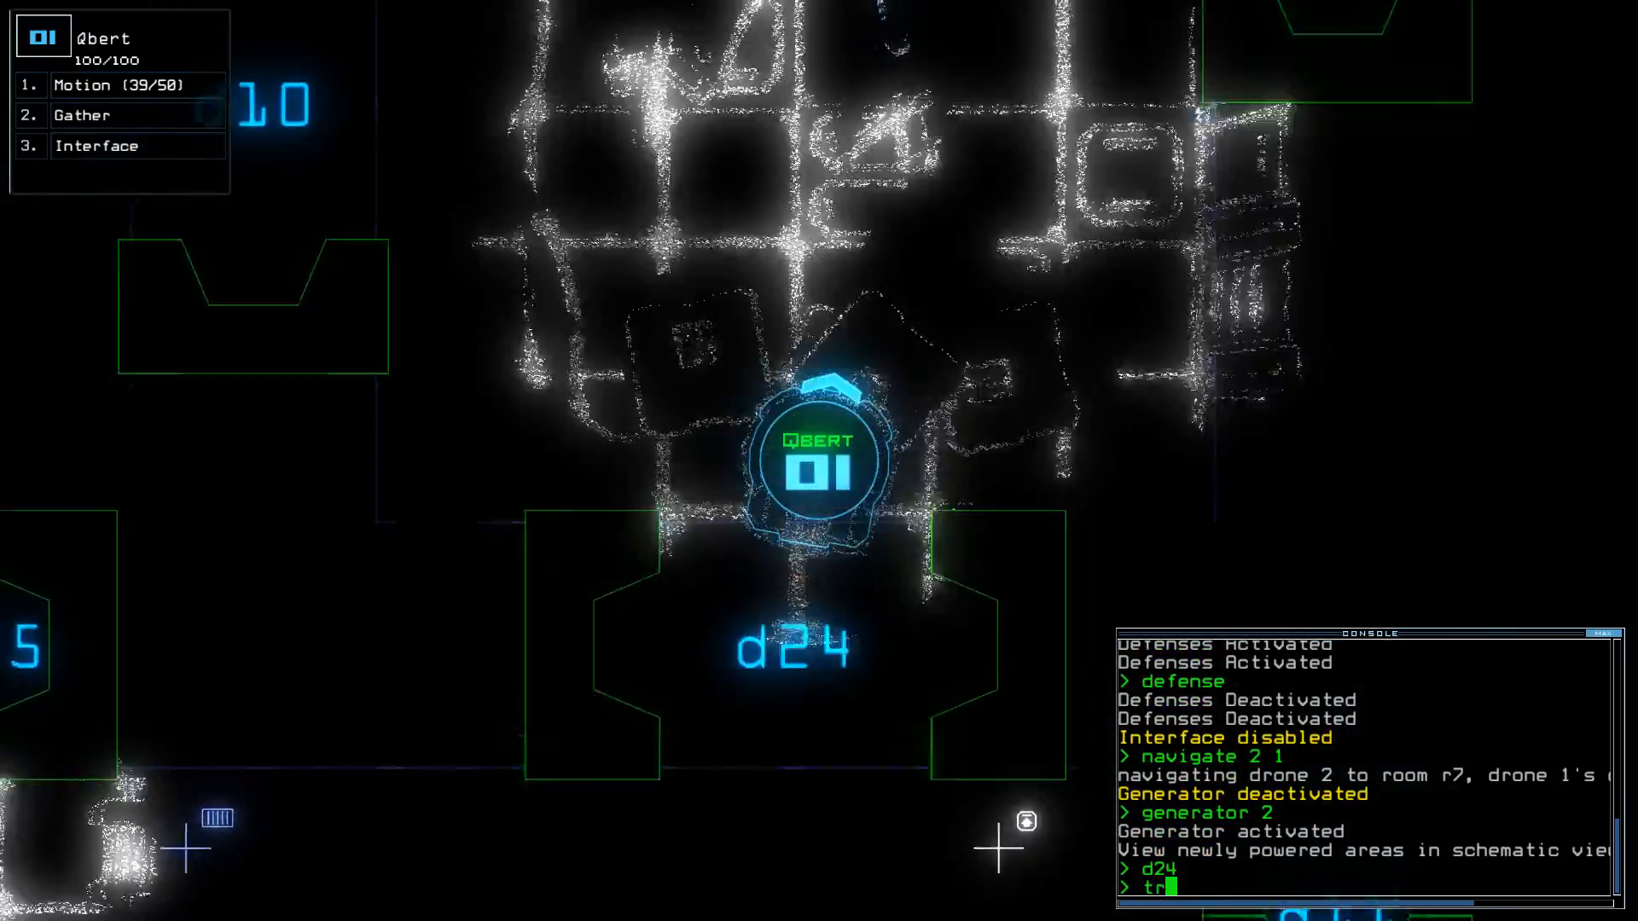
Check the time, open door d8, and re-dock the ship at airlock a1.
type("time")
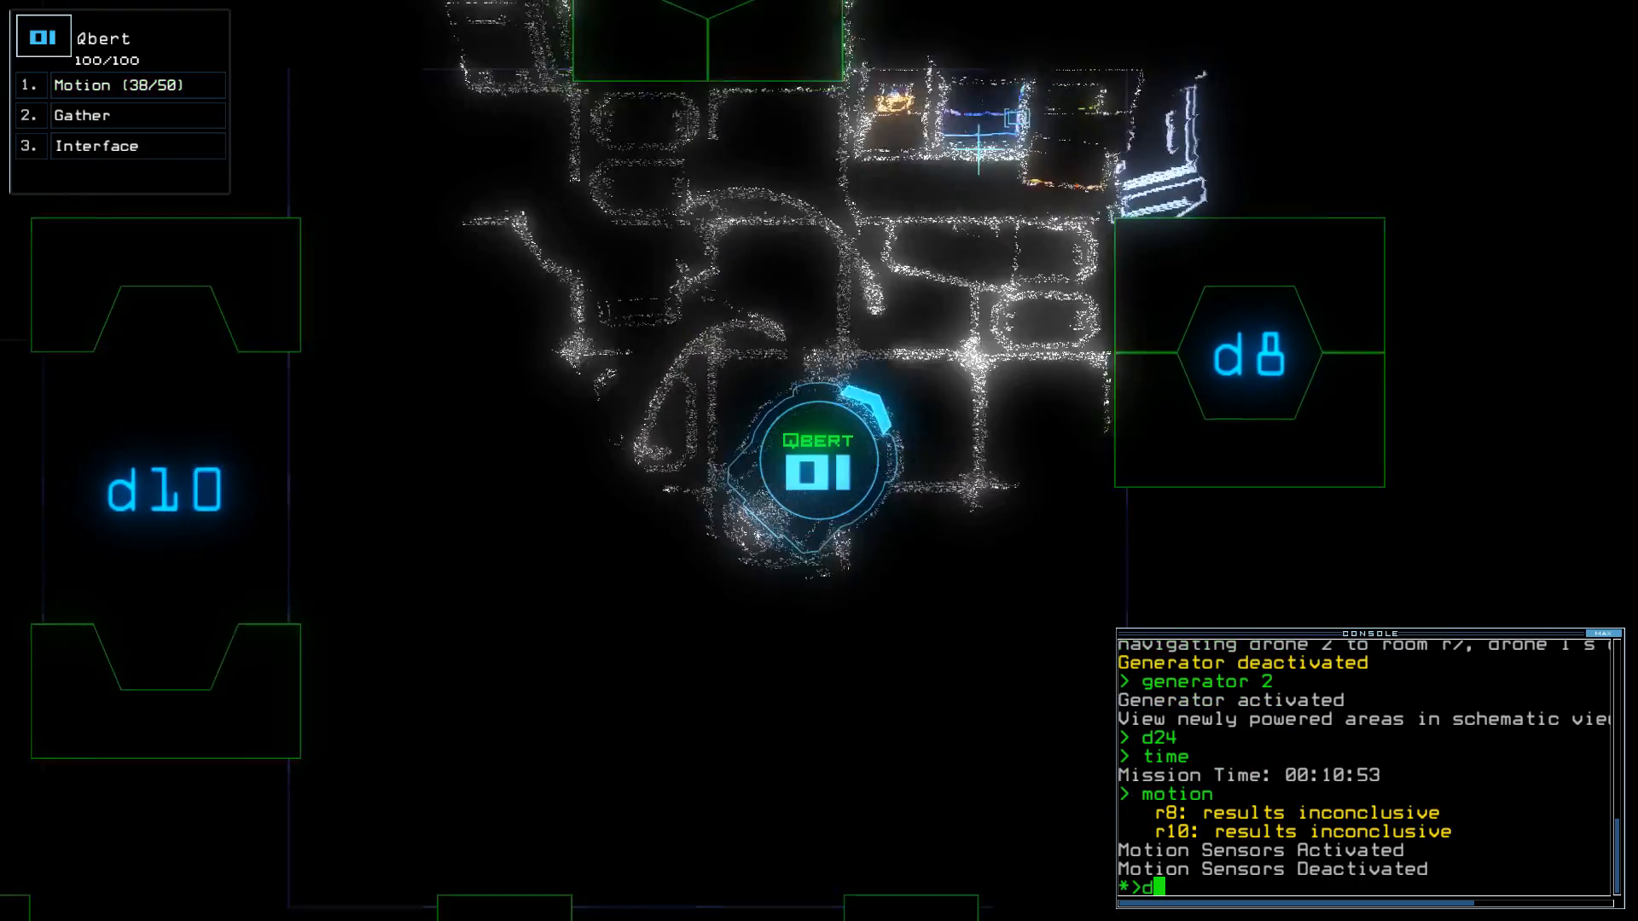
type("8;d8")
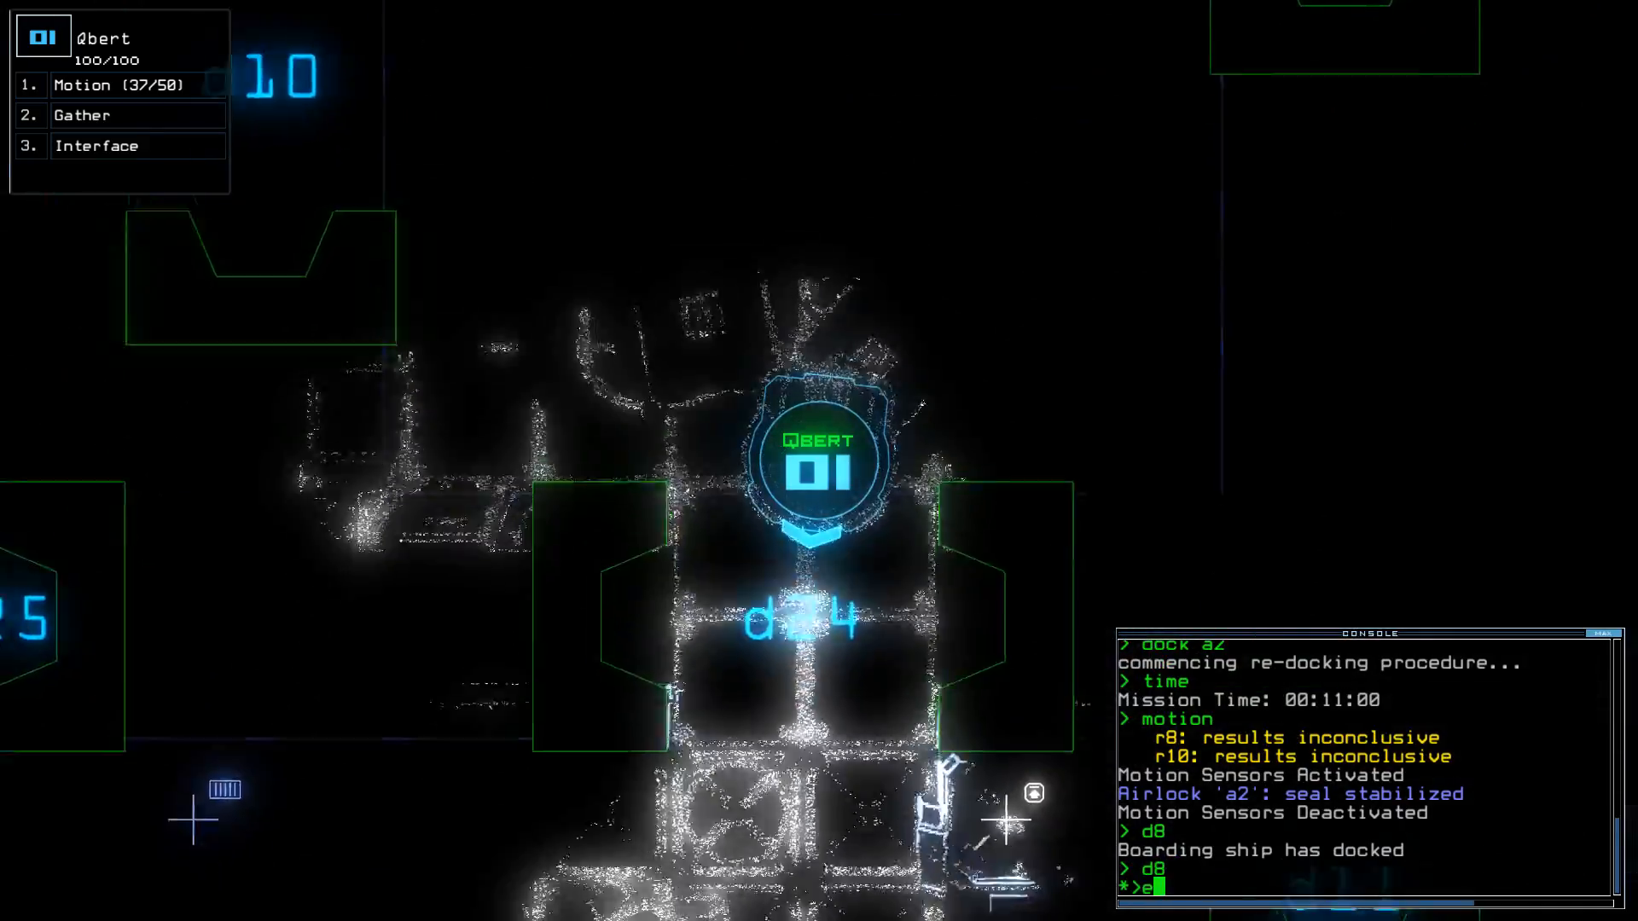
type("dock a1")
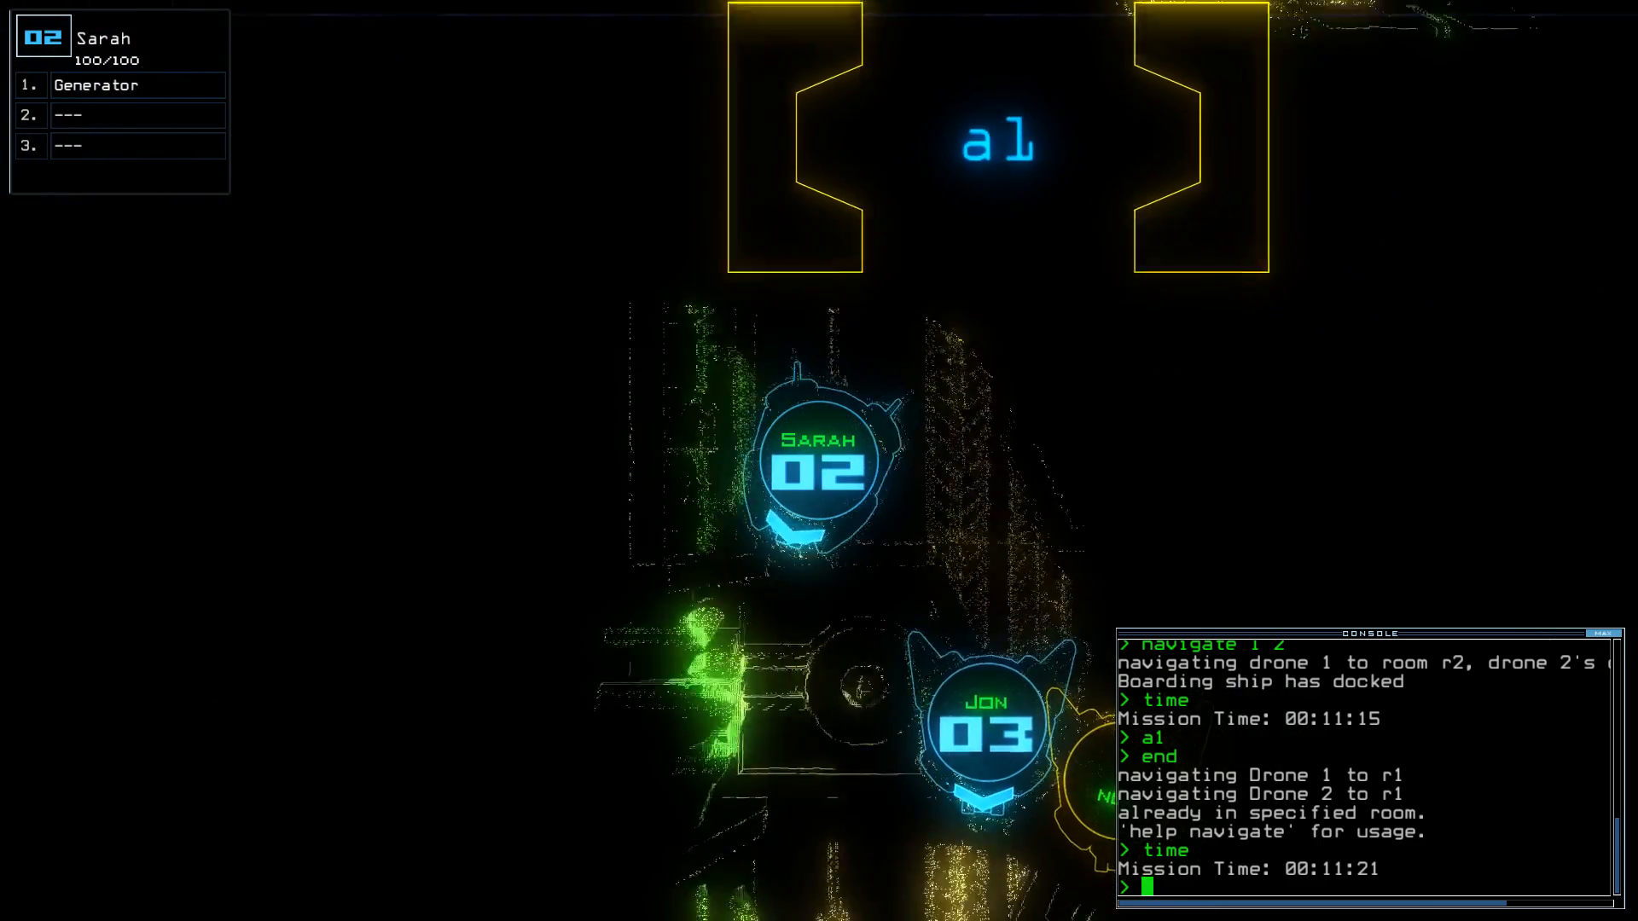
Visit airlock a5 with the ship, then dock again for Sarah's run toward r2.
type("dock a5")
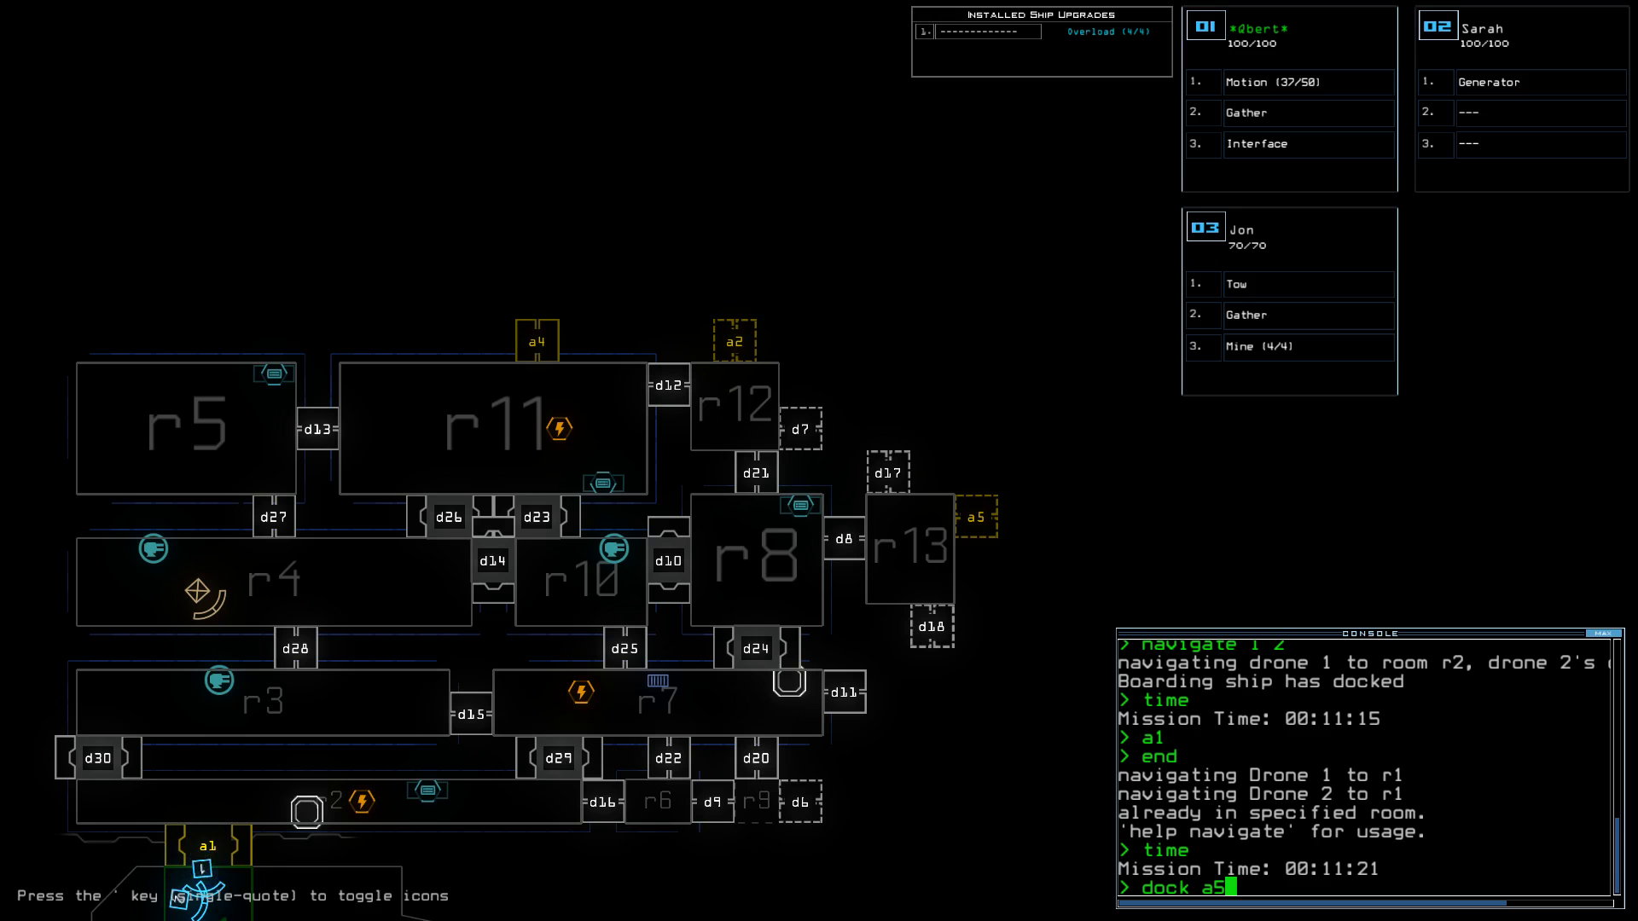
key("enter")
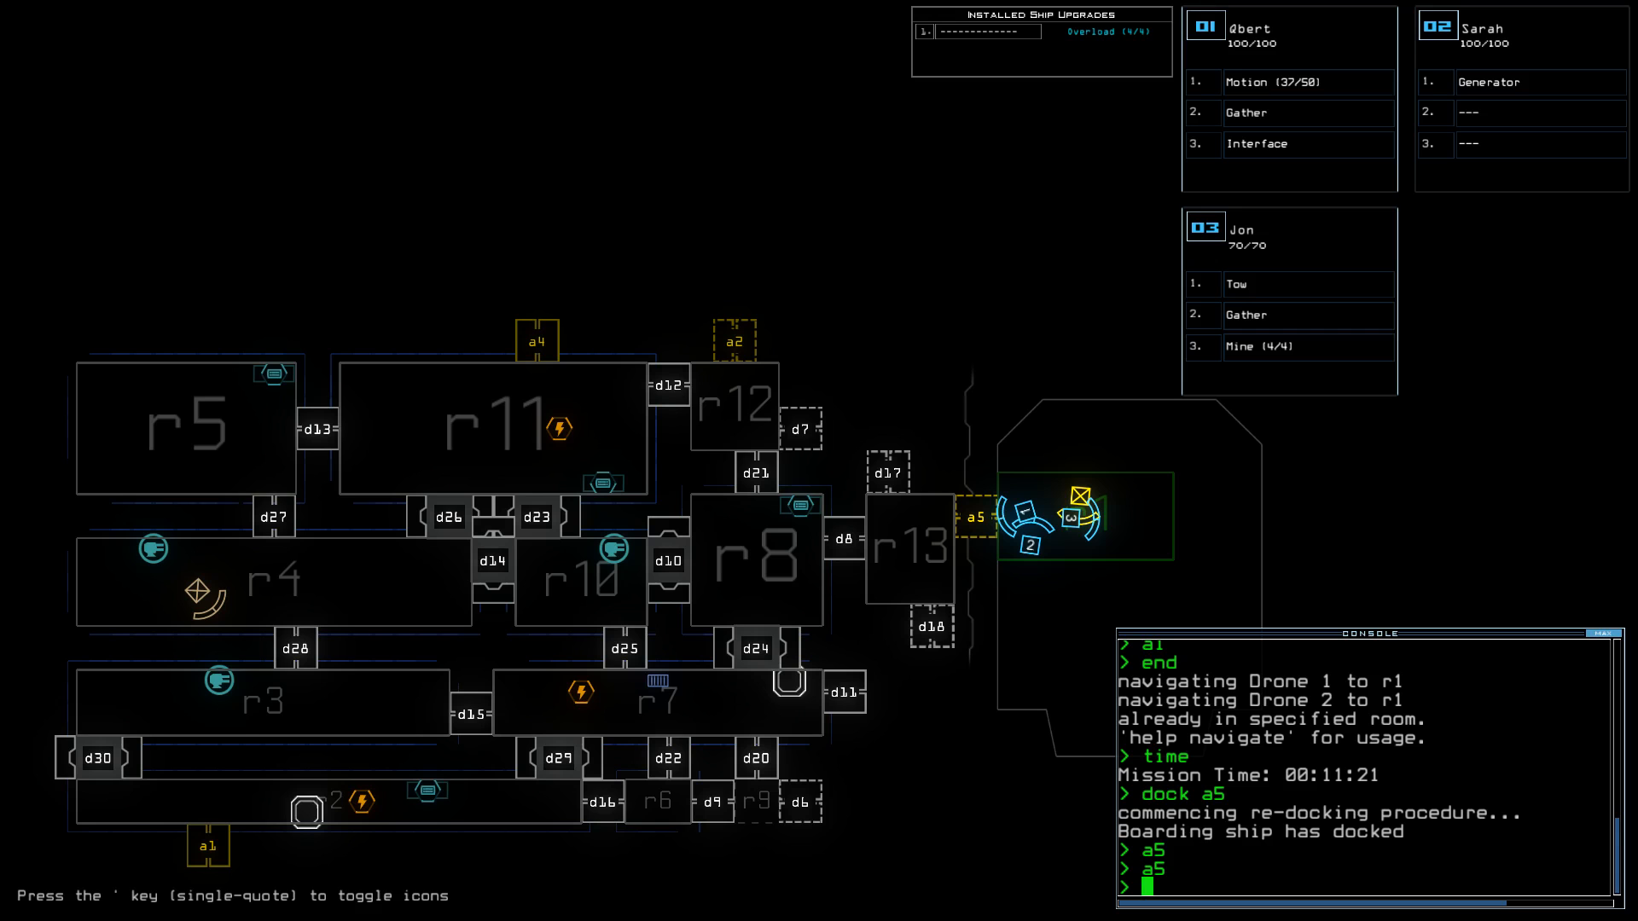
type("dock a1")
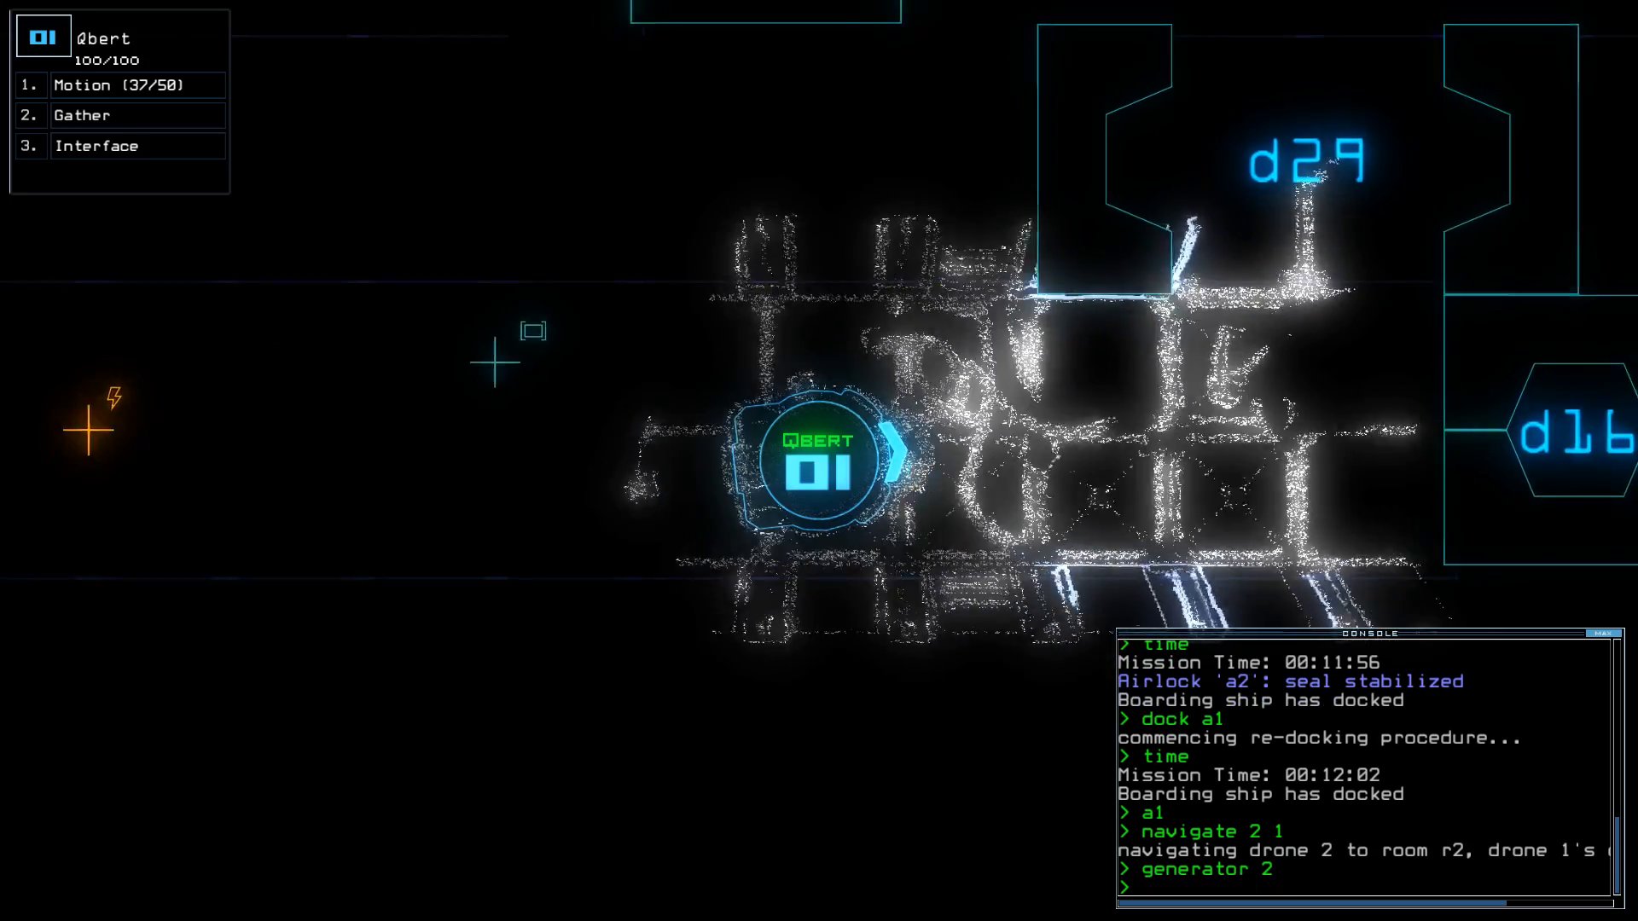
Run interface, navigate drone 2 toward r15, re-power its generator, and issue command 9.
type("i")
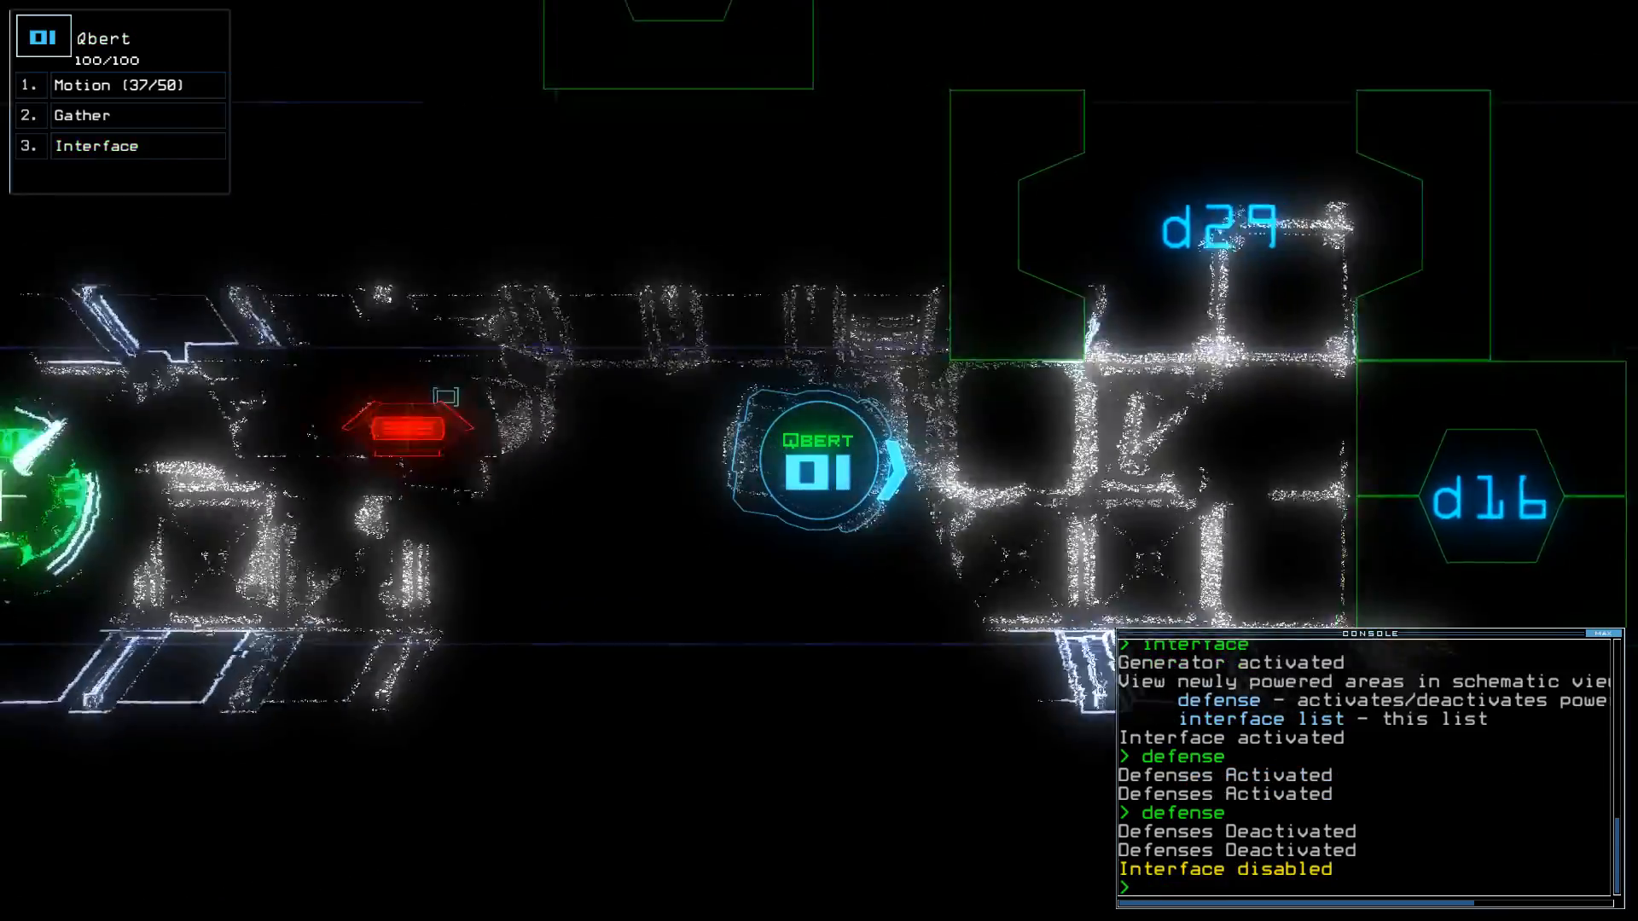
type("navigate 2 1")
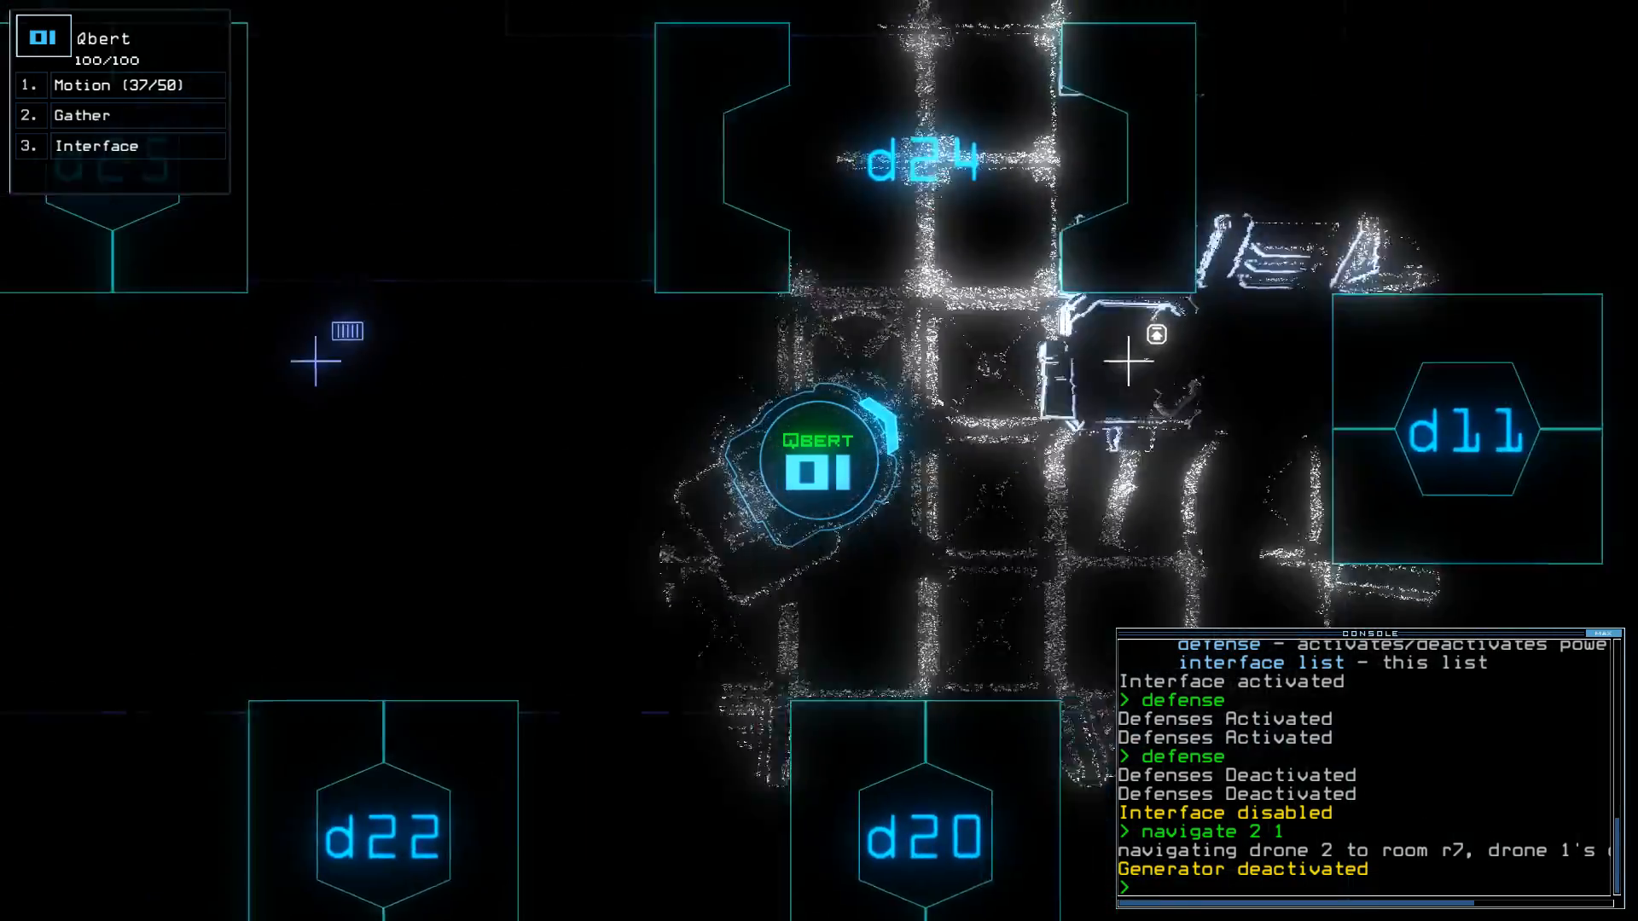
type("g")
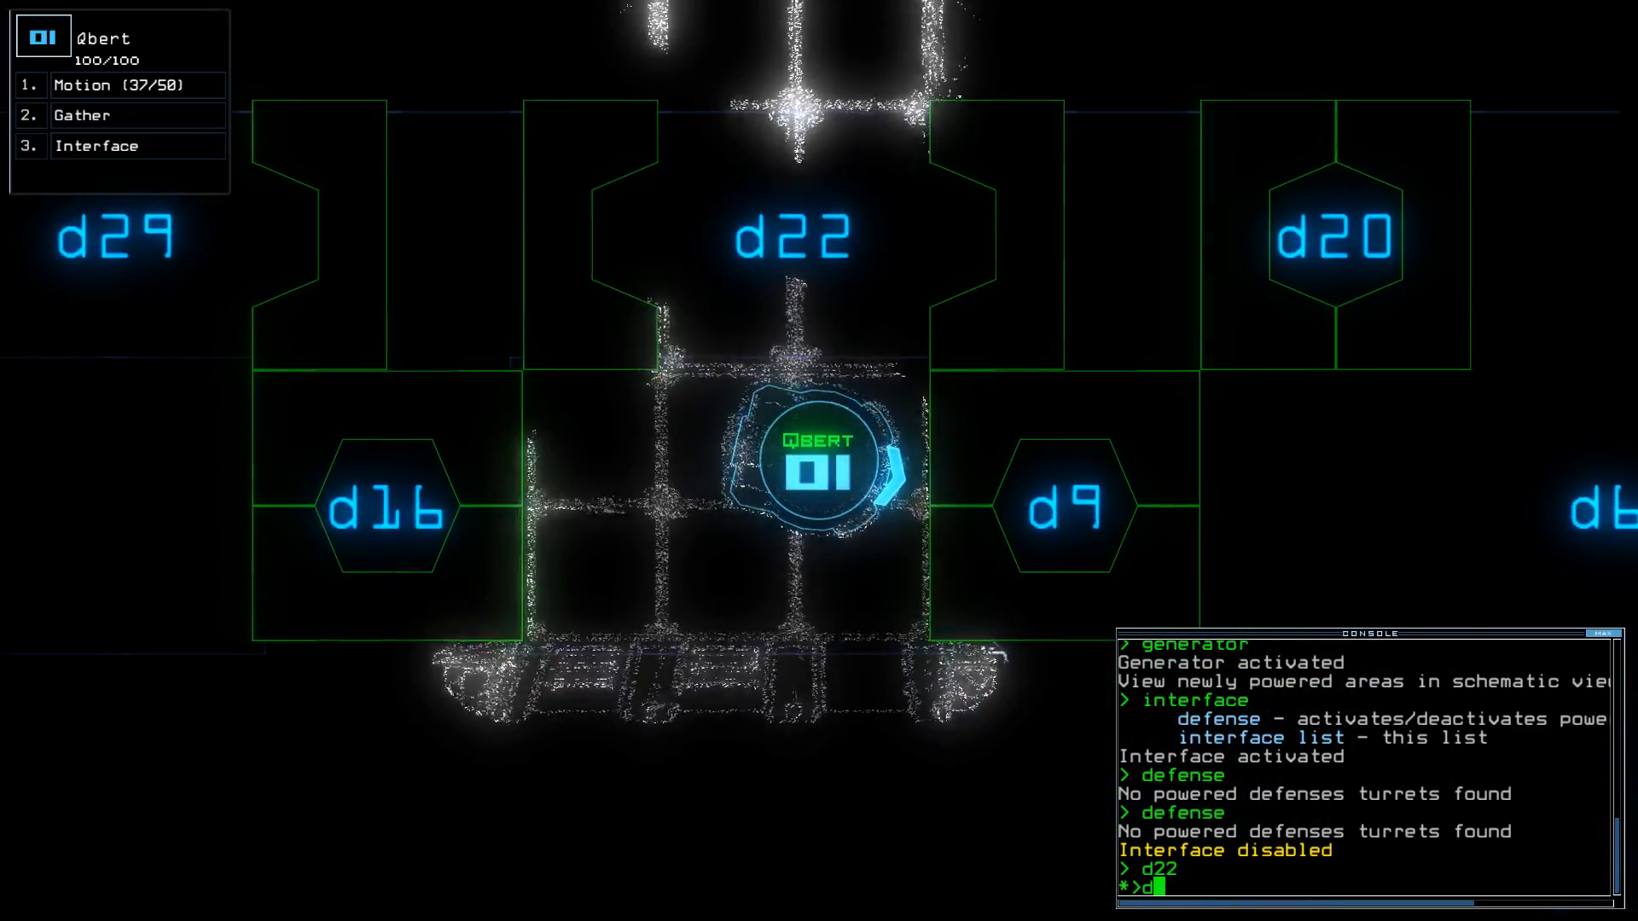
type("9")
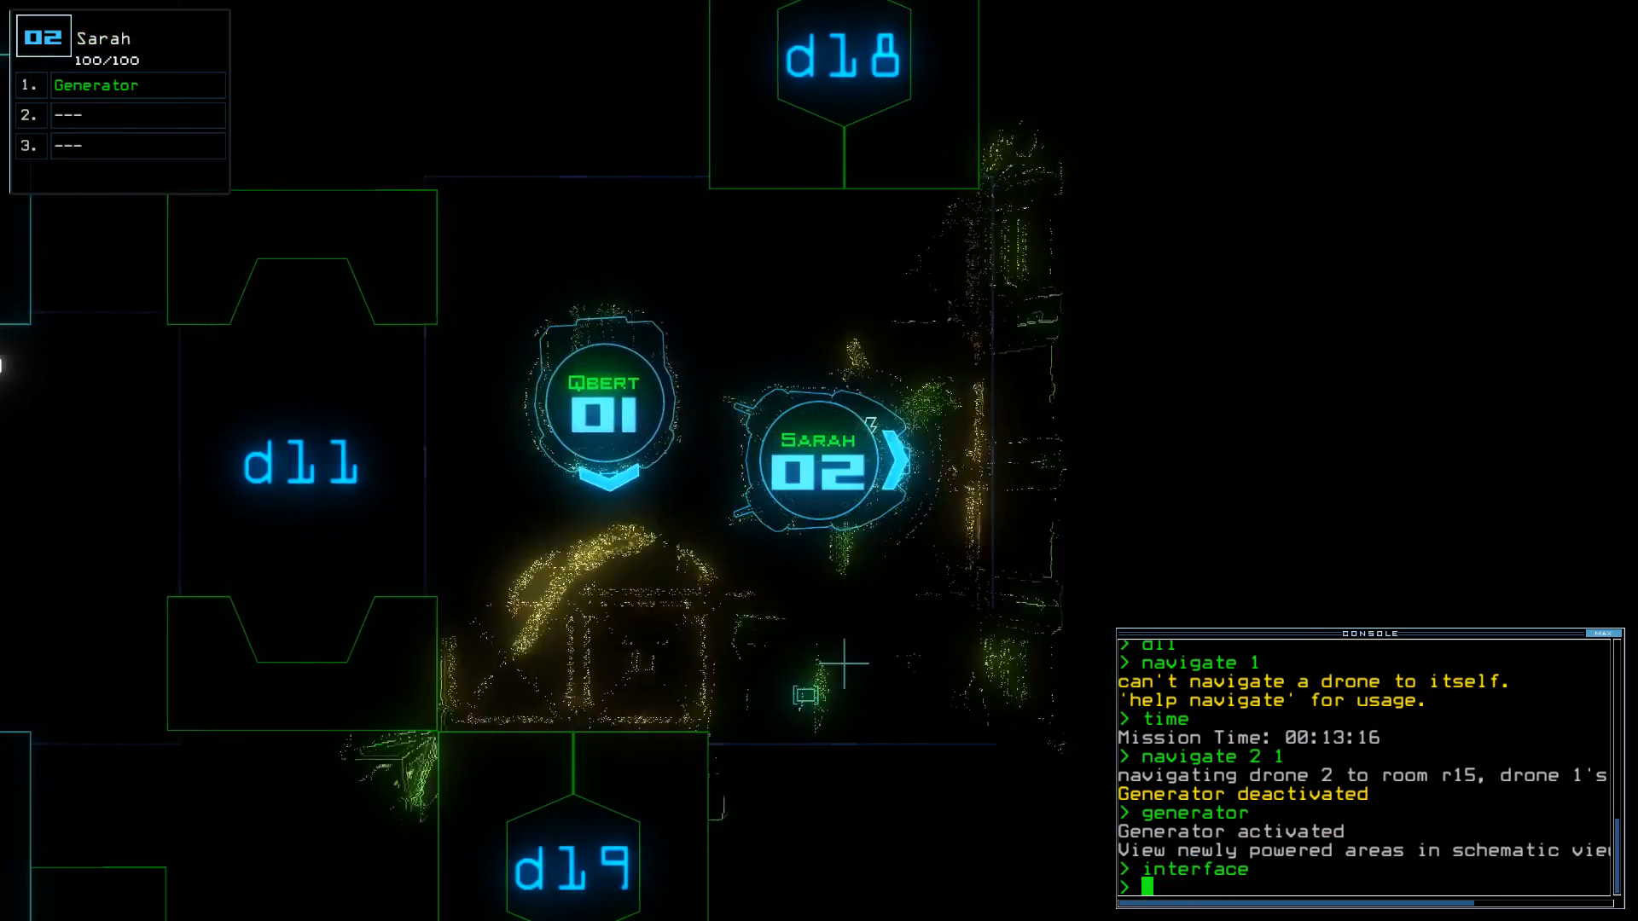
Fire the powered defenses on rooms r16 and r13, then open door d18.
type("defense")
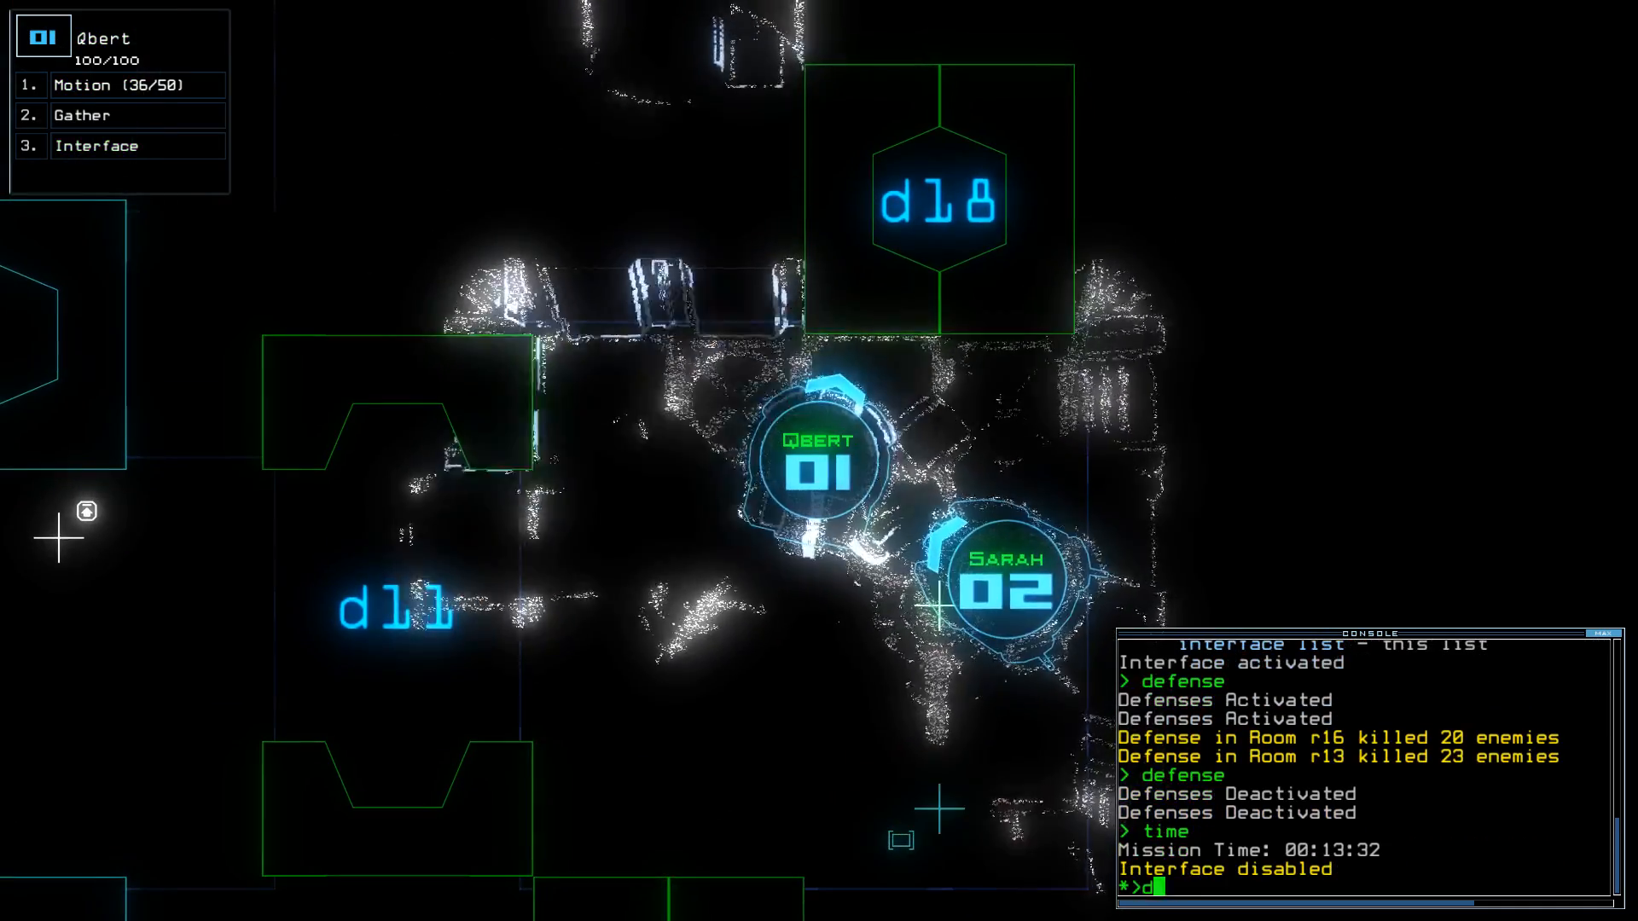
type("d18")
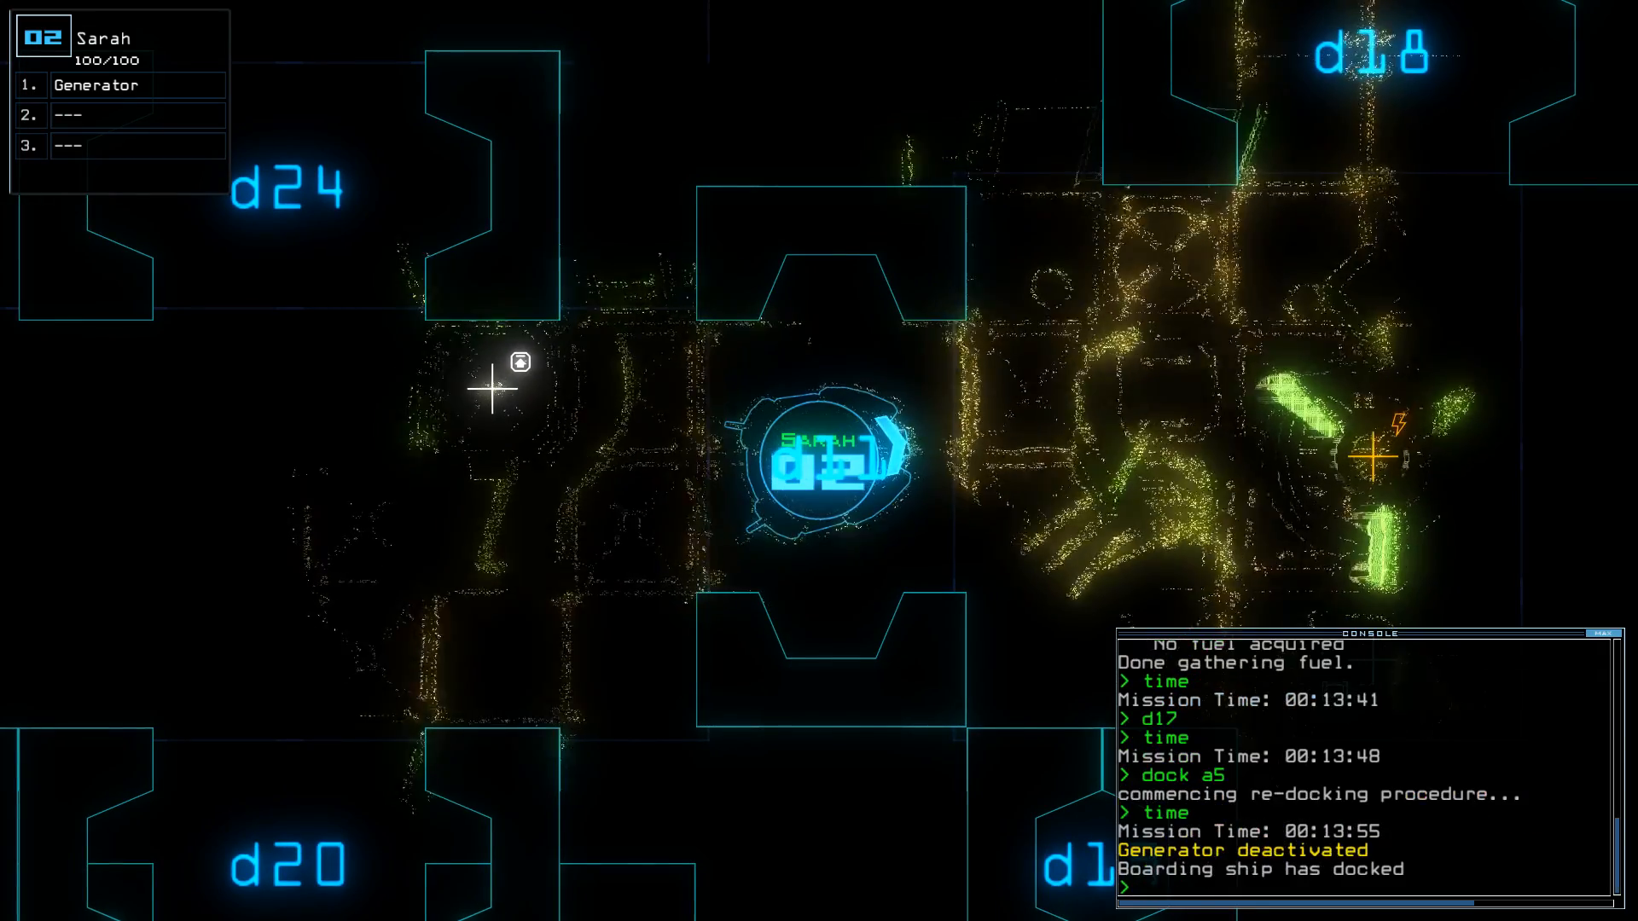
Cycle the camera through drones 1 and 2, then dock the ship at airlock a2.
key("'")
type("time")
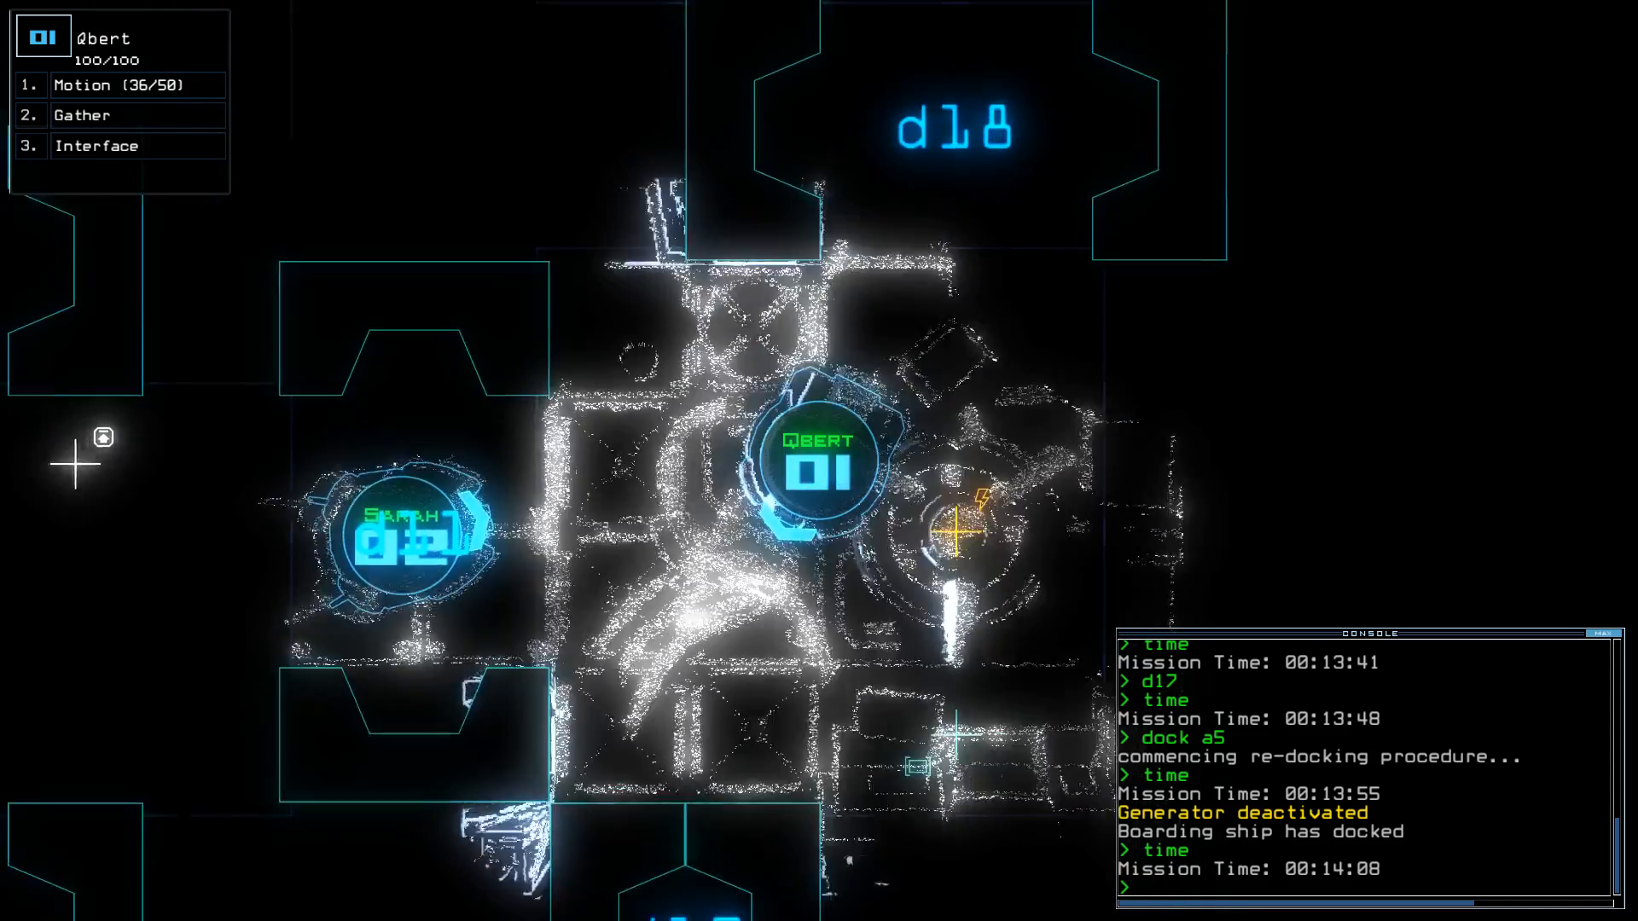
key("'")
type("generator")
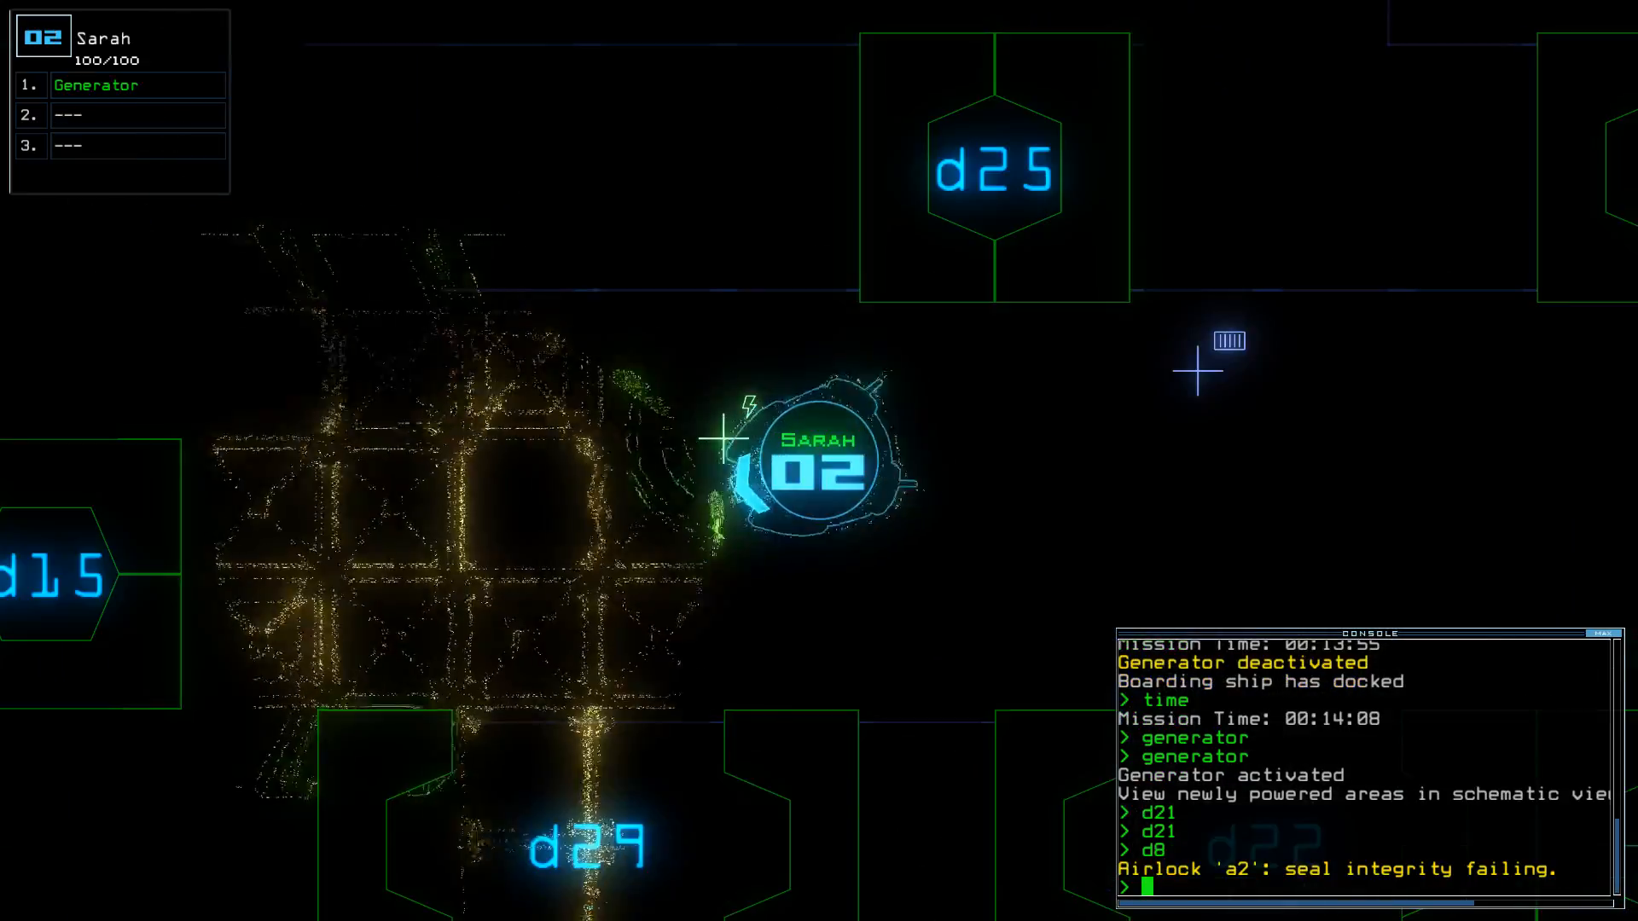
type("dock a2")
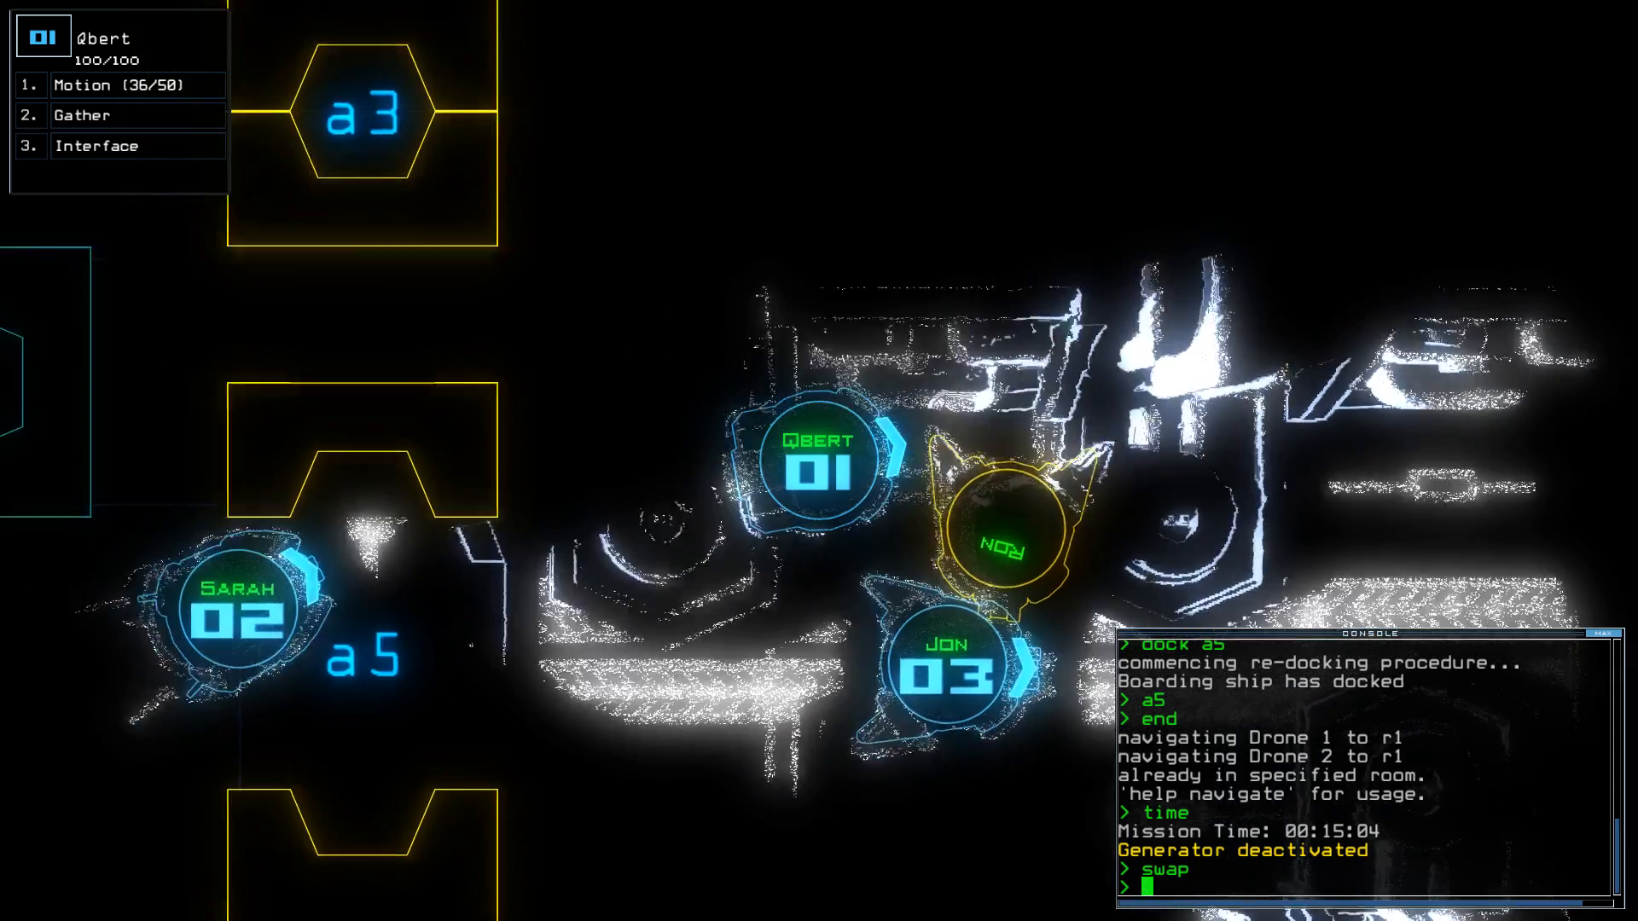
Dock at a4 and open it, power the generator, toggle airlock a1, and dock a4 again.
type("dock a4")
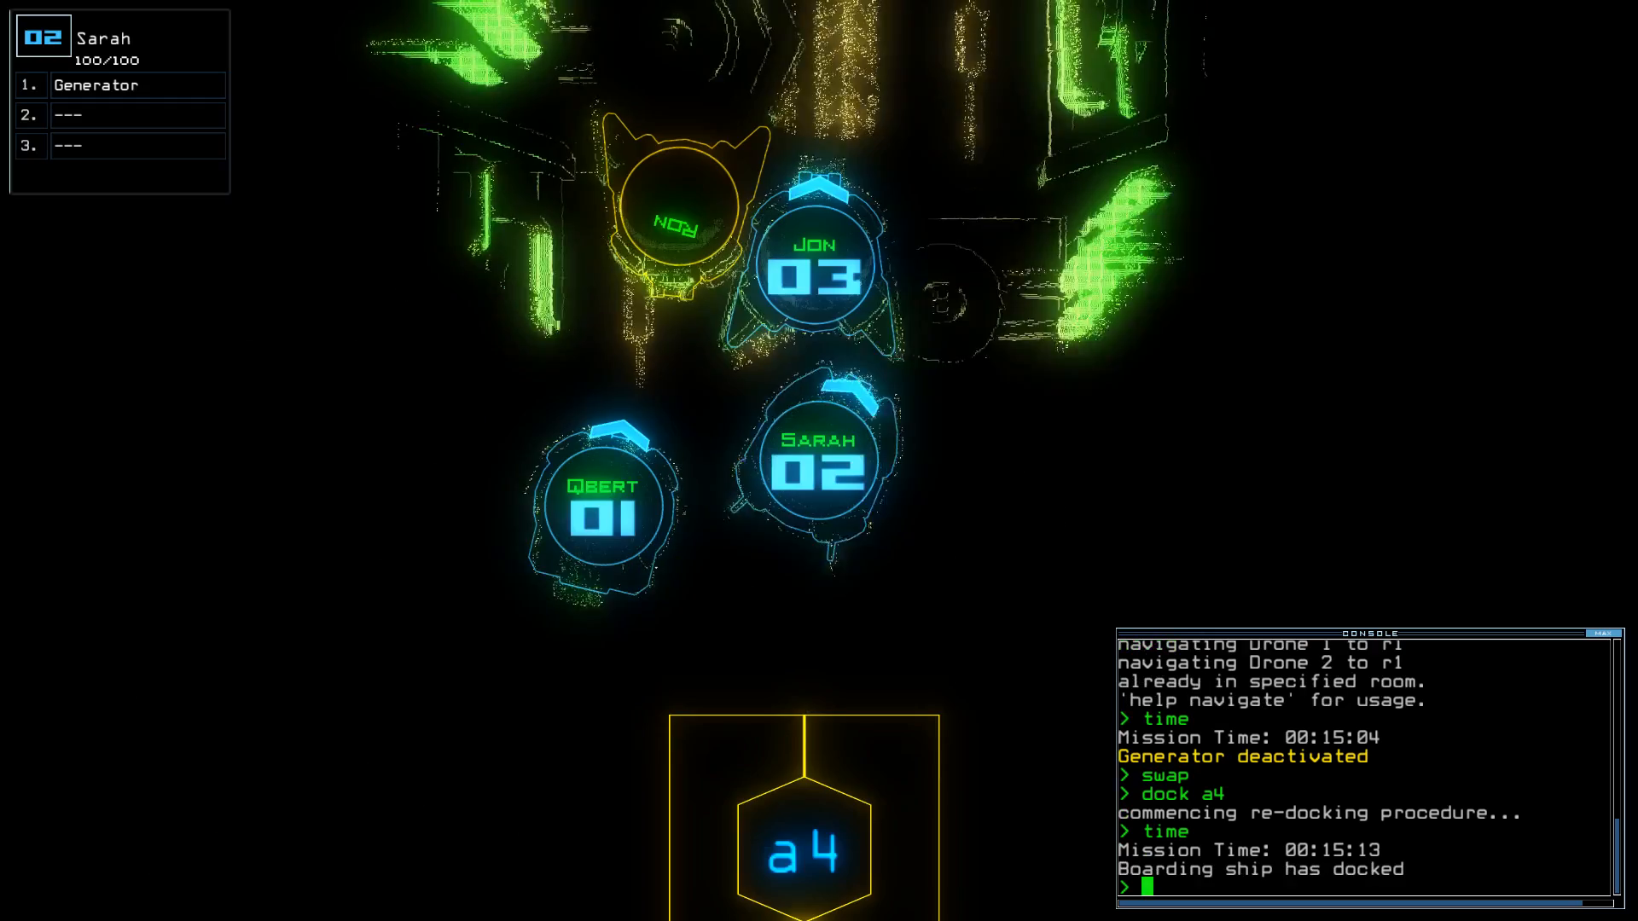
type("a4")
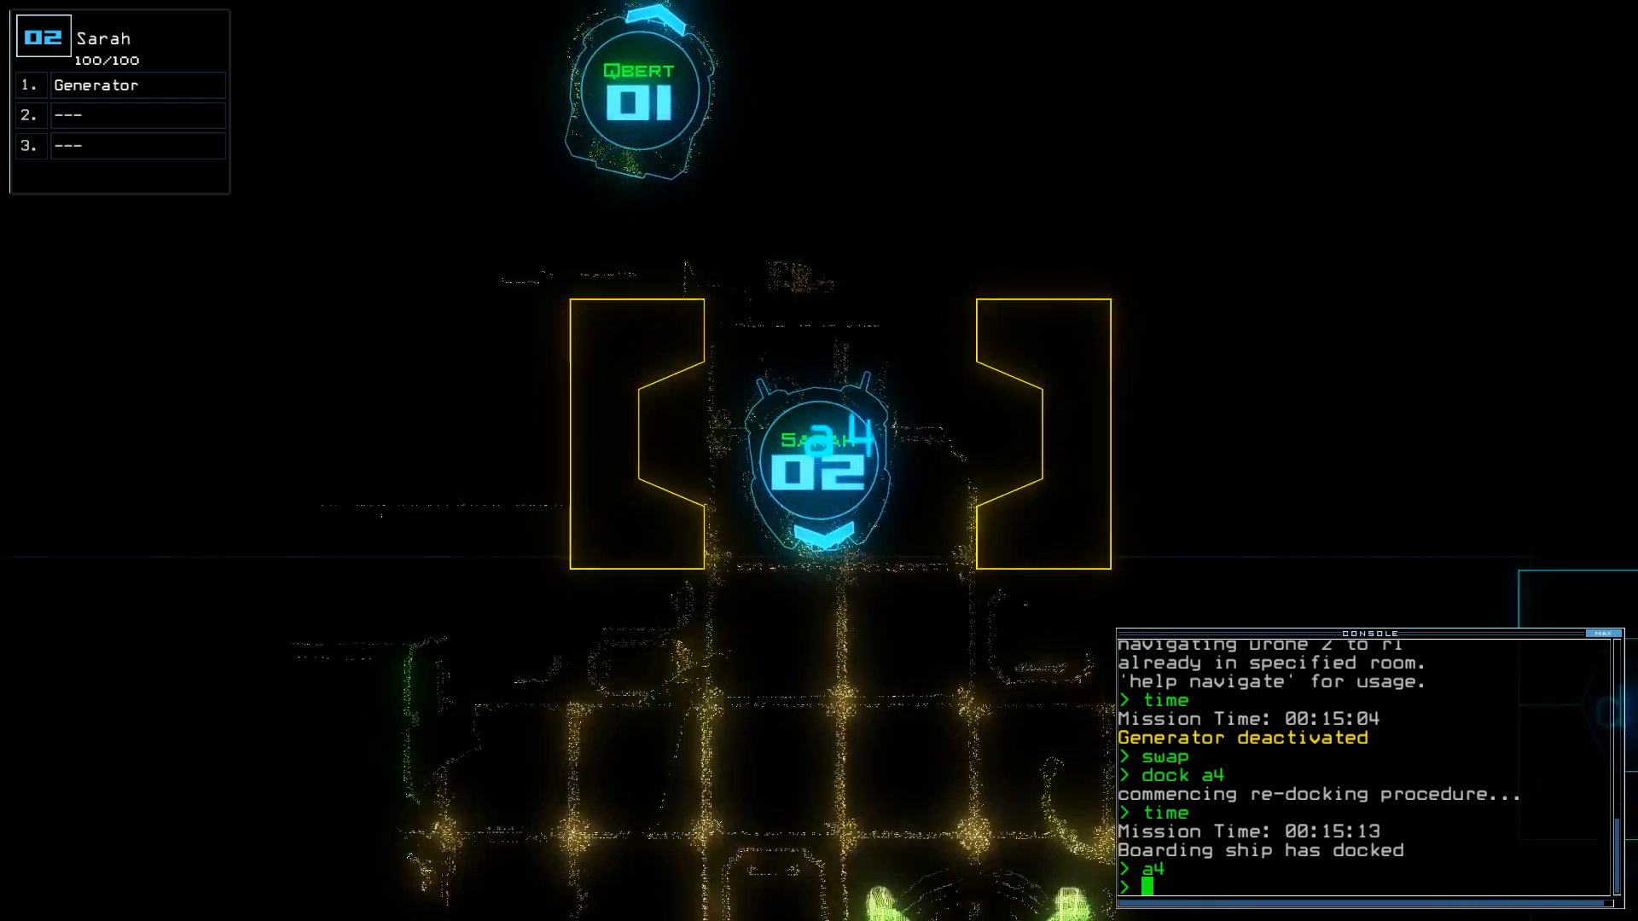
type("generator")
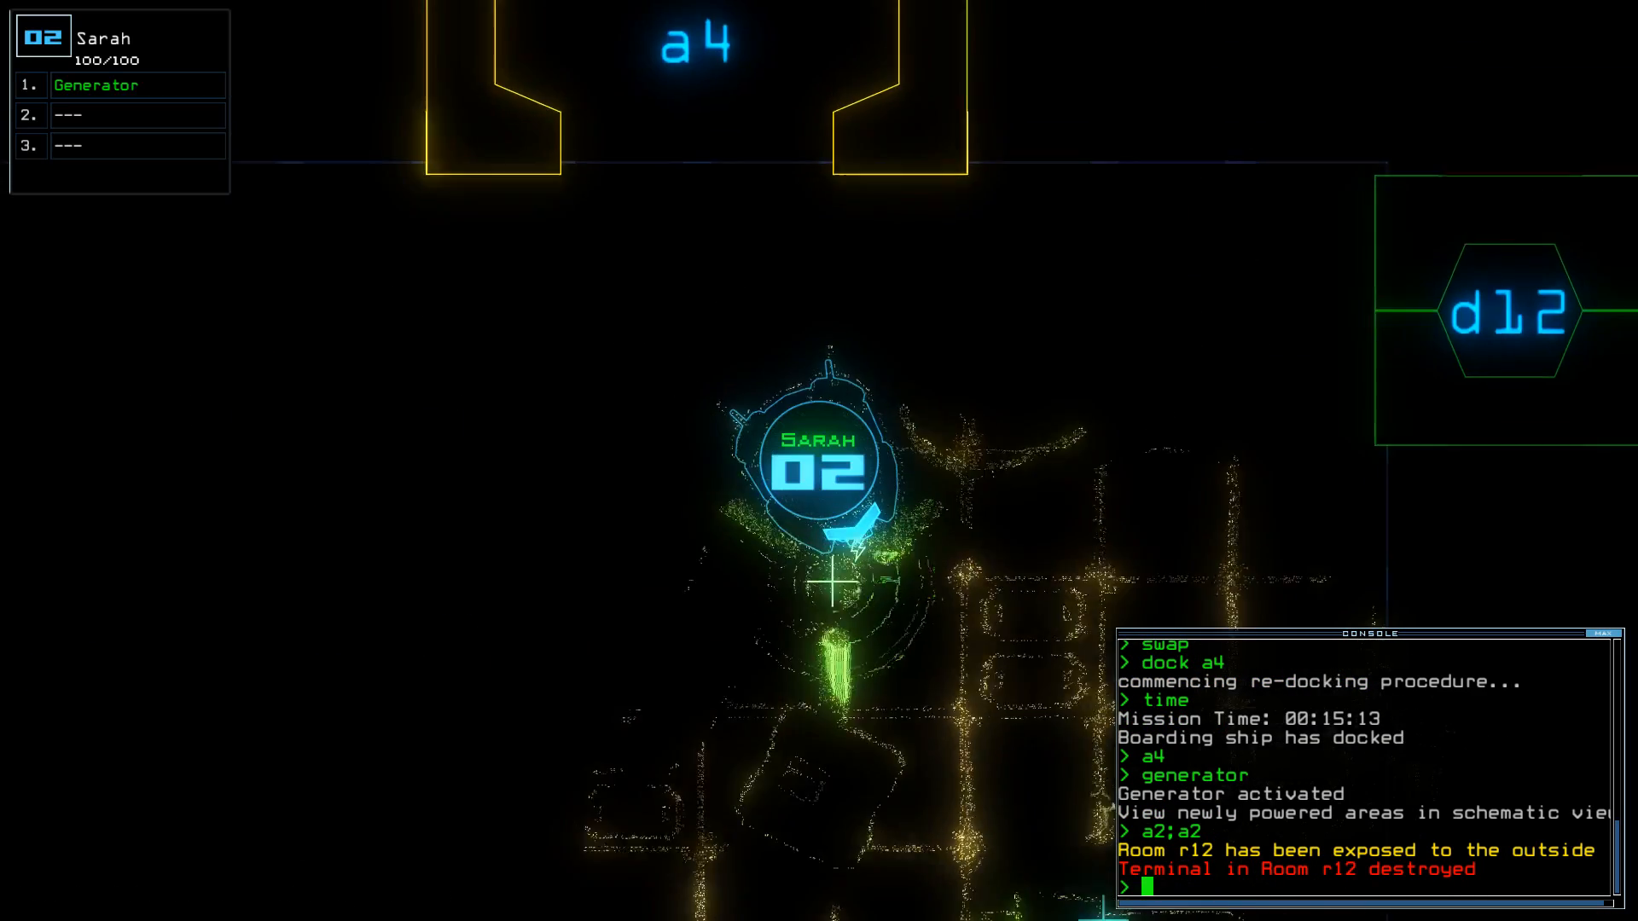
type("a1")
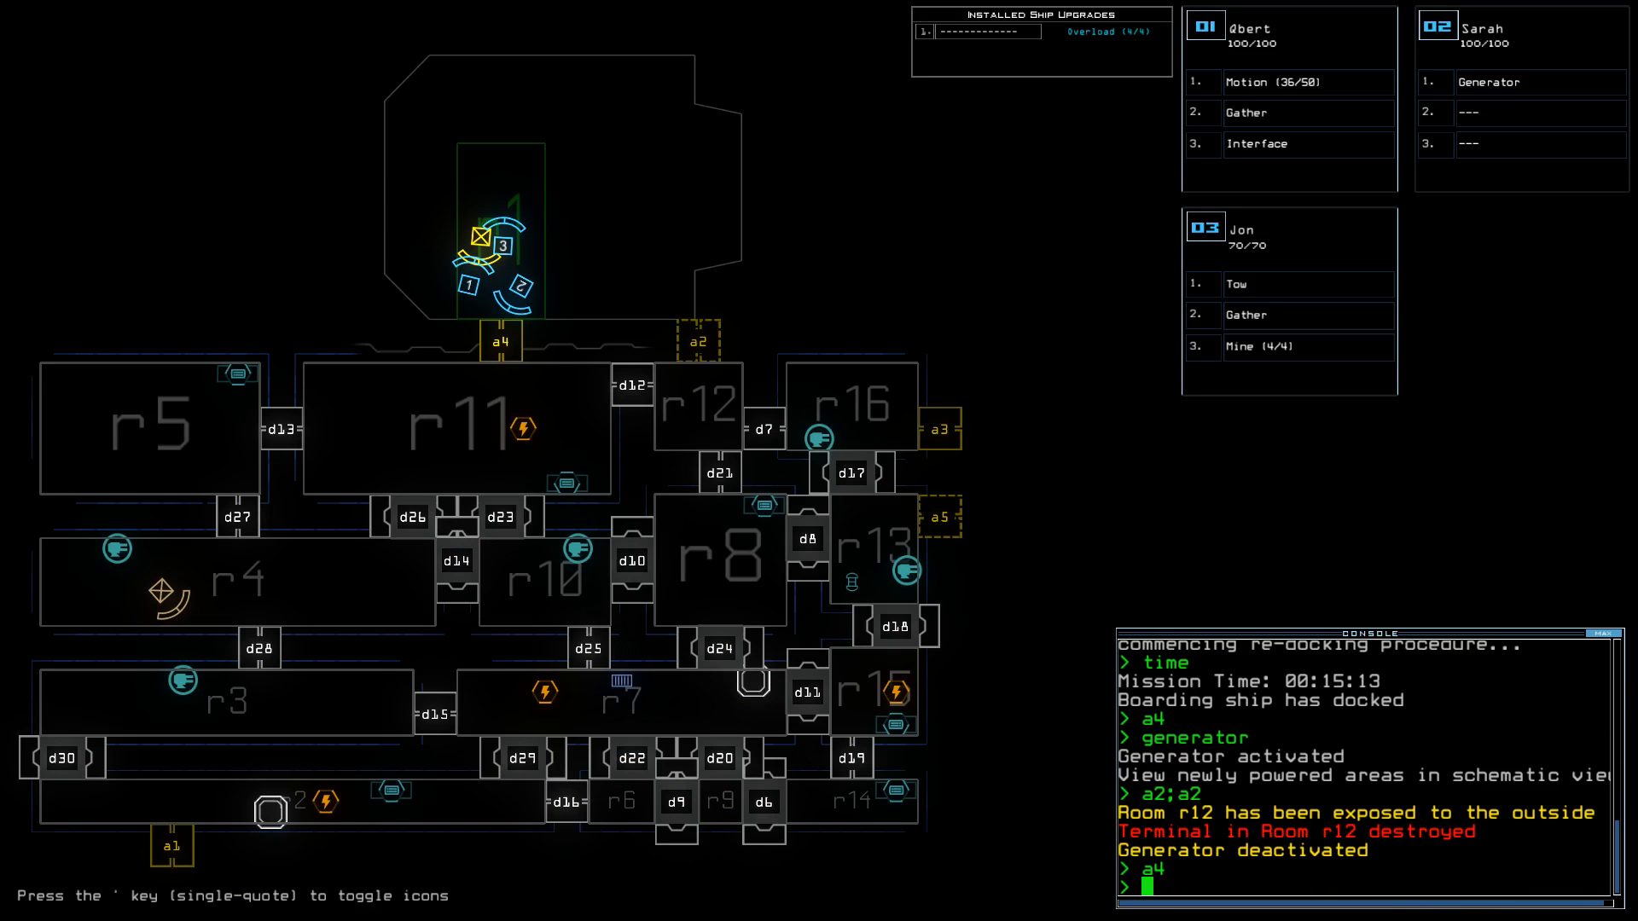
type("dock a4")
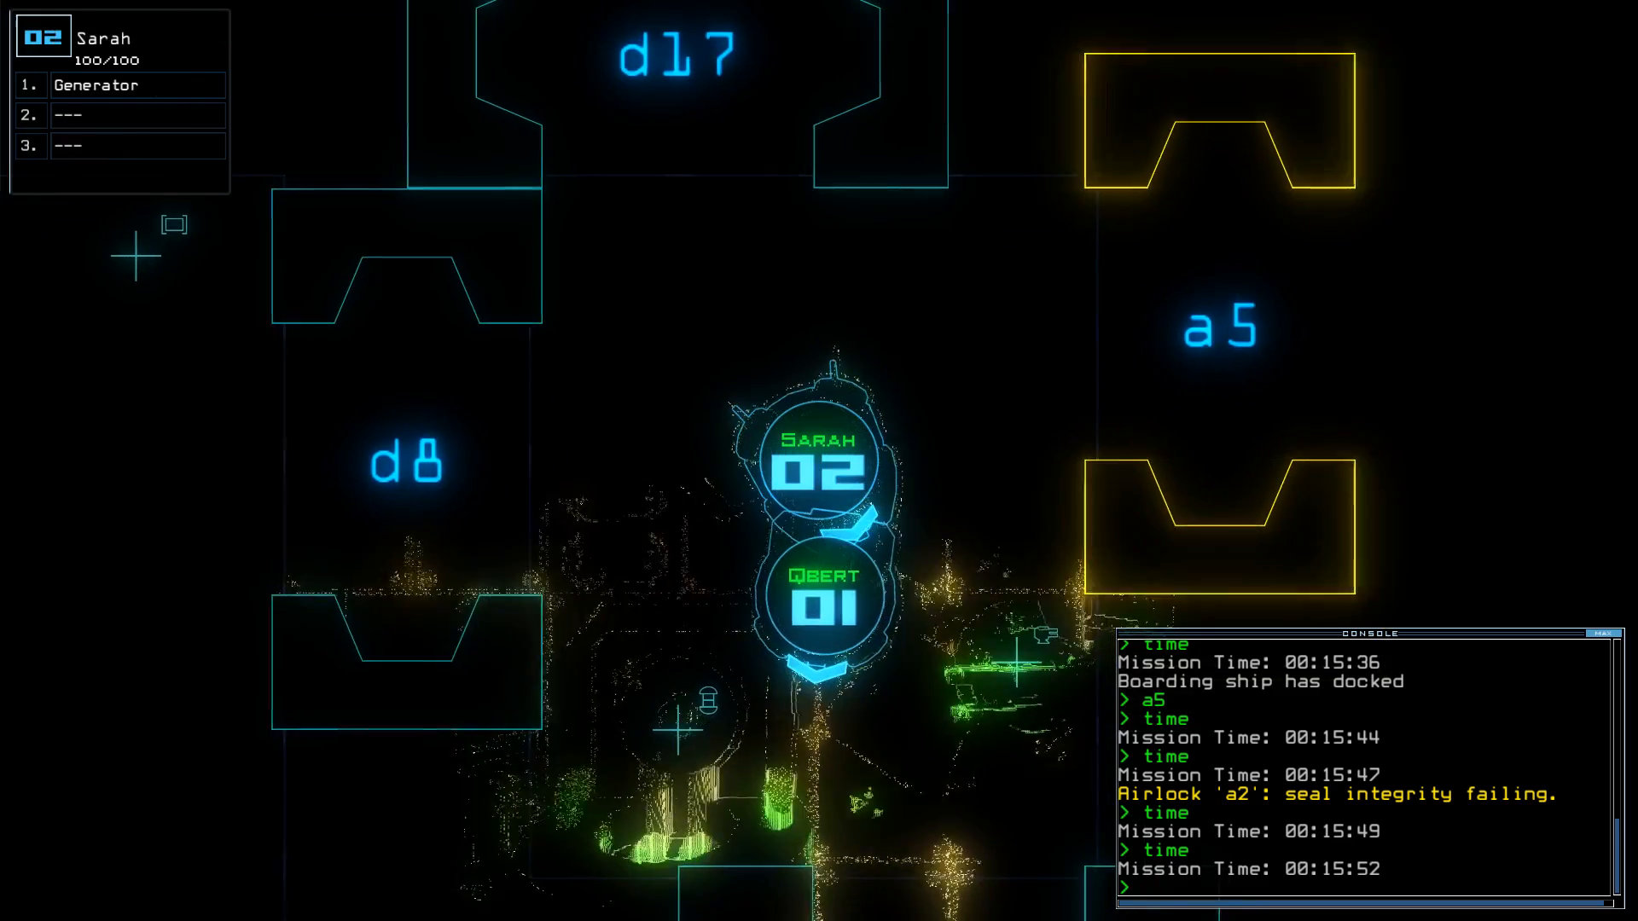
Re-dock at a2 to stabilize its failing seal, then run 'interface'.
type("dock a2")
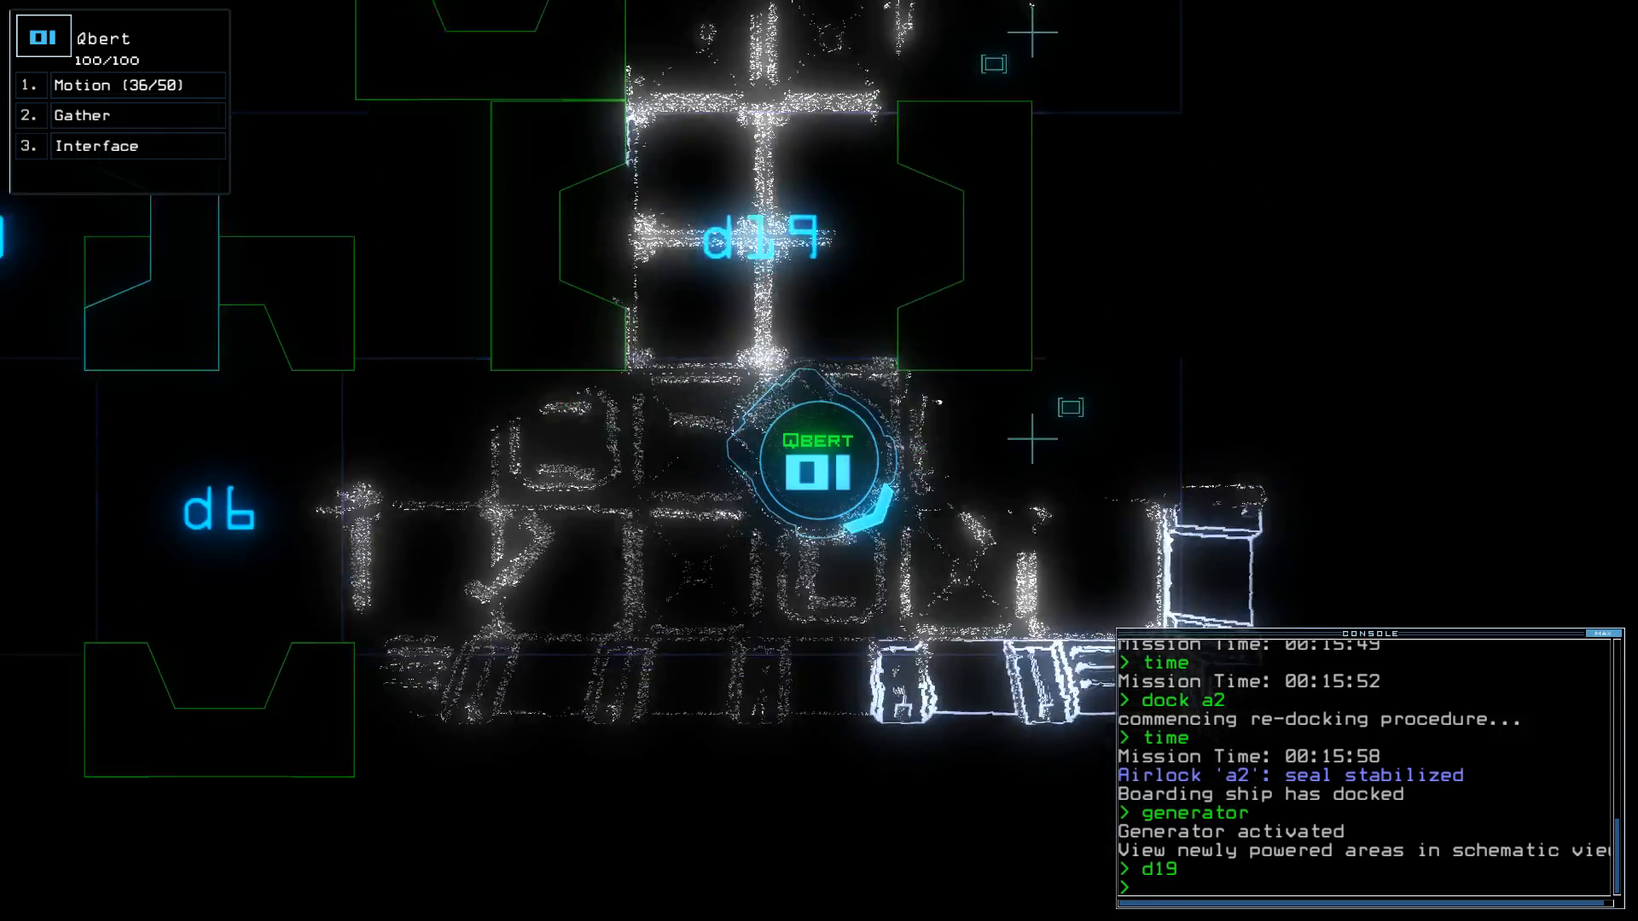
type("interface")
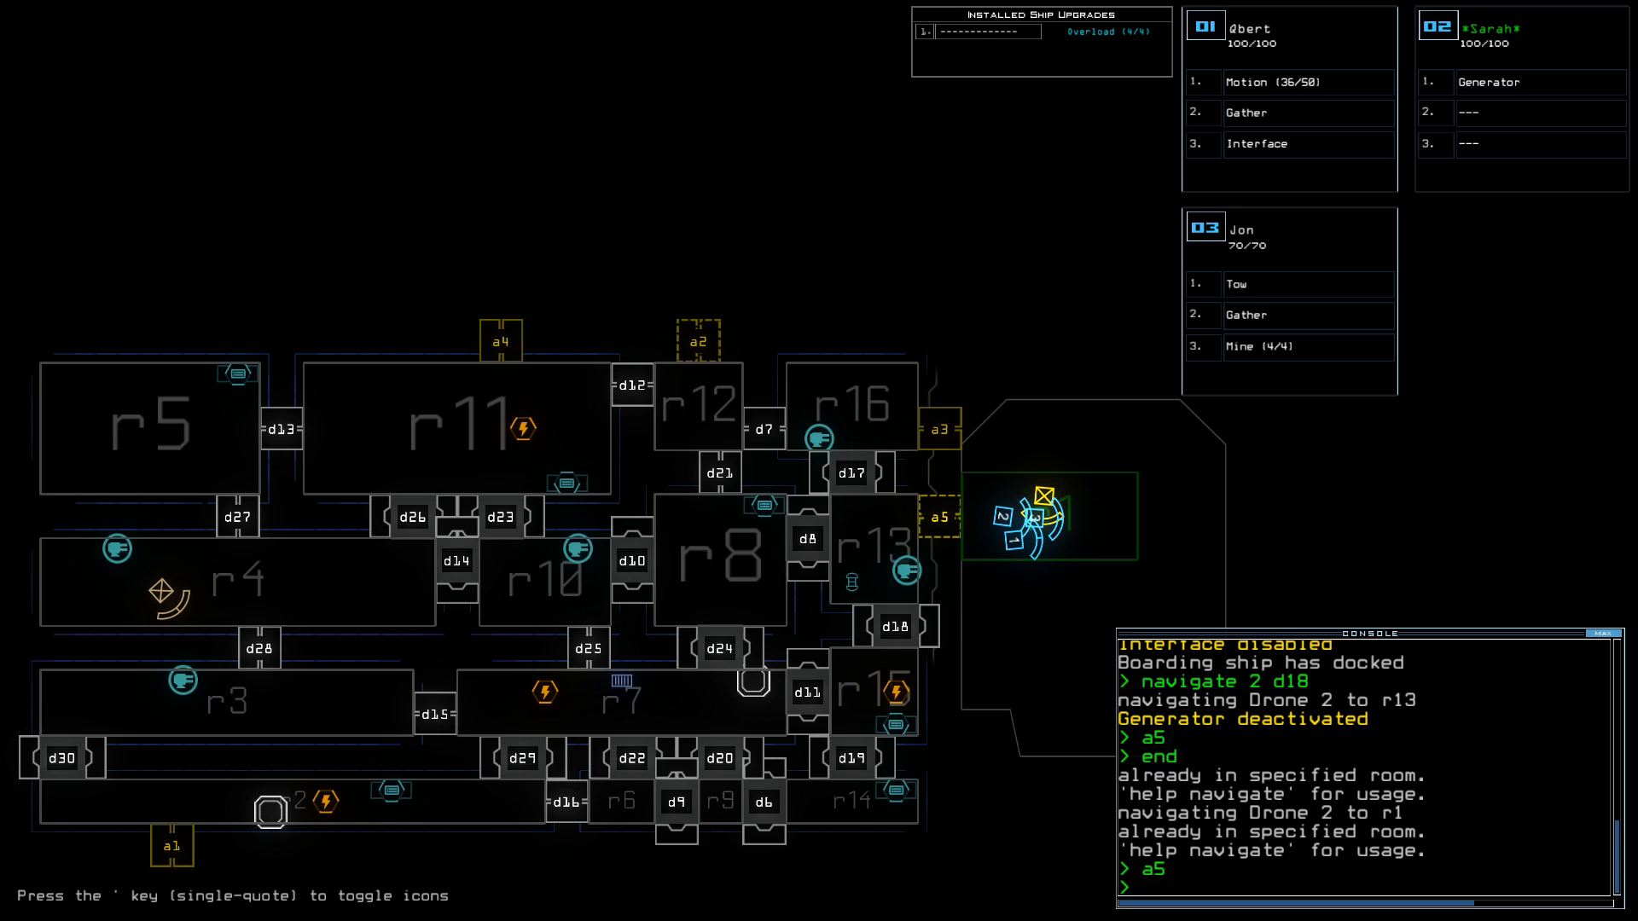
Dock at airlock a2, exit the mission scoring 875, and bring up the daily leaderboard at 4th place.
type("dock a2")
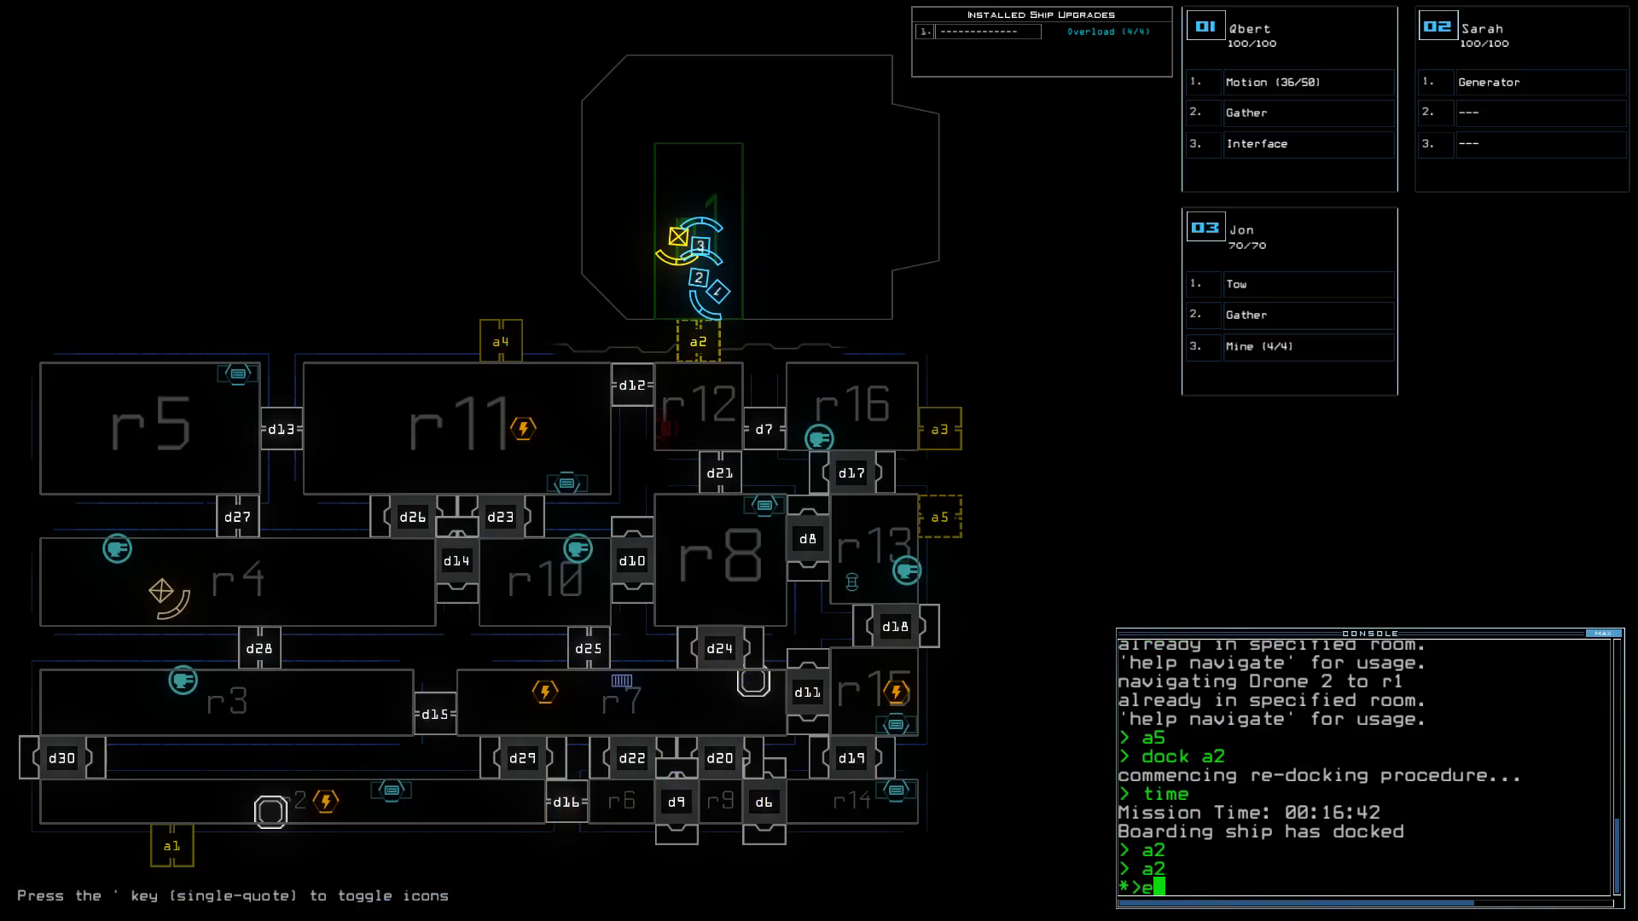
type("xit")
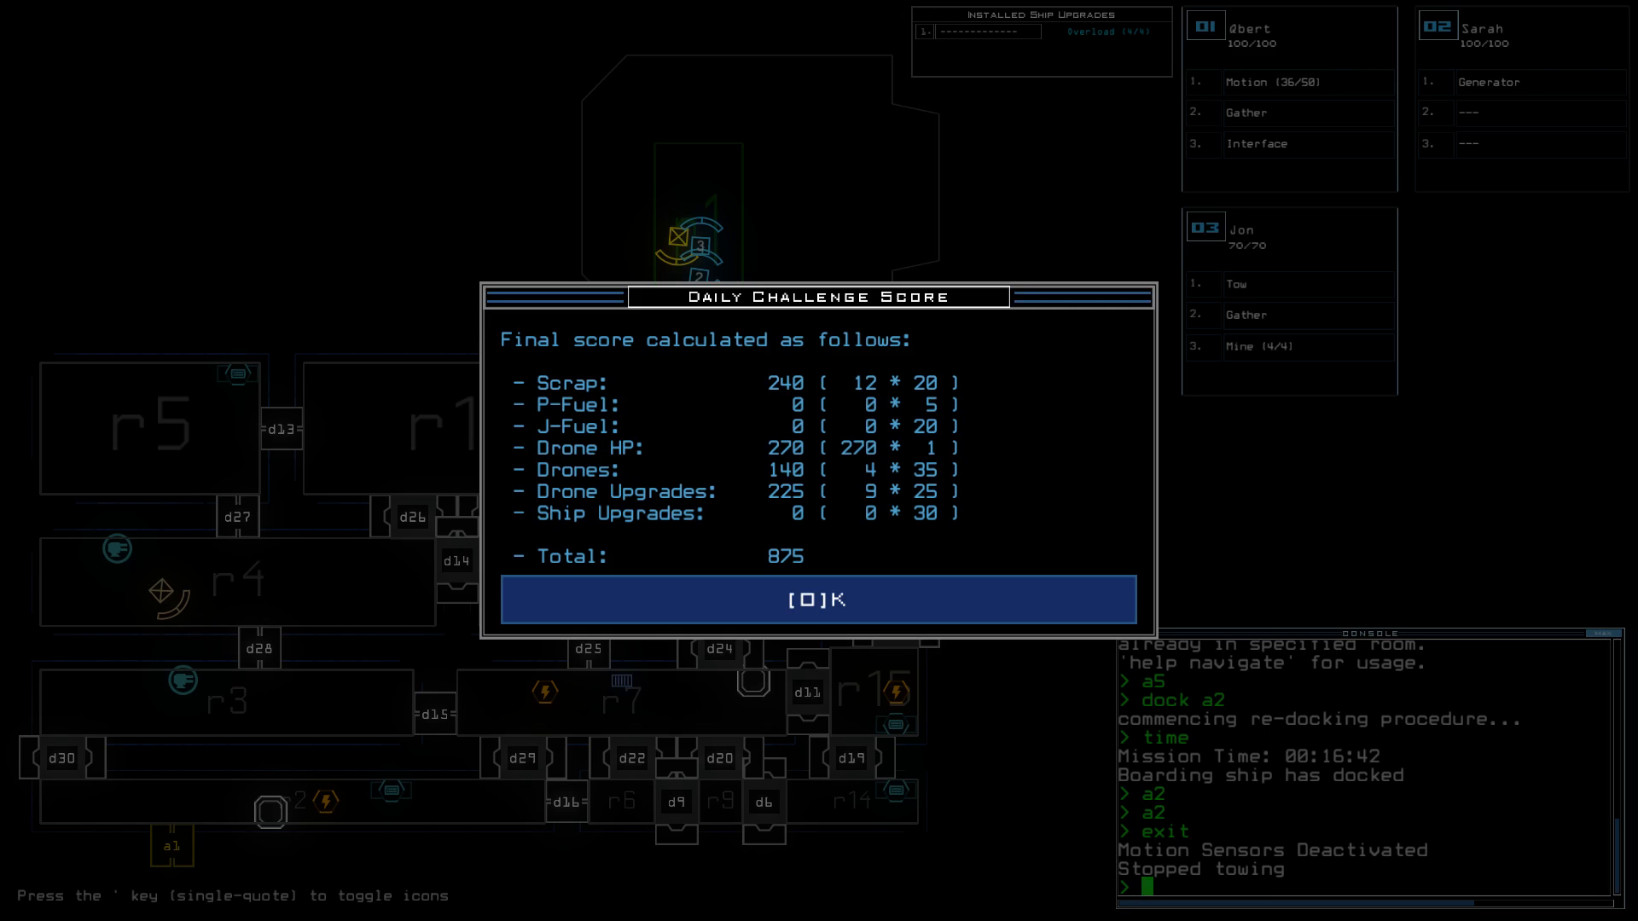
left_click(819, 599)
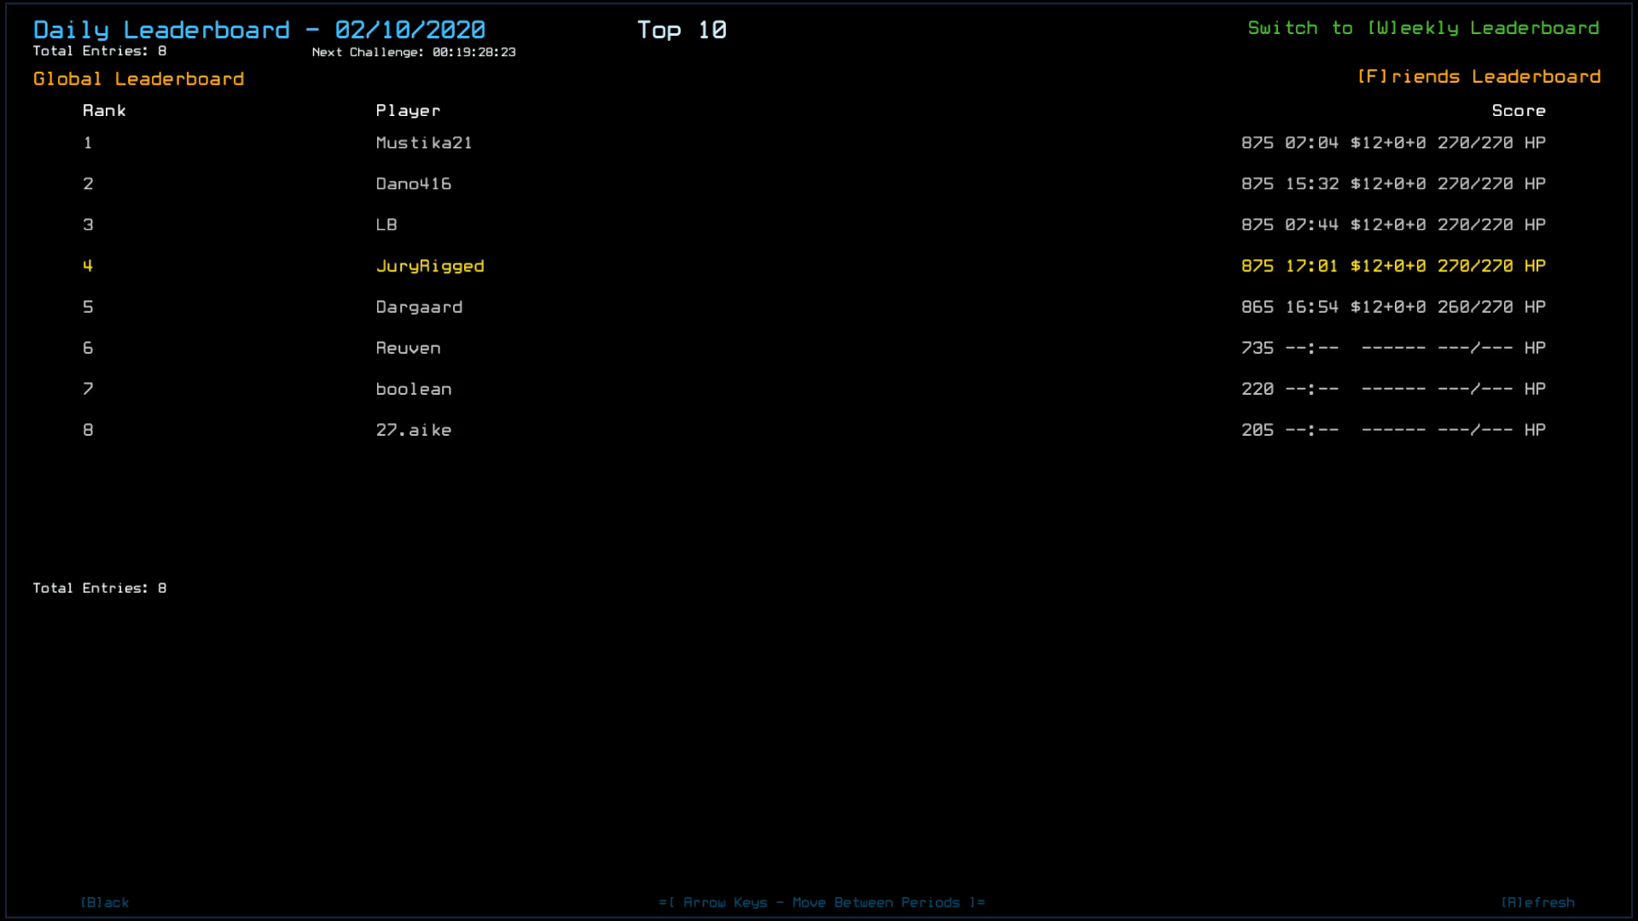